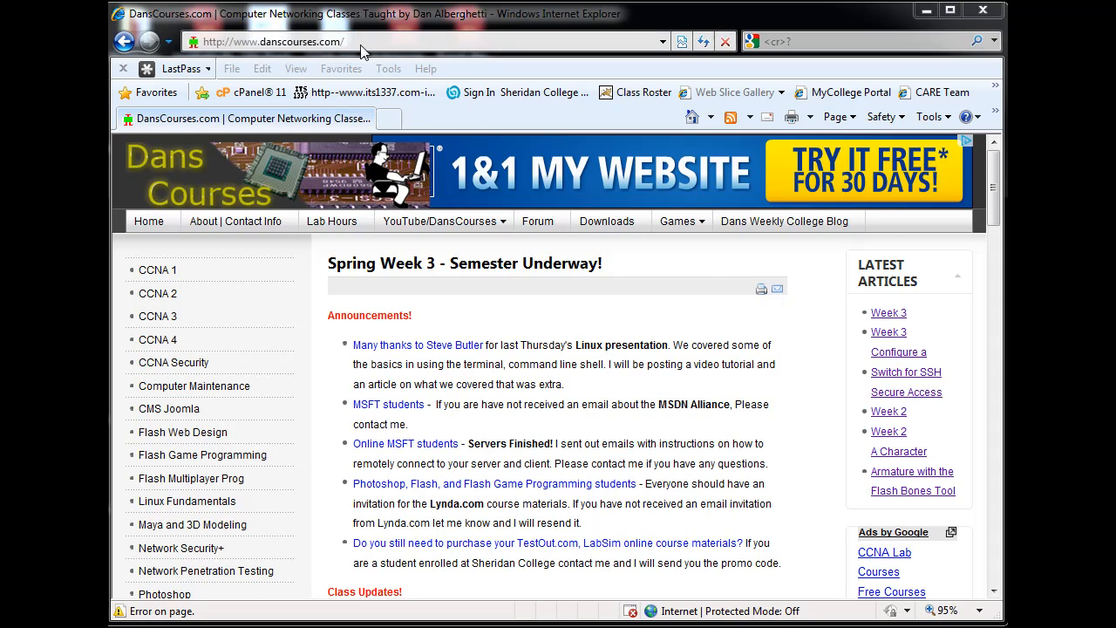
# Step: Browse to test.sheridan-college.com and view its empty directory index with cgi-bin
pyautogui.write('t')
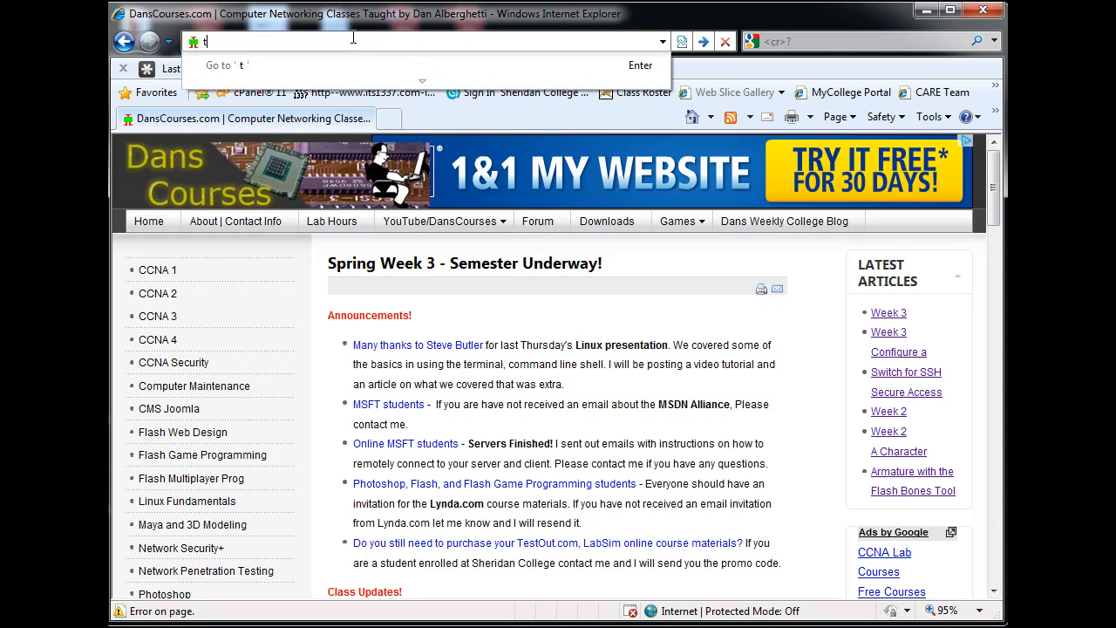
pyautogui.write('est.sheridan-c')
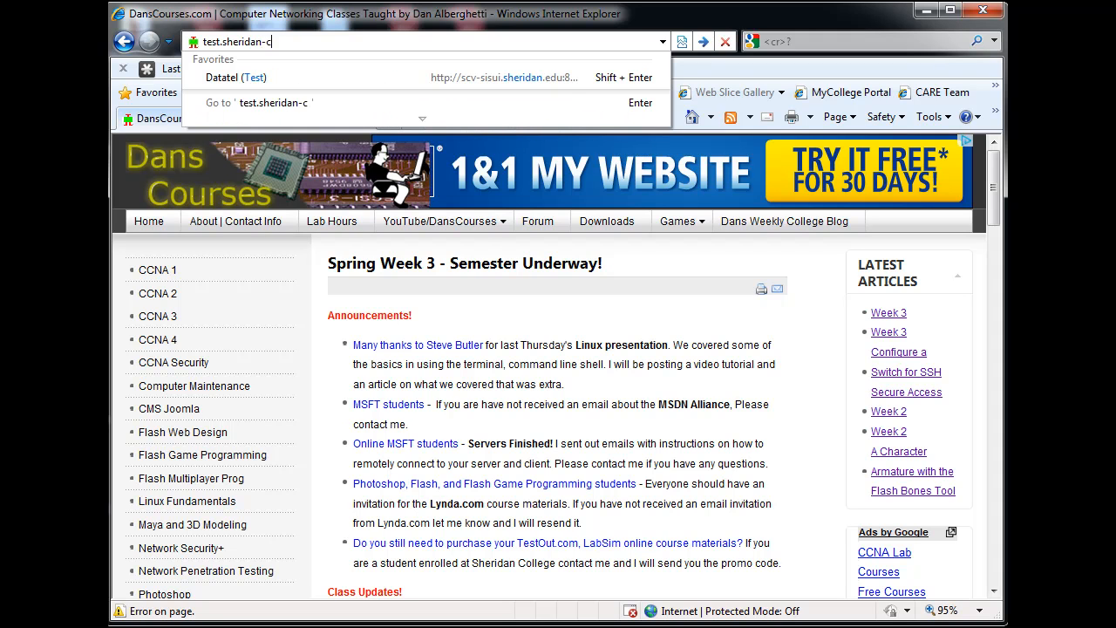
pyautogui.write('ollege.com/')
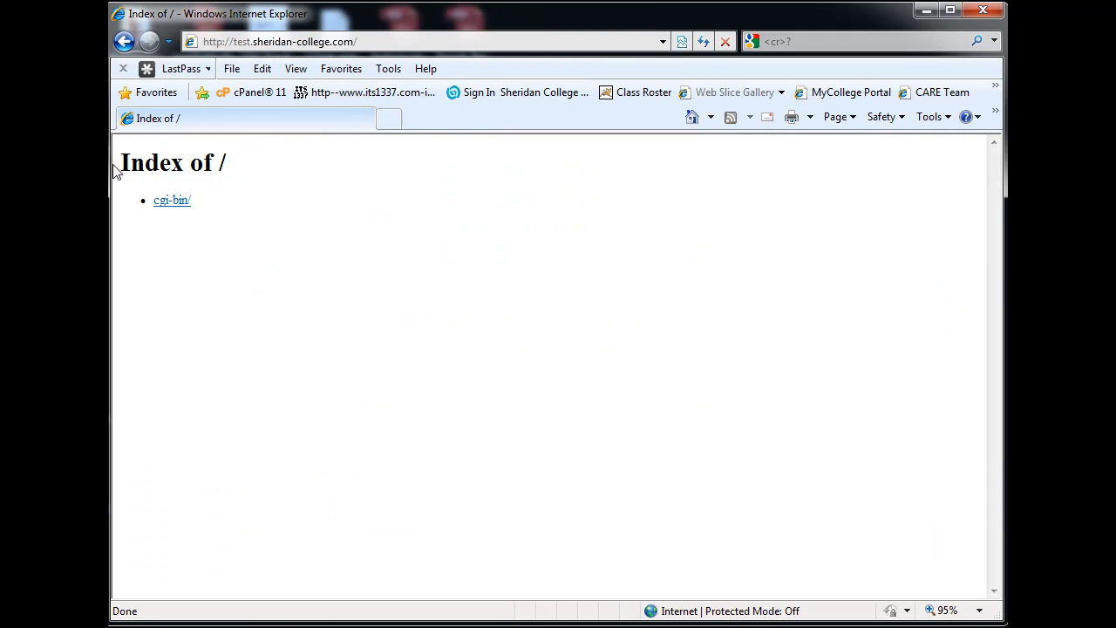
pyautogui.moveTo(302, 323)
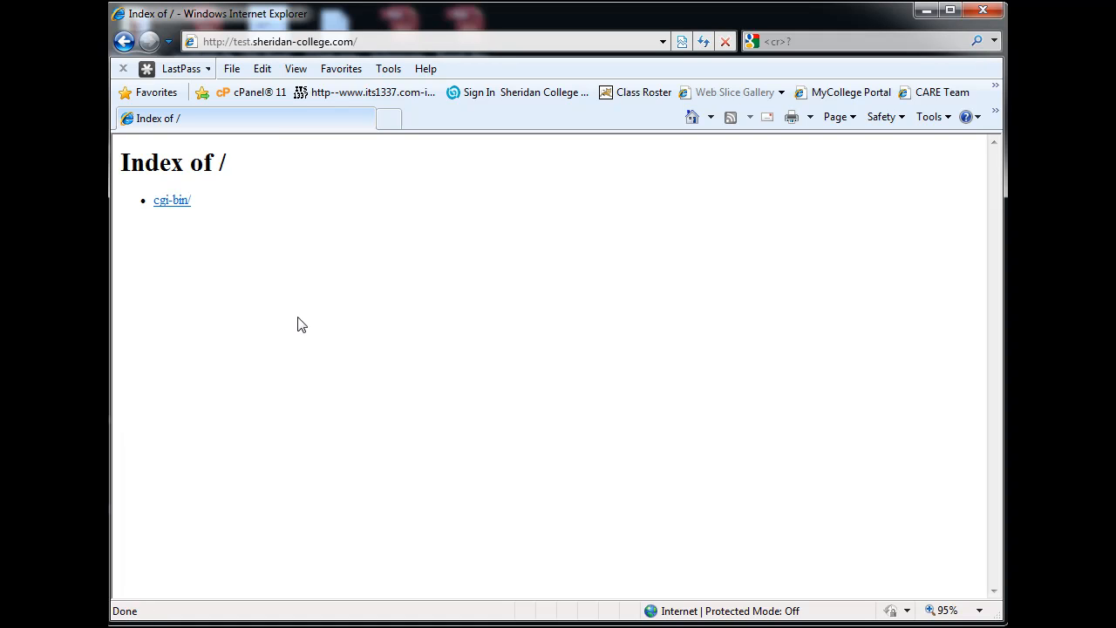
pyautogui.moveTo(358, 358)
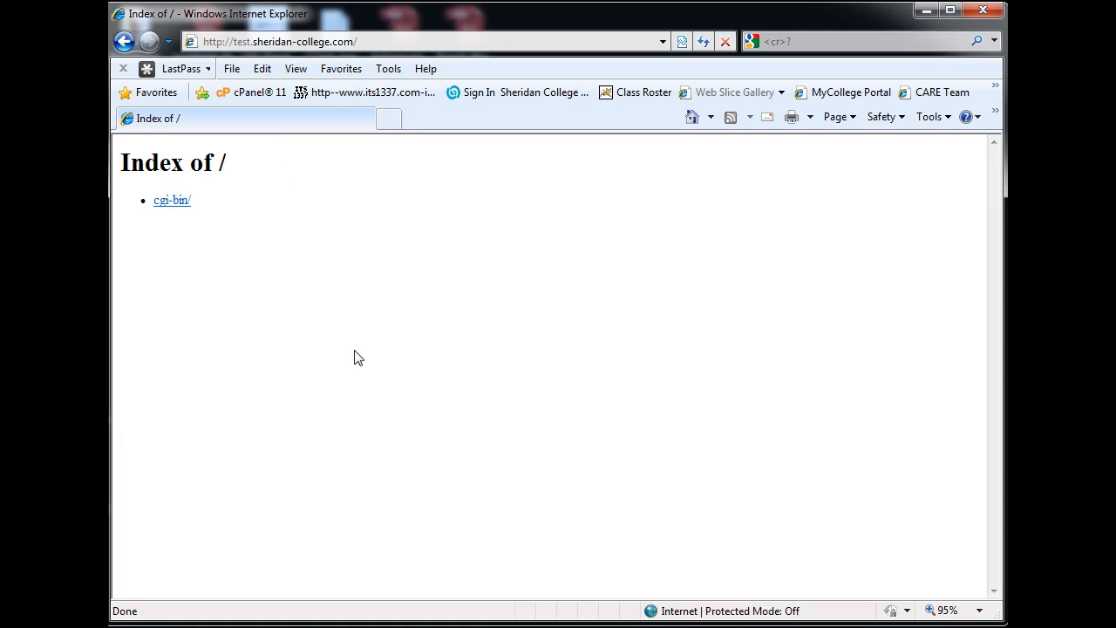
pyautogui.moveTo(240, 167)
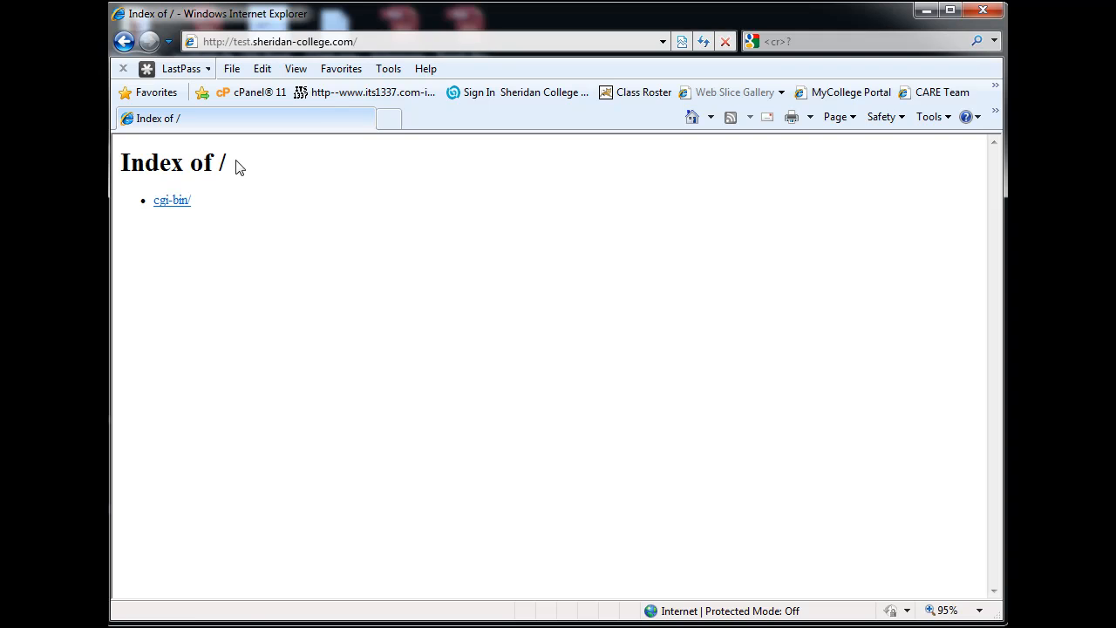
pyautogui.moveTo(225, 241)
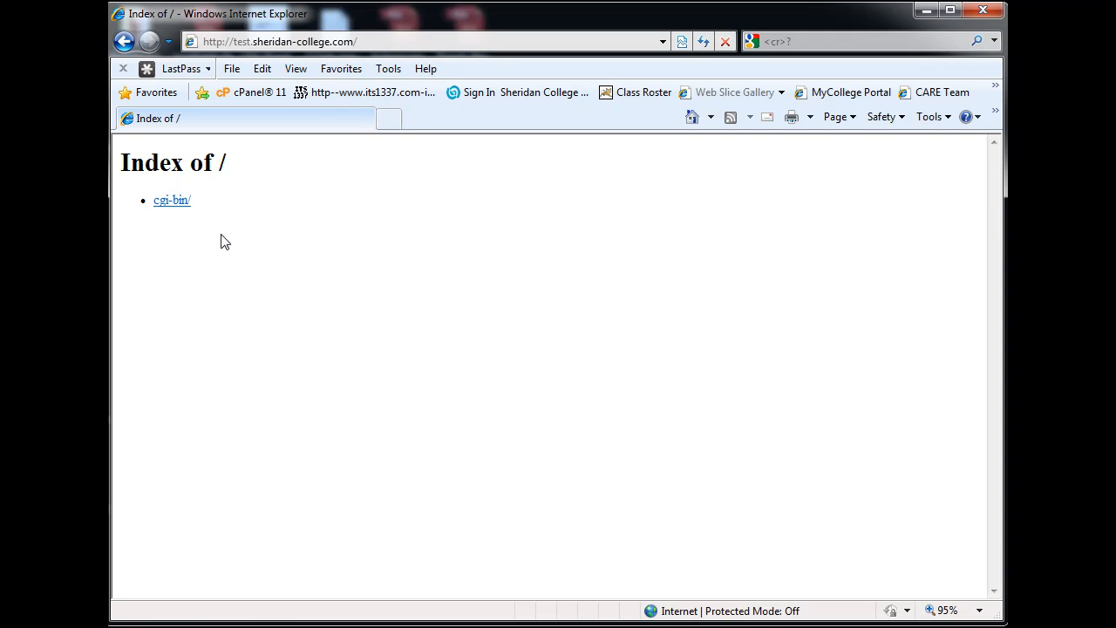
pyautogui.moveTo(444, 272)
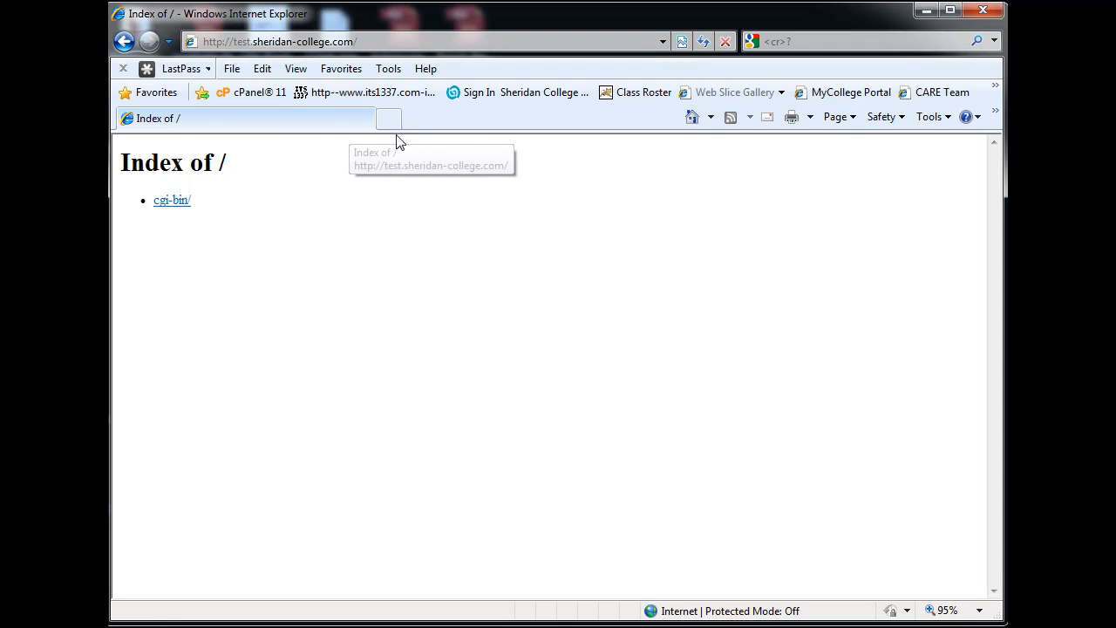
pyautogui.moveTo(411, 183)
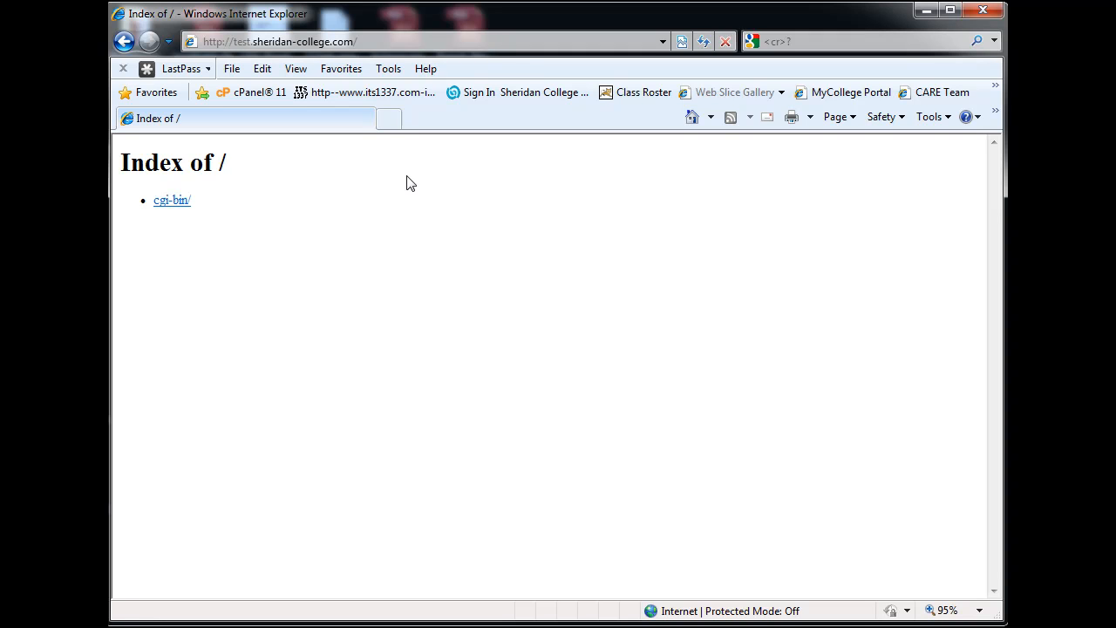
pyautogui.moveTo(390, 119)
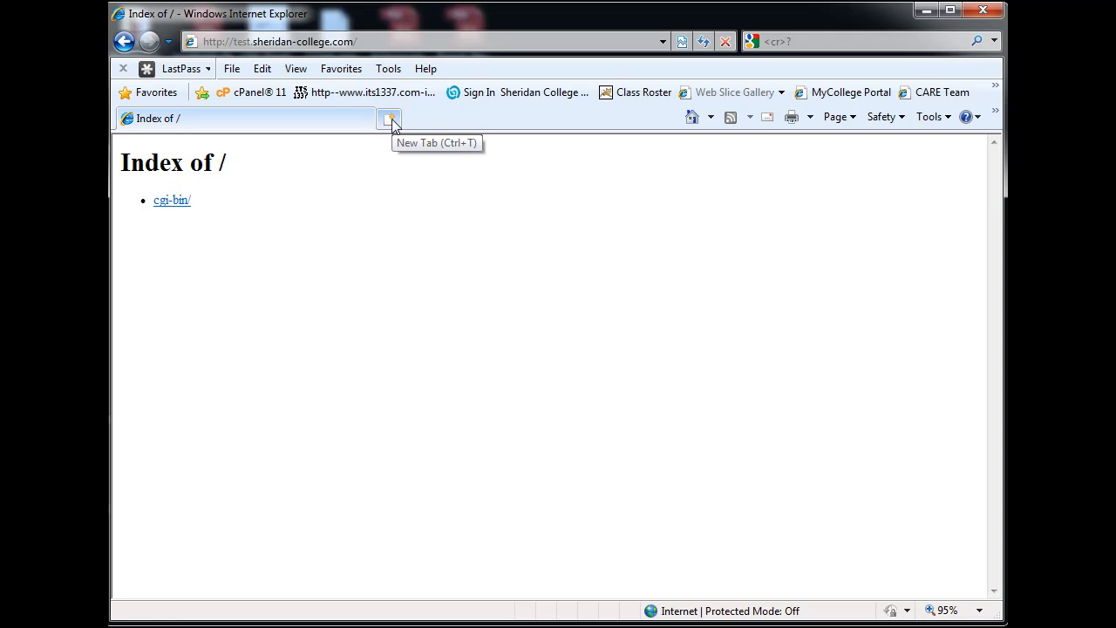
# Step: In a second tab, go to the cPanel login URL and enter the username
pyautogui.click(280, 42)
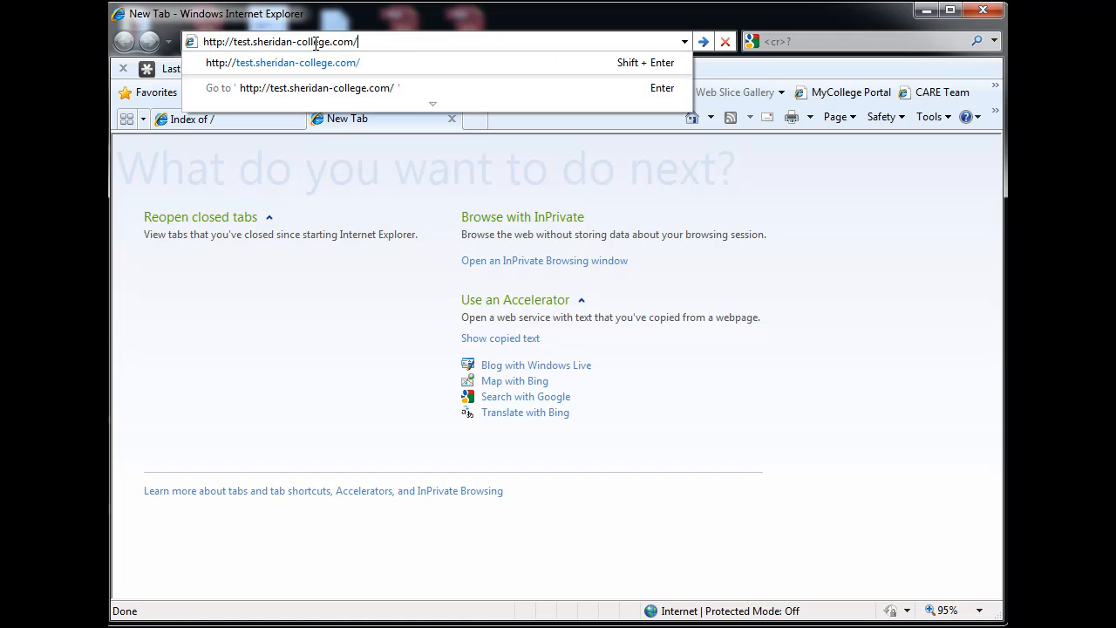
pyautogui.write('cp')
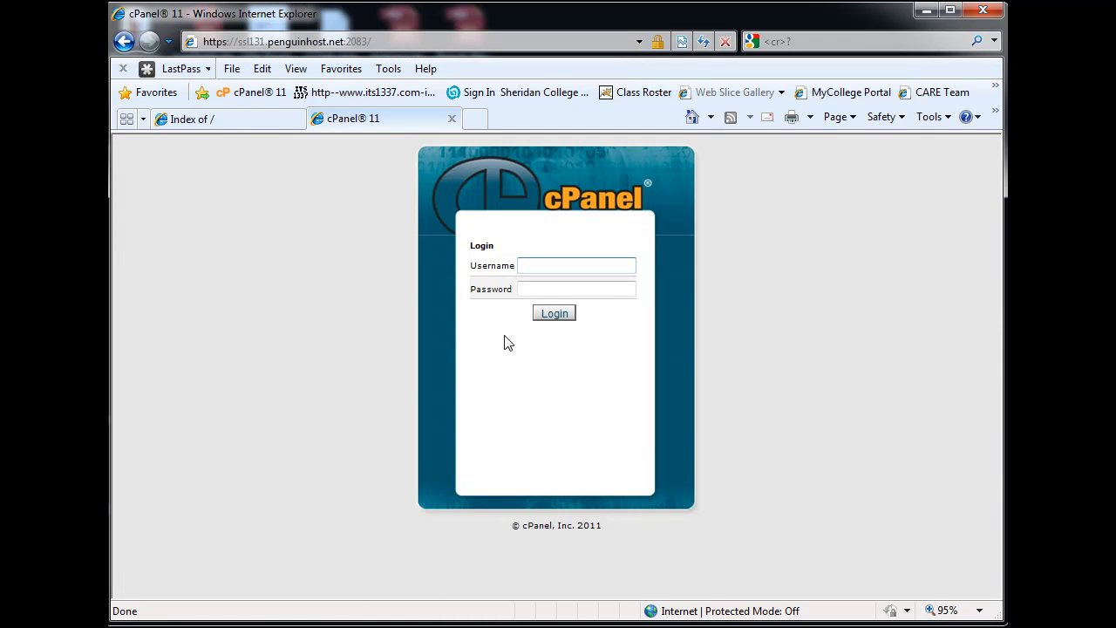
pyautogui.click(576, 265)
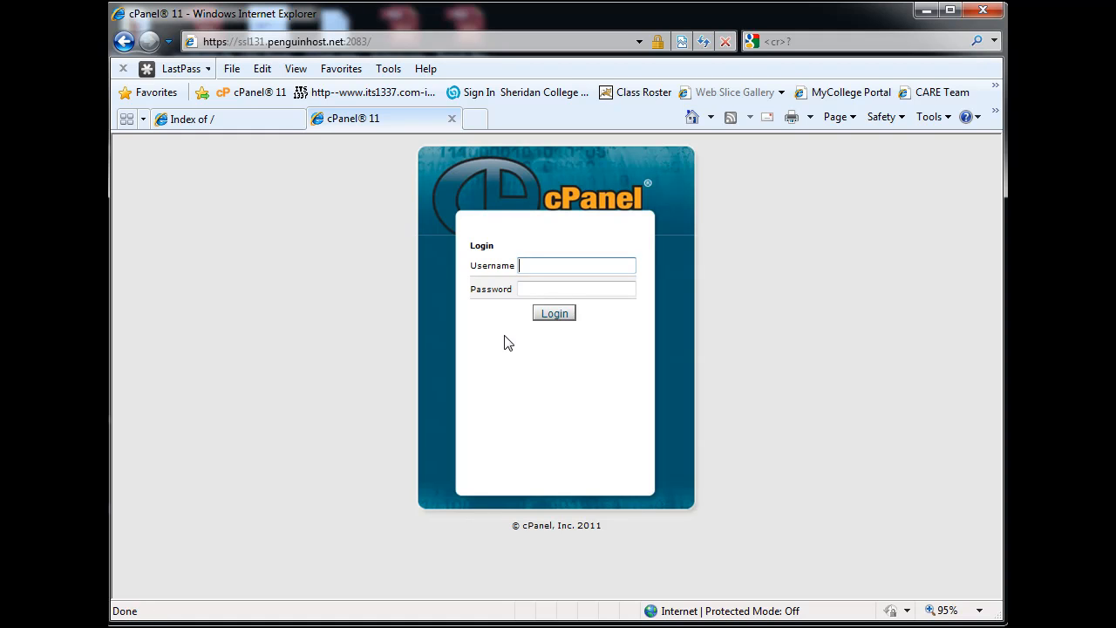
pyautogui.click(576, 289)
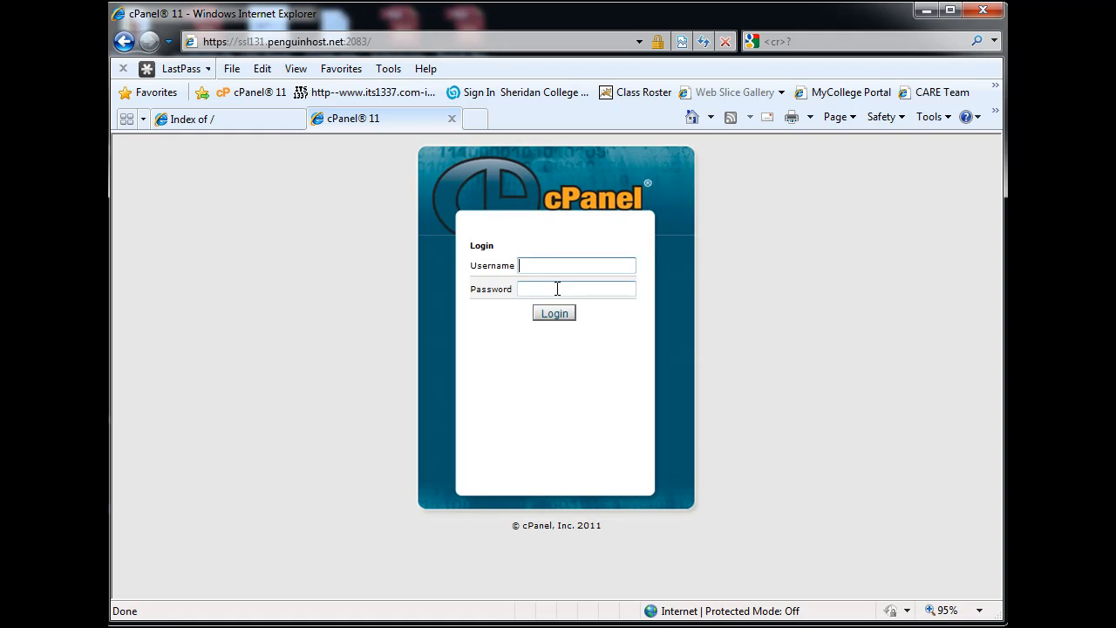
pyautogui.write('das')
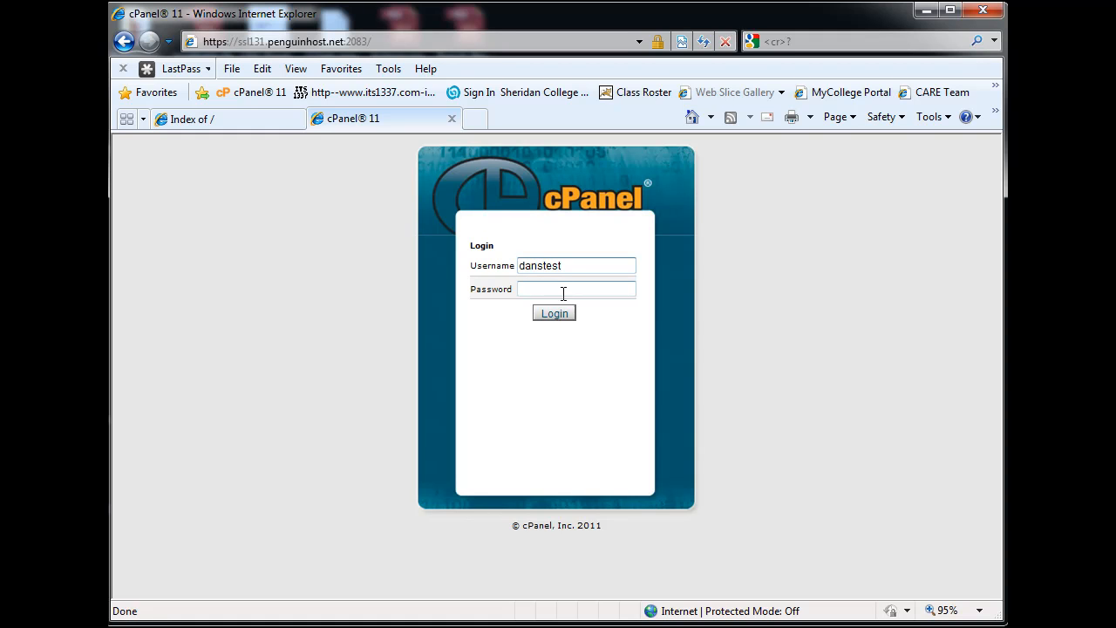
# Step: Enter the password and sign in to the cPanel home page
pyautogui.click(576, 290)
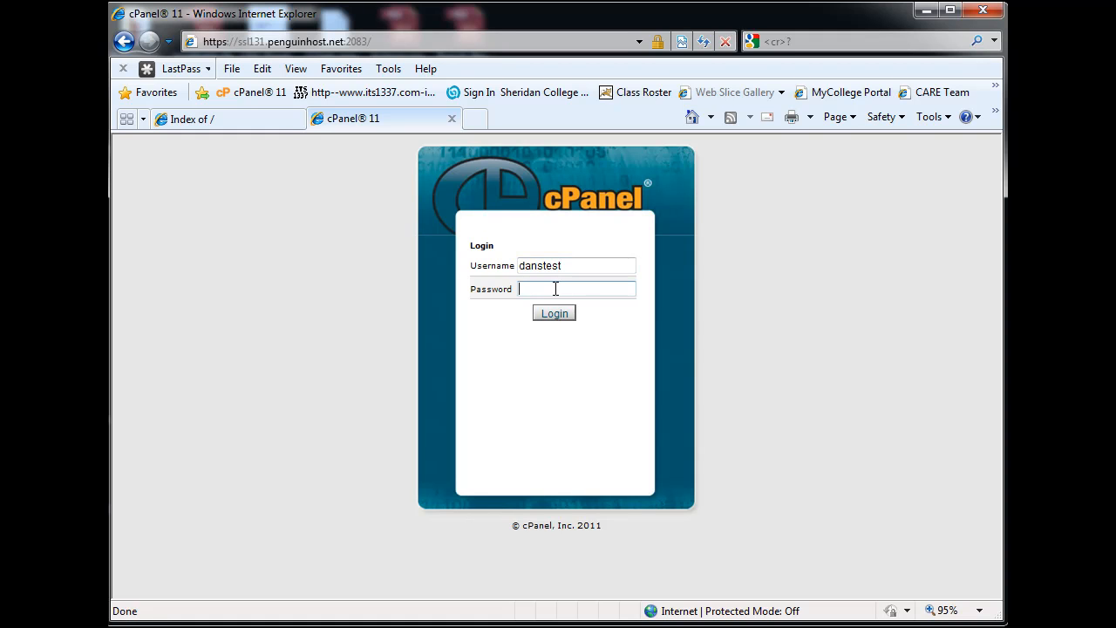
pyautogui.write('password')
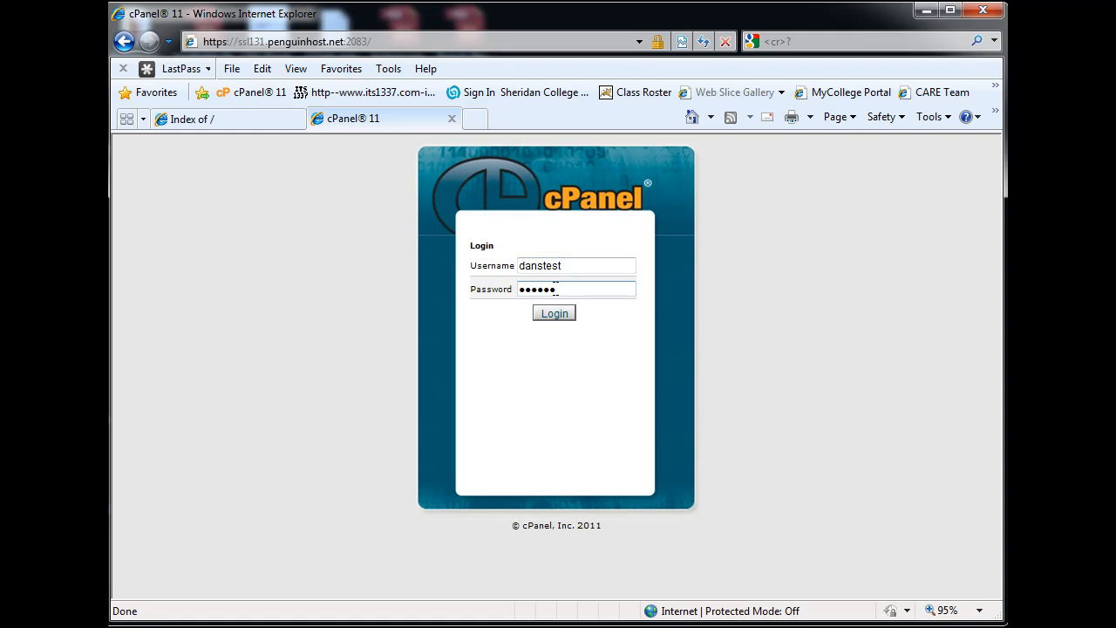
pyautogui.click(555, 313)
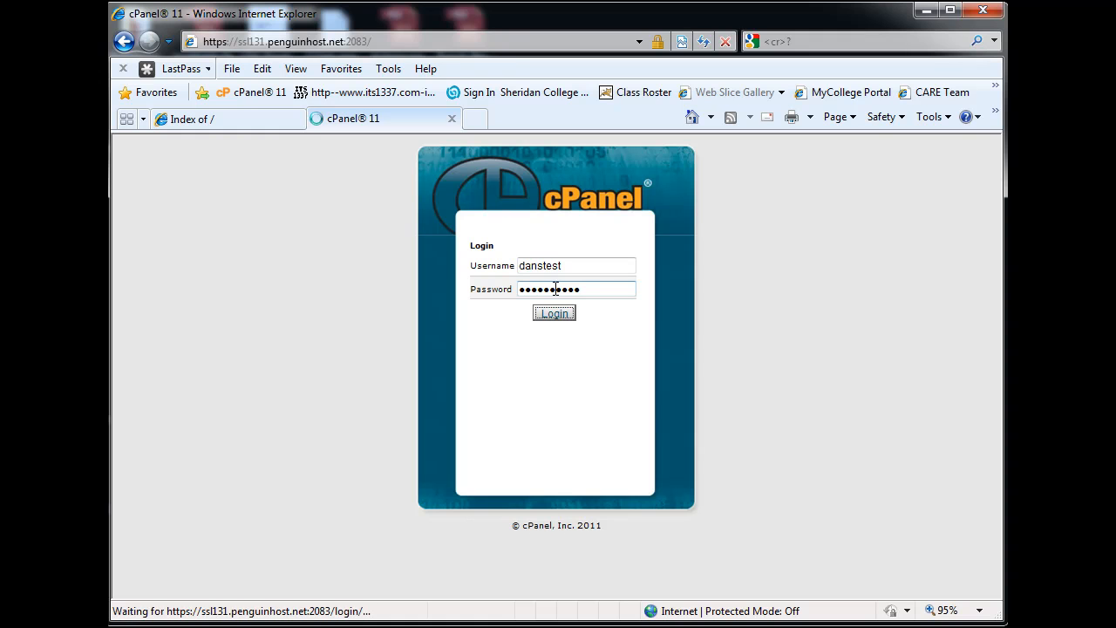
pyautogui.click(555, 314)
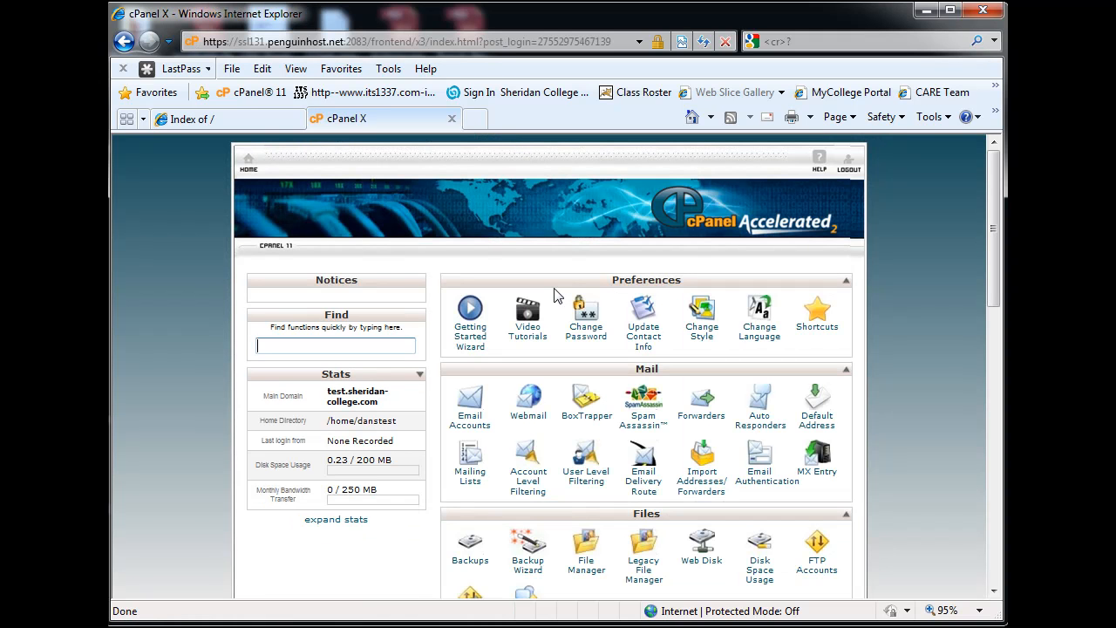
pyautogui.moveTo(903, 314)
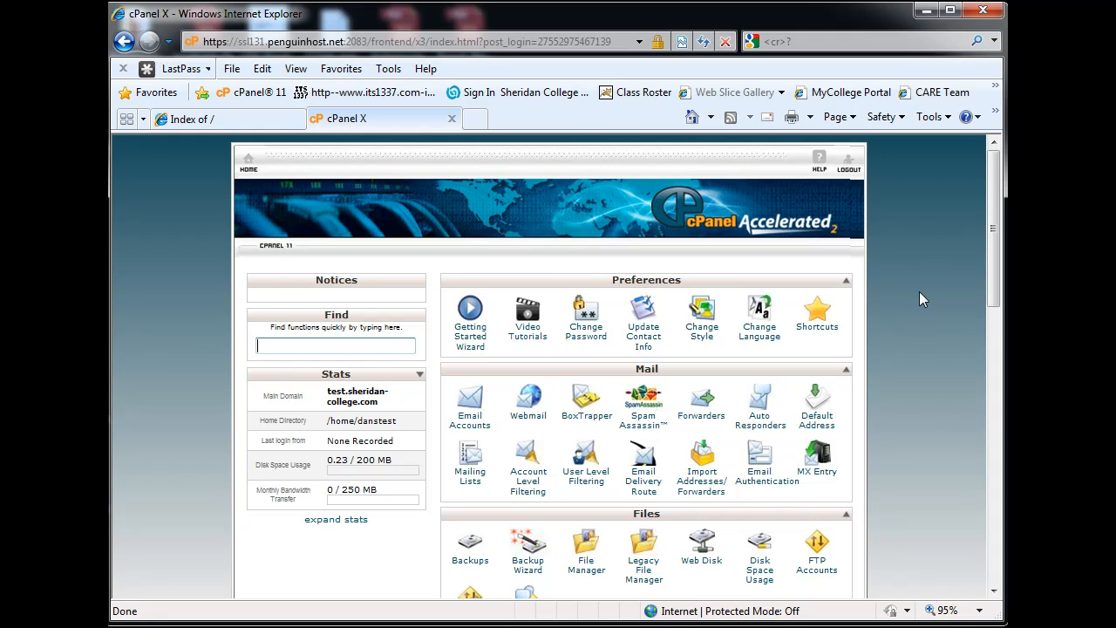
pyautogui.moveTo(731, 504)
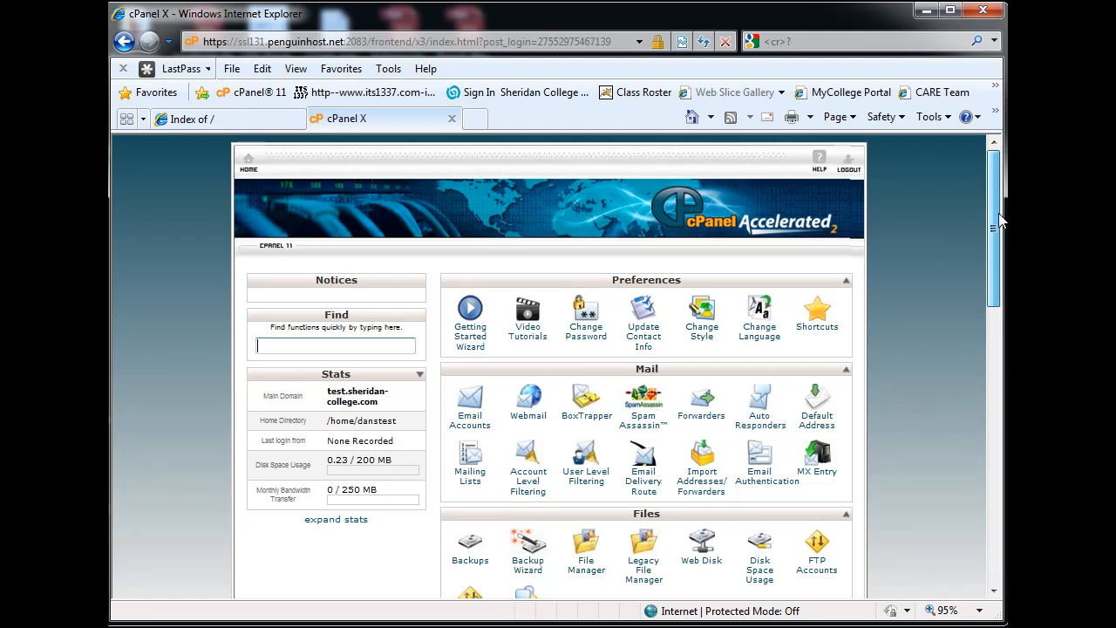
# Step: Scroll the cPanel home page down to the Files, Logs and Security sections
pyautogui.scroll(-3)
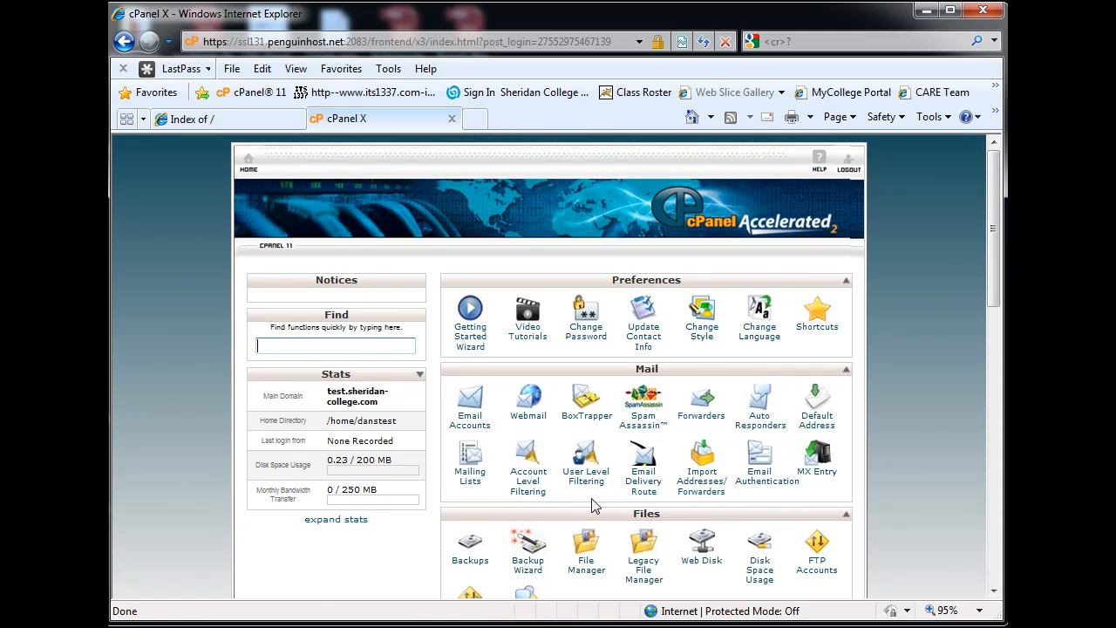
pyautogui.moveTo(378, 528)
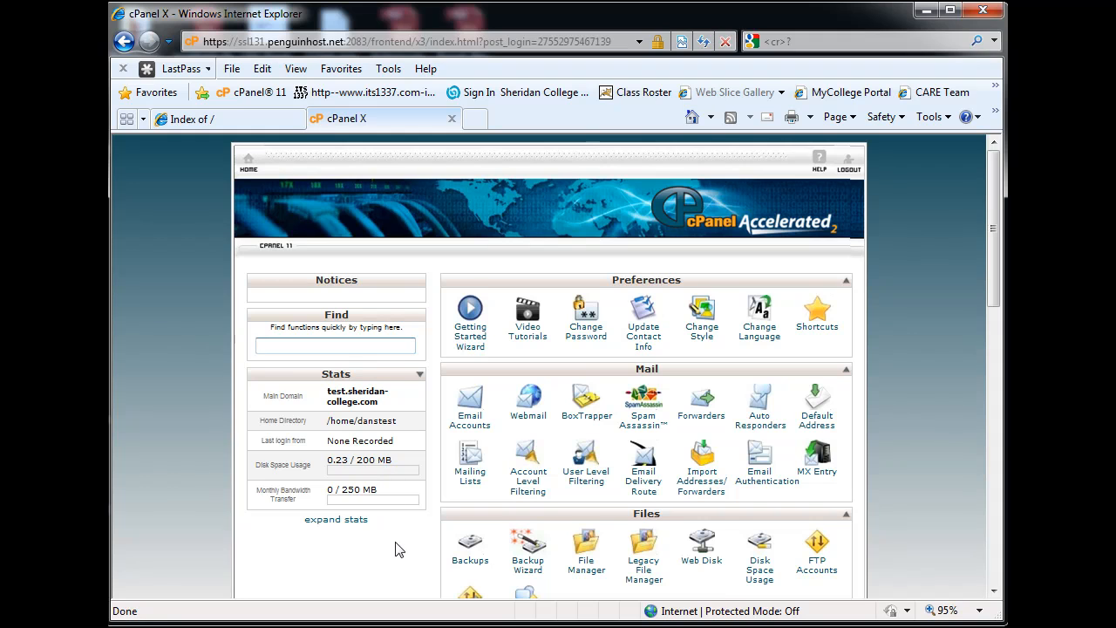
pyautogui.moveTo(412, 537)
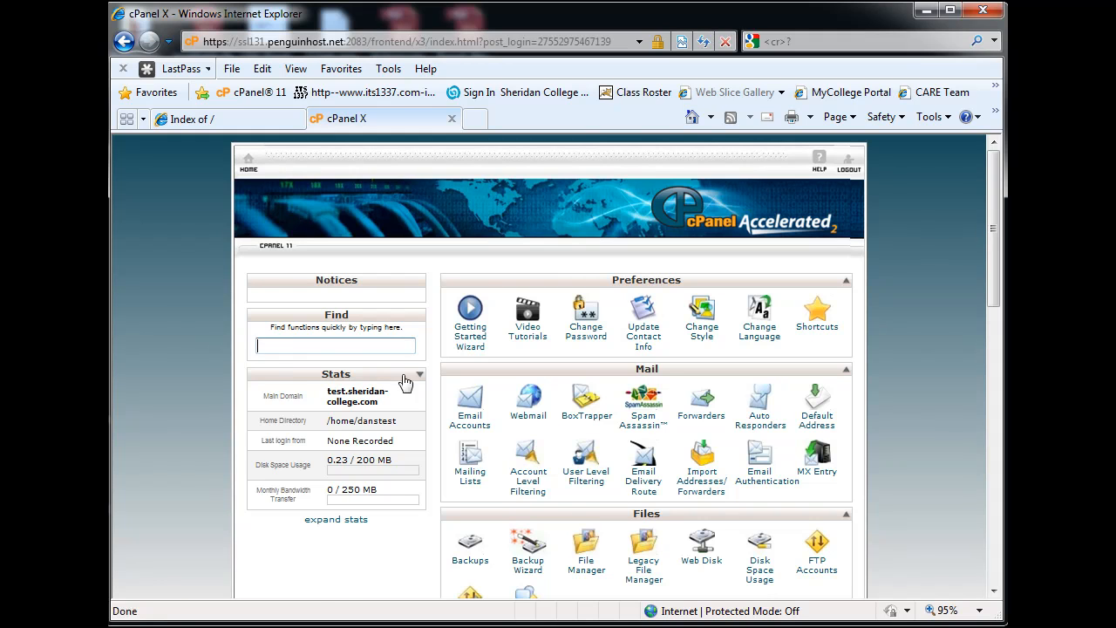
pyautogui.moveTo(436, 270)
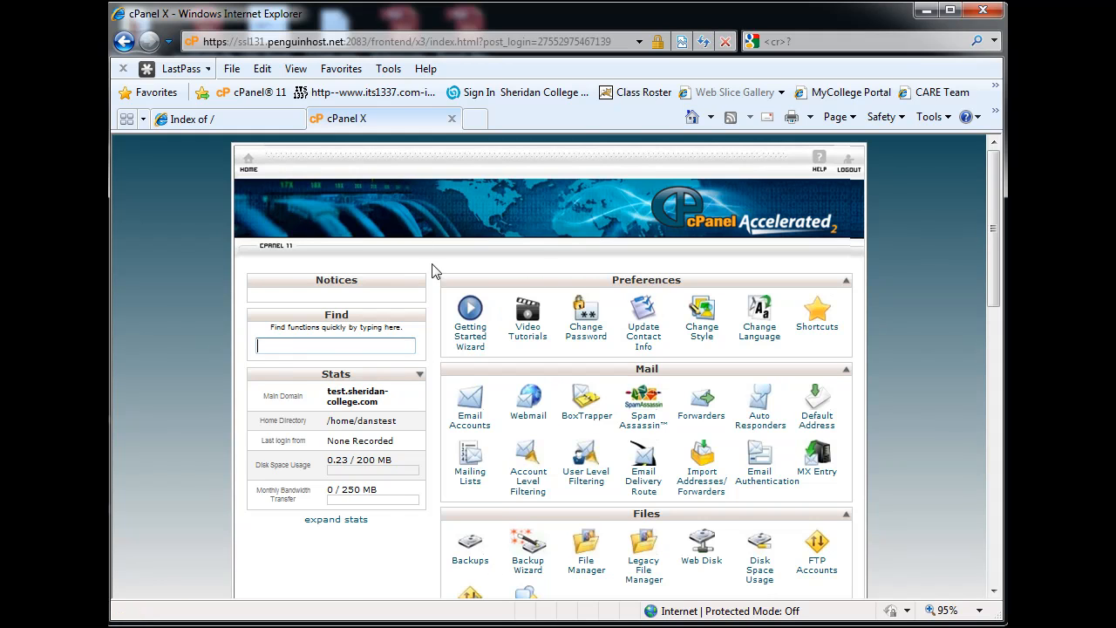
pyautogui.moveTo(645, 279)
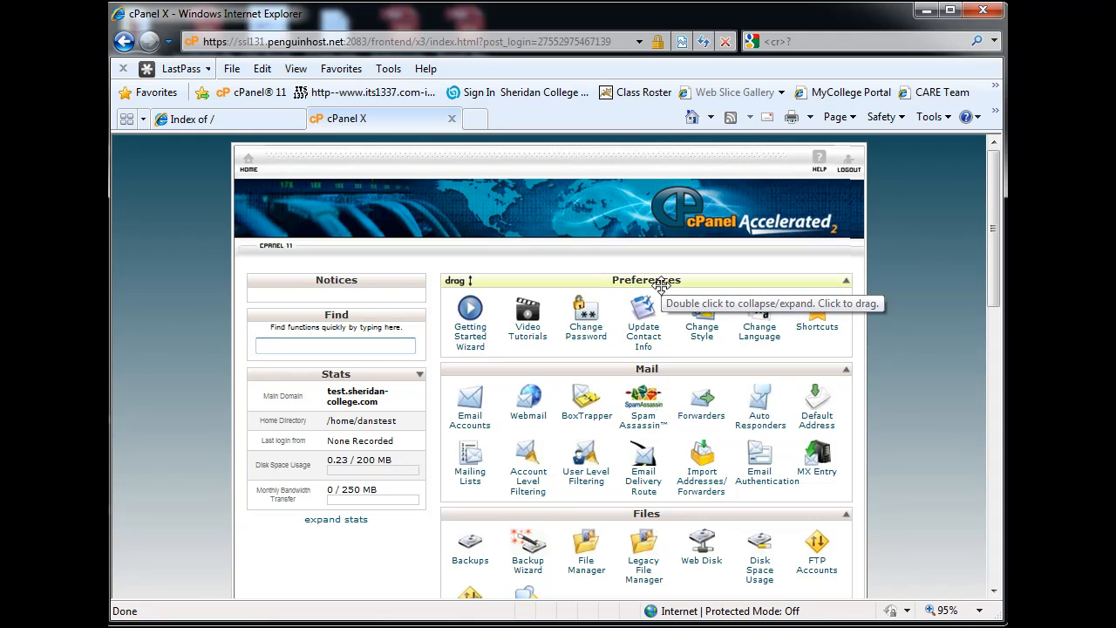
pyautogui.moveTo(624, 321)
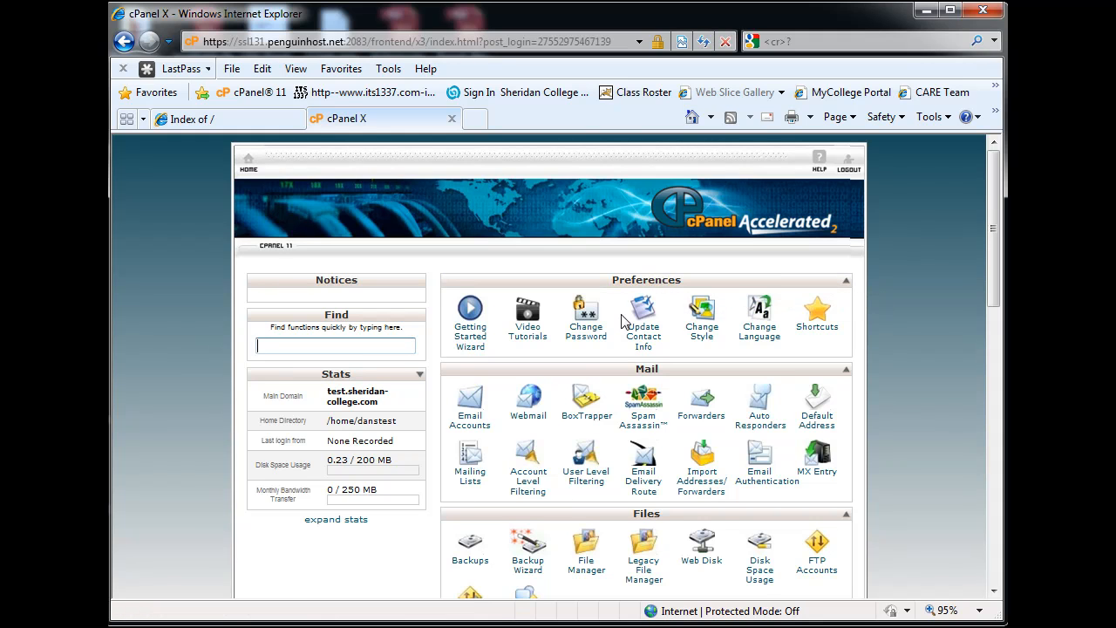
pyautogui.moveTo(987, 271)
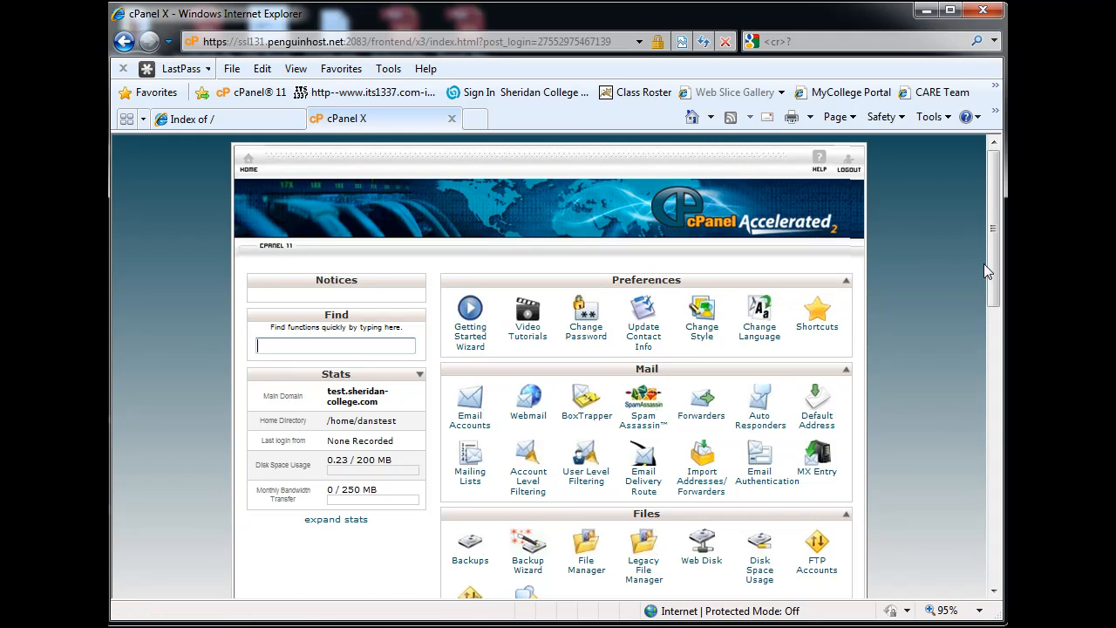
pyautogui.scroll(-3)
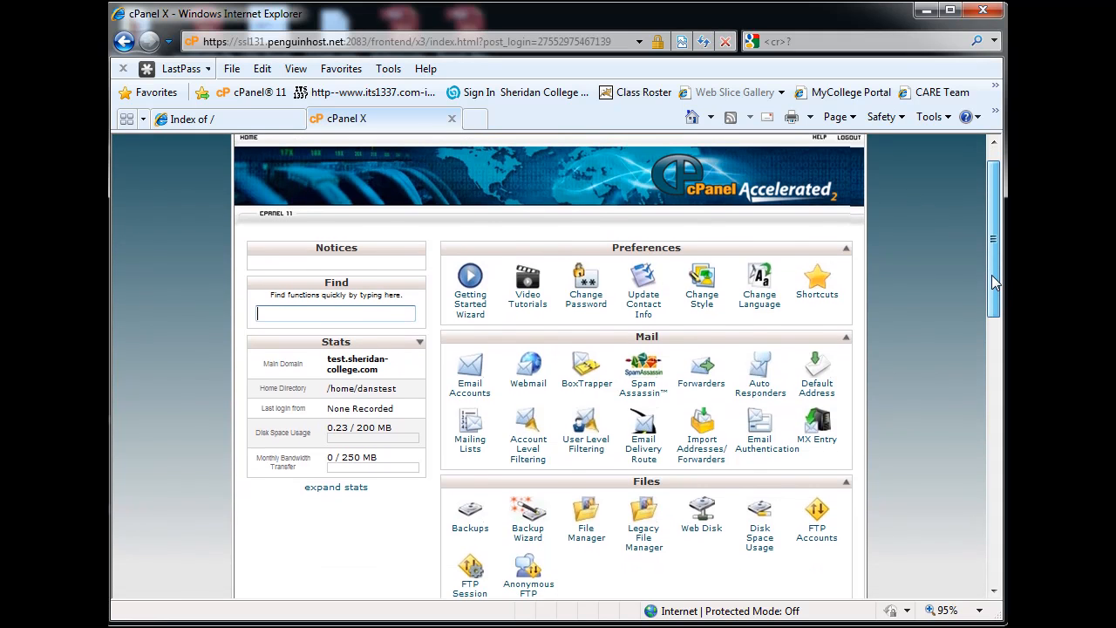
pyautogui.scroll(-3)
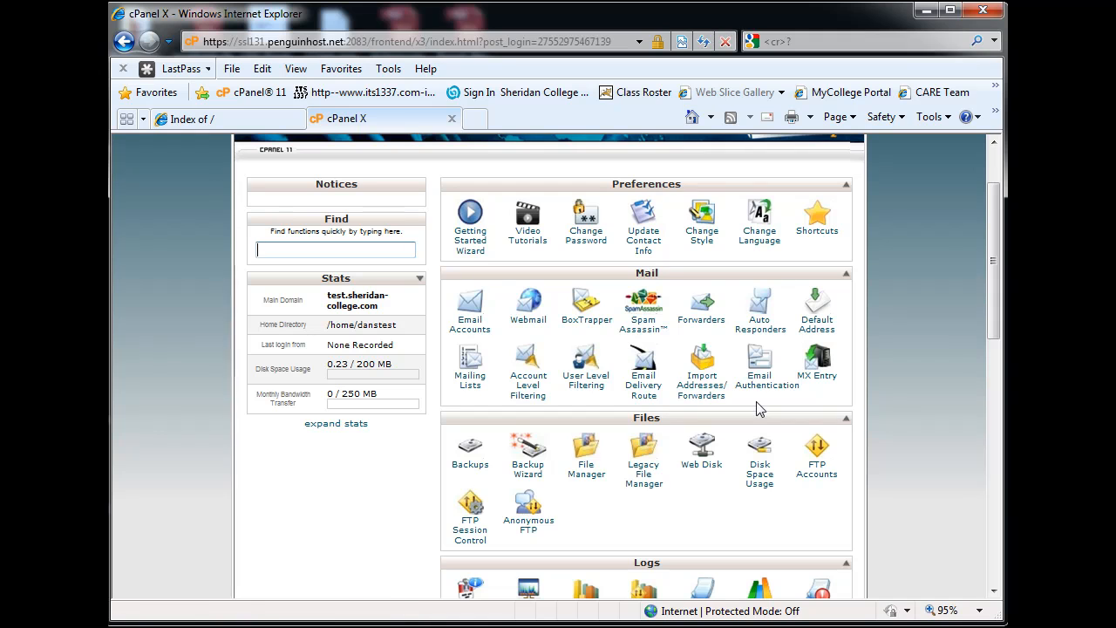
pyautogui.moveTo(471, 306)
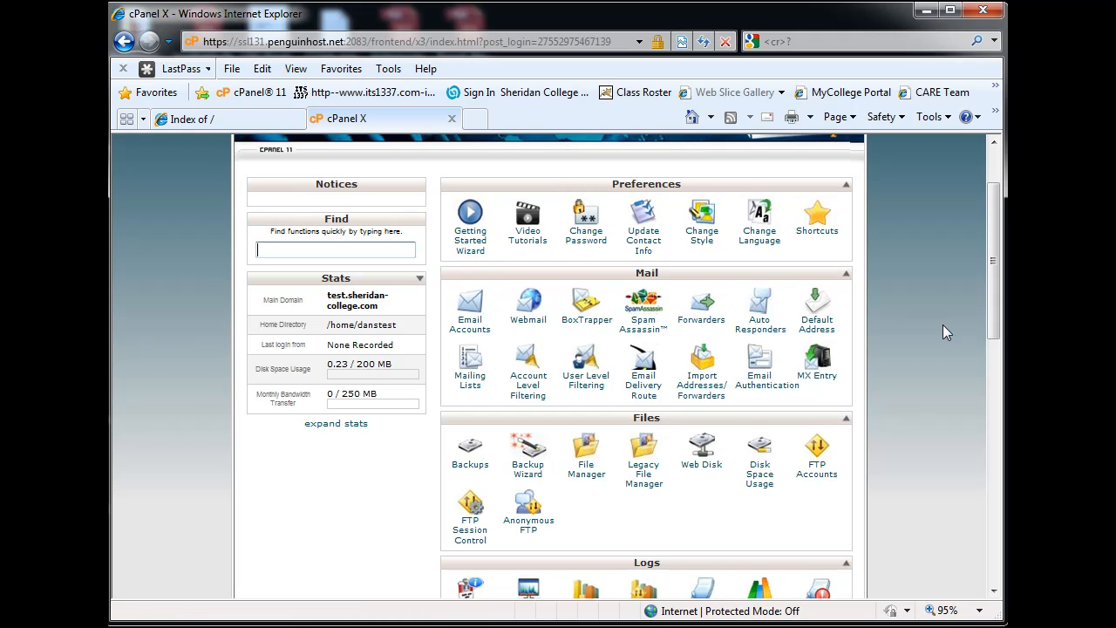
pyautogui.scroll(-3)
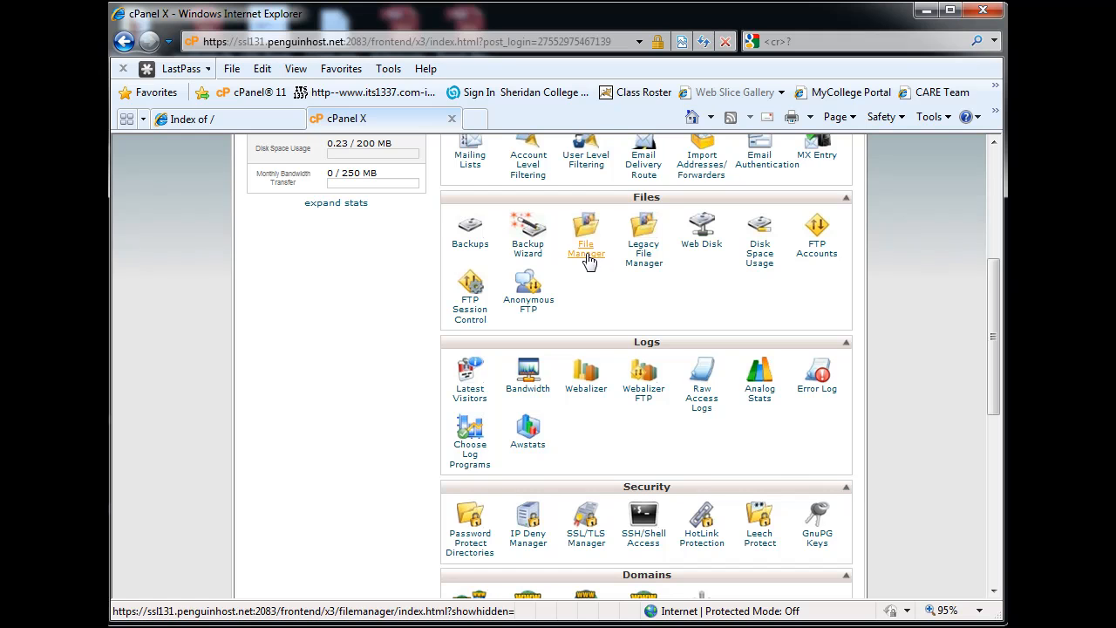
pyautogui.moveTo(644, 262)
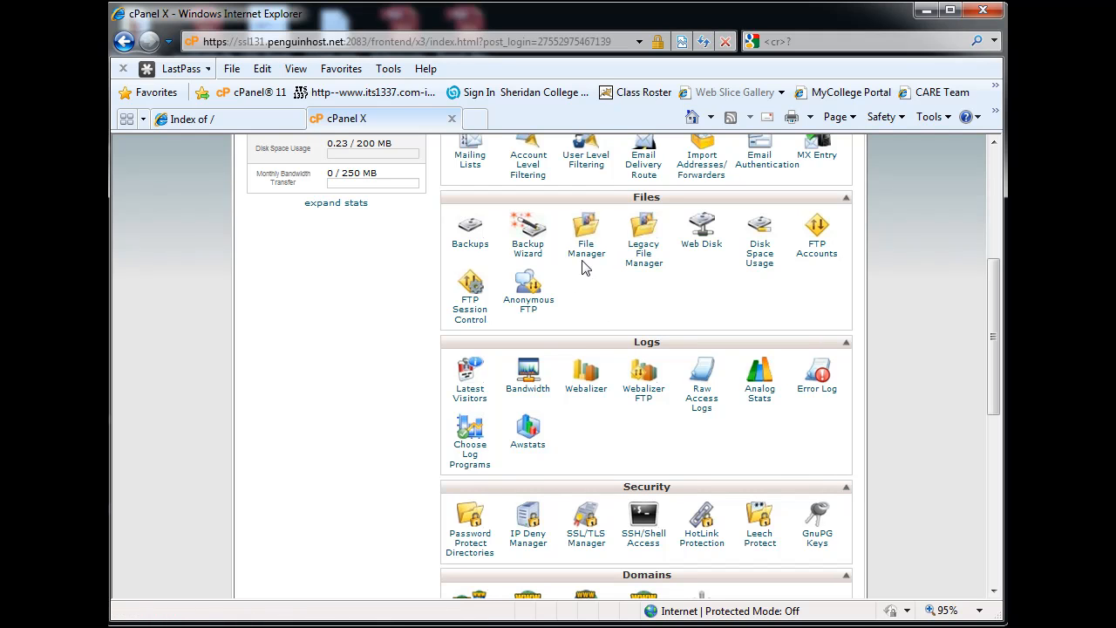
pyautogui.moveTo(586, 248)
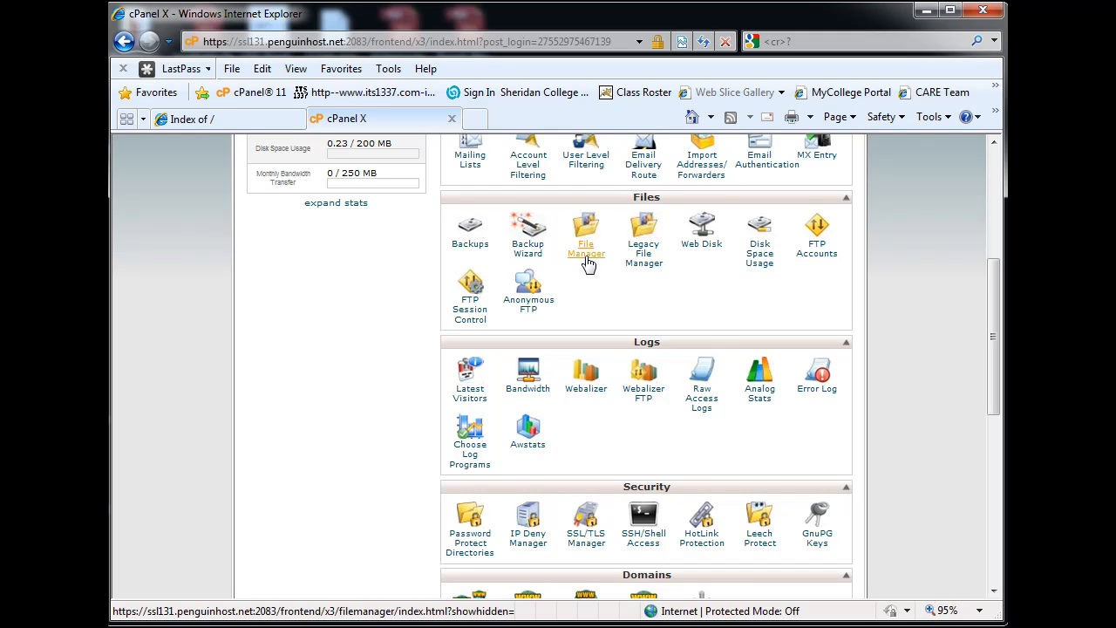
# Step: Launch File Manager at the Web Root (public_html/www) directory
pyautogui.click(586, 230)
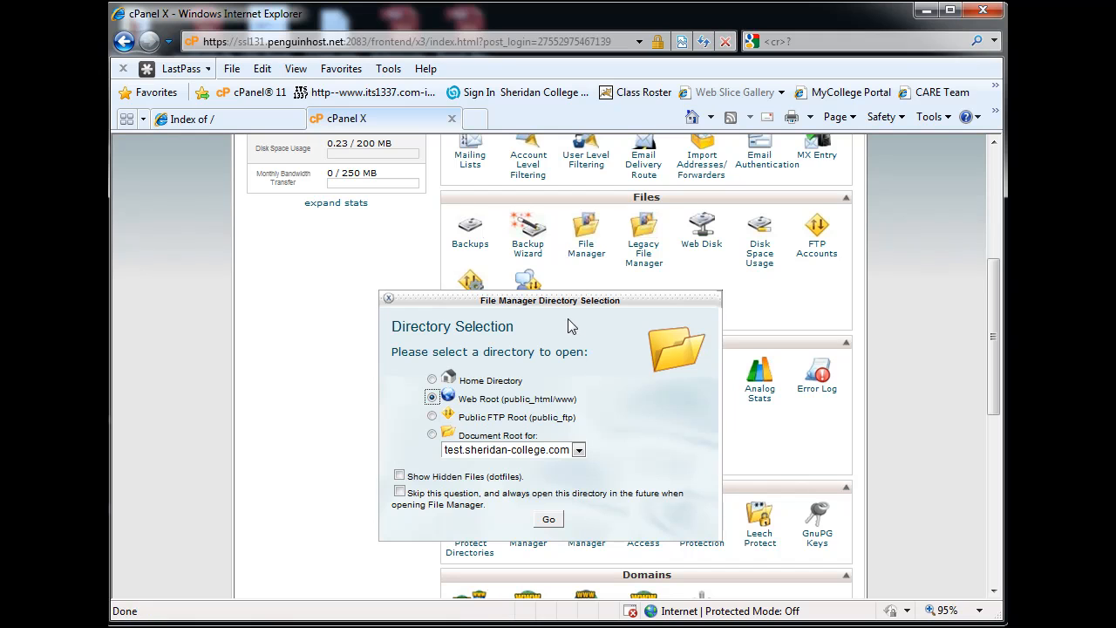
pyautogui.moveTo(479, 419)
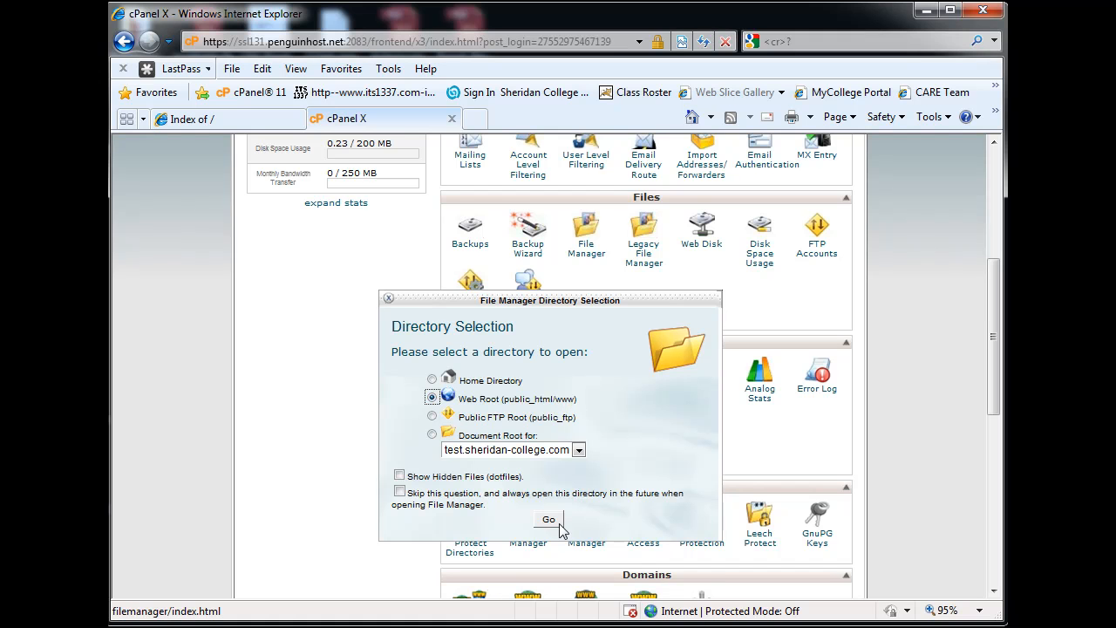
pyautogui.click(547, 520)
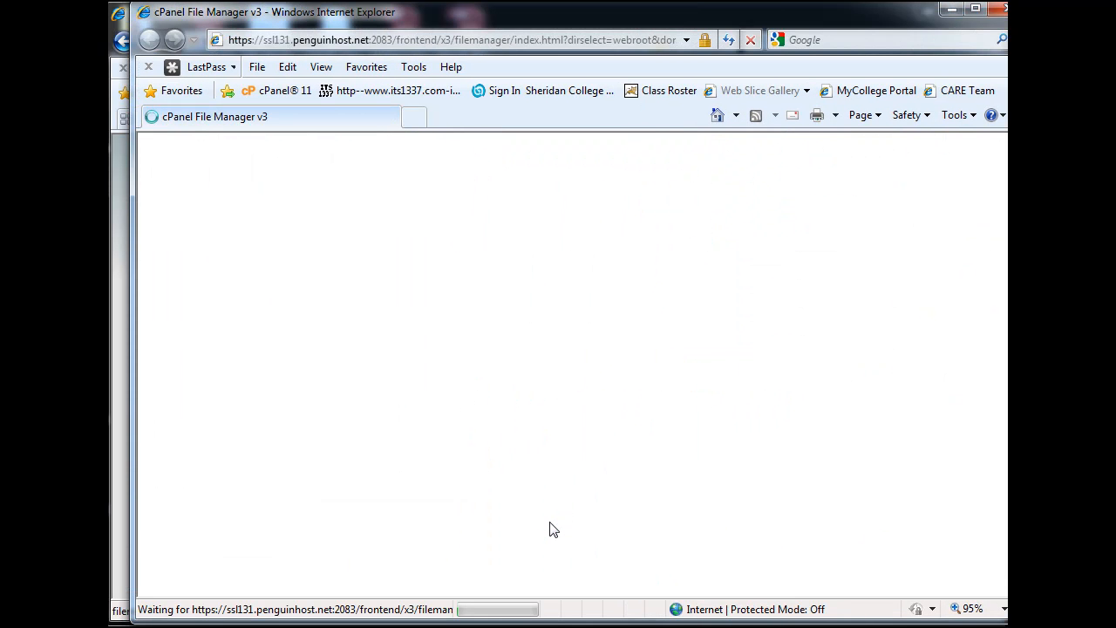
pyautogui.moveTo(742, 22)
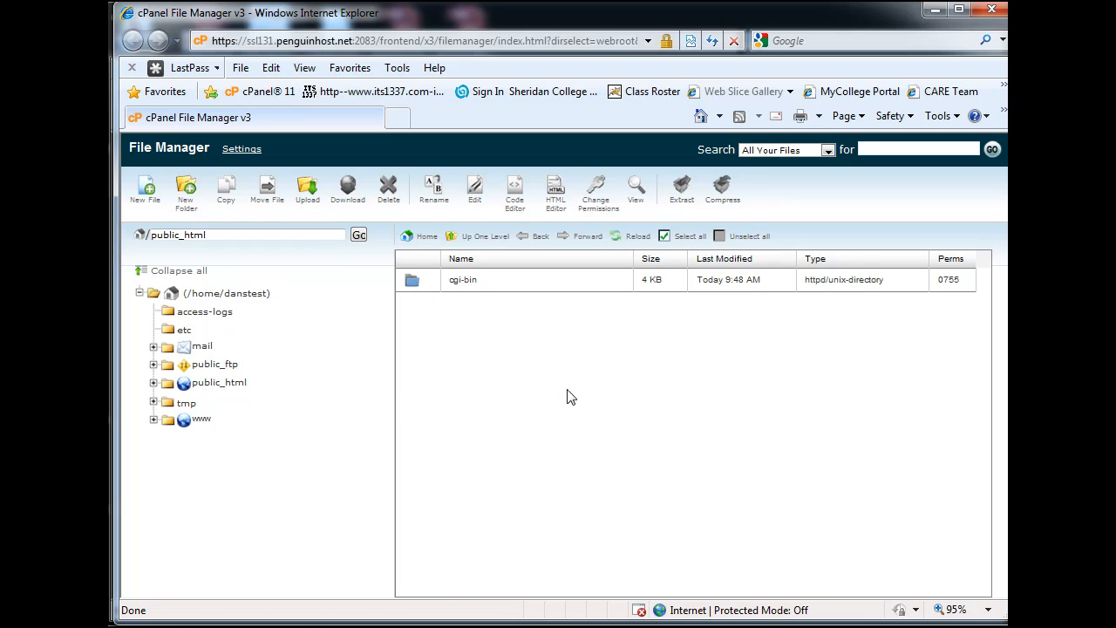
# Step: Expand public_html in the folder tree to show its cgi-bin subfolder
pyautogui.click(154, 382)
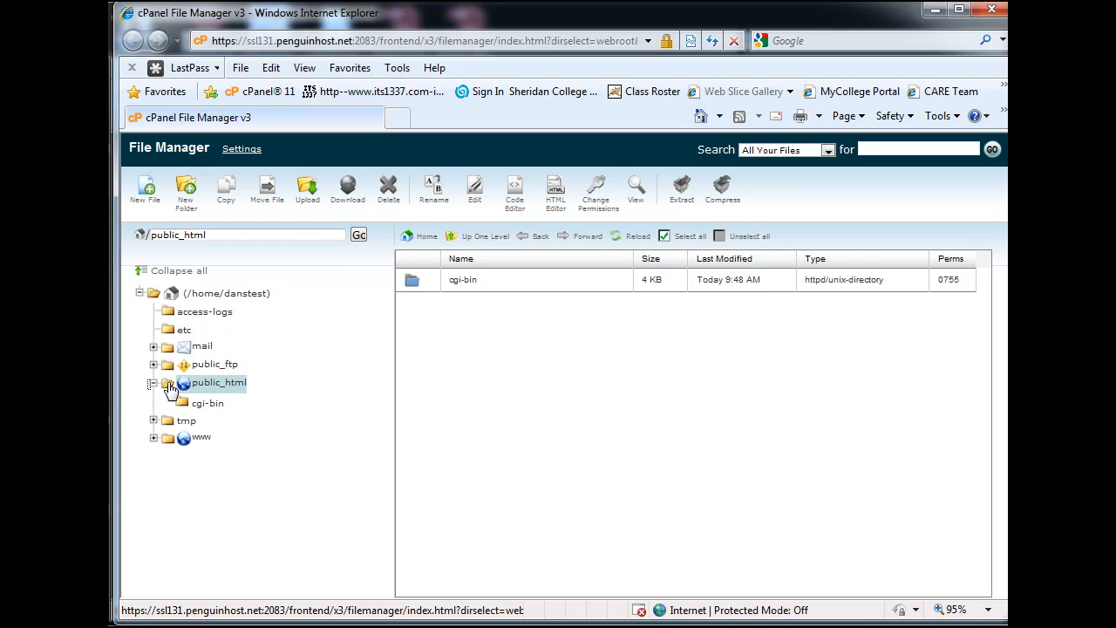
pyautogui.click(154, 382)
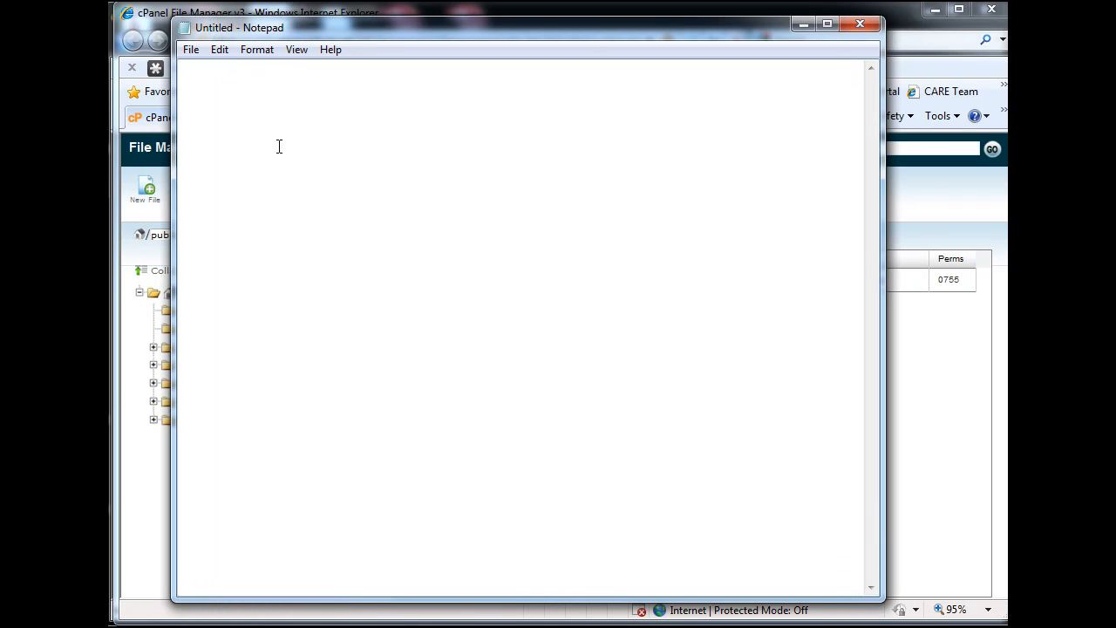
pyautogui.moveTo(258, 115)
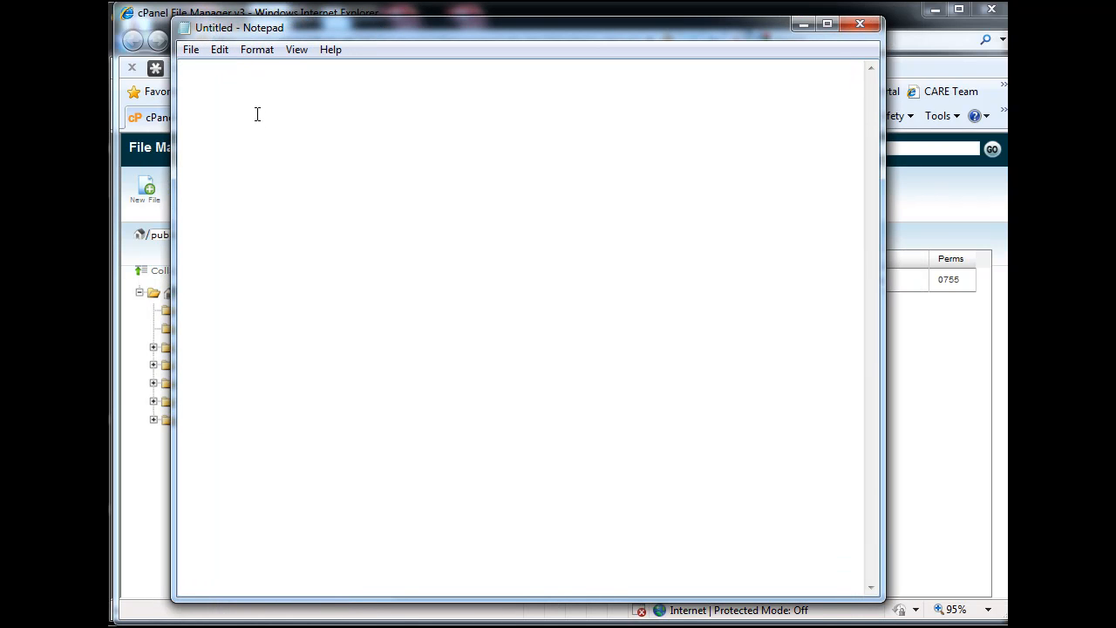
# Step: In Notepad, write the opening and closing <html> tags on separate lines
pyautogui.write('<html>')
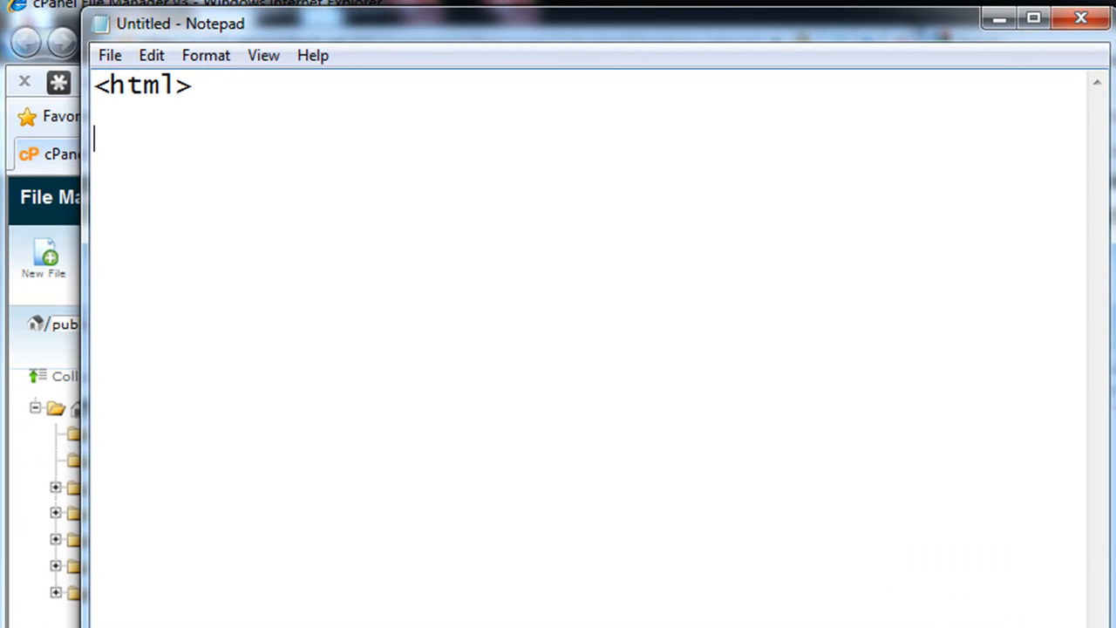
pyautogui.write('</h')
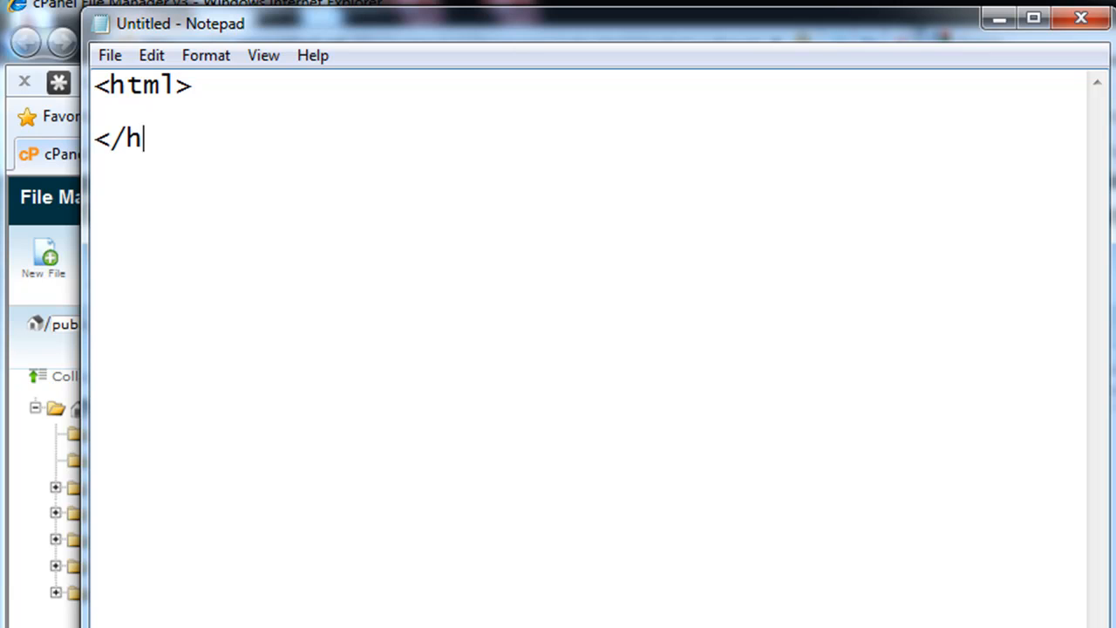
pyautogui.write('tml>')
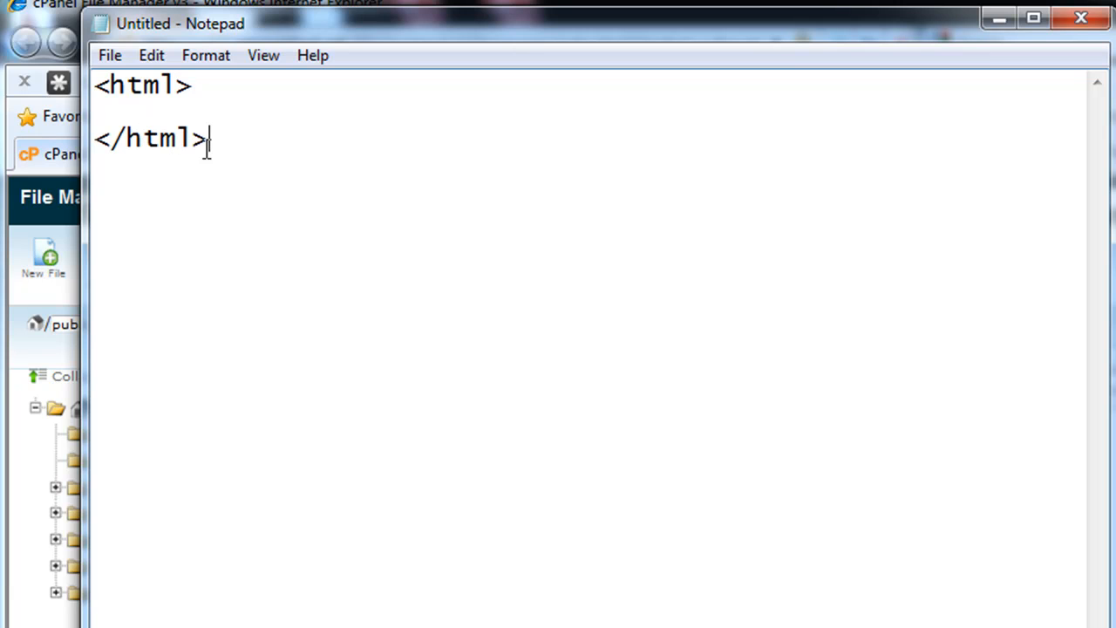
pyautogui.press('Enter')
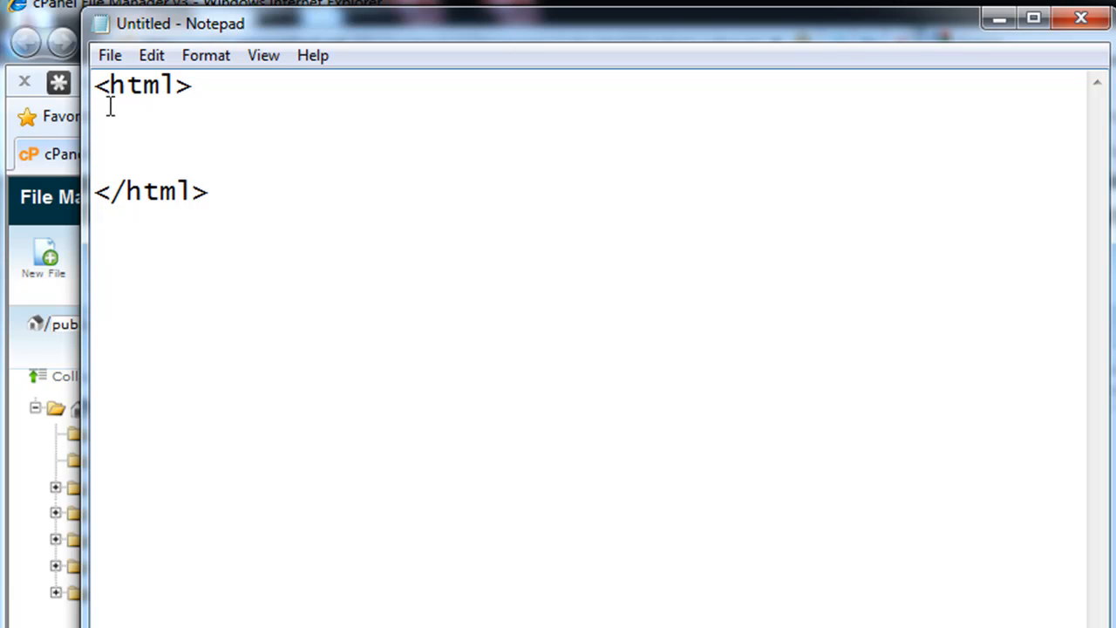
# Step: Add a head section with a <title> reading Hello
pyautogui.write('<head')
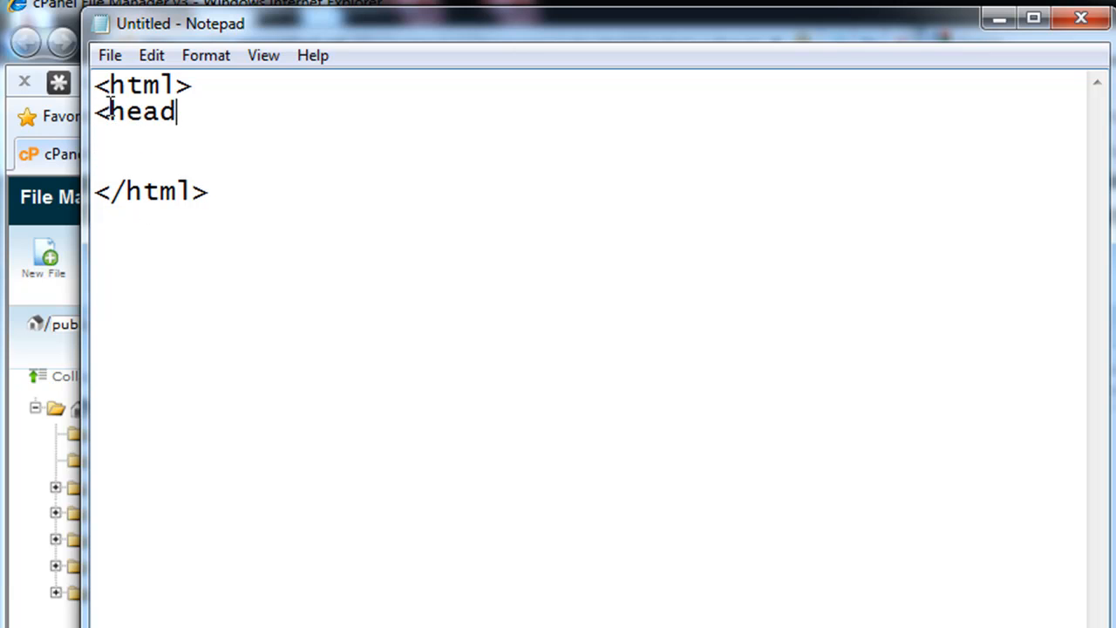
pyautogui.write('>')
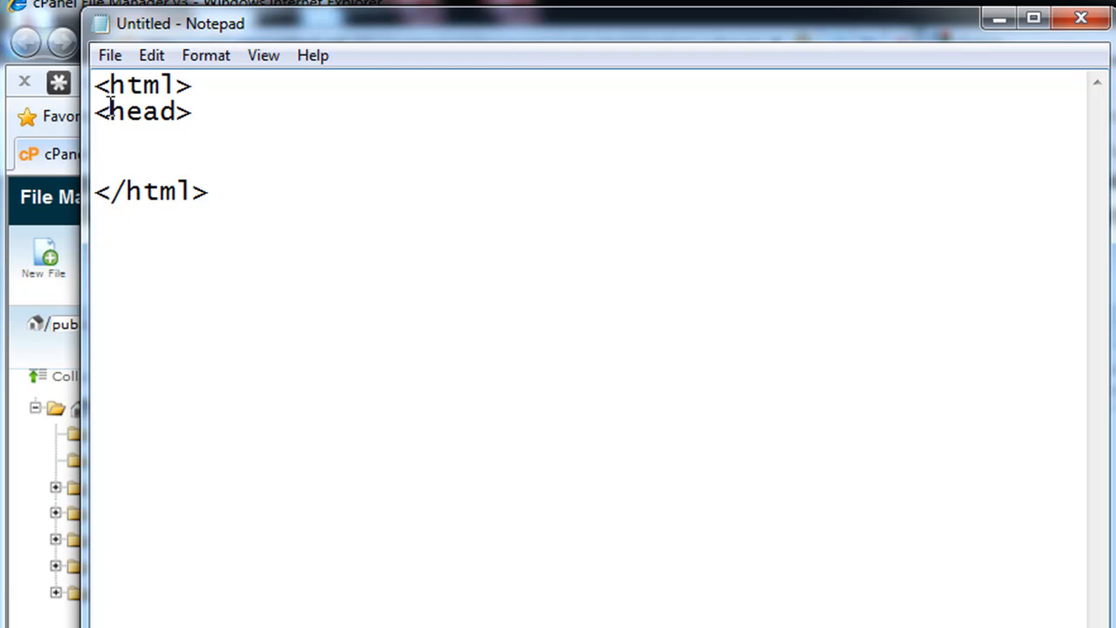
pyautogui.write('</')
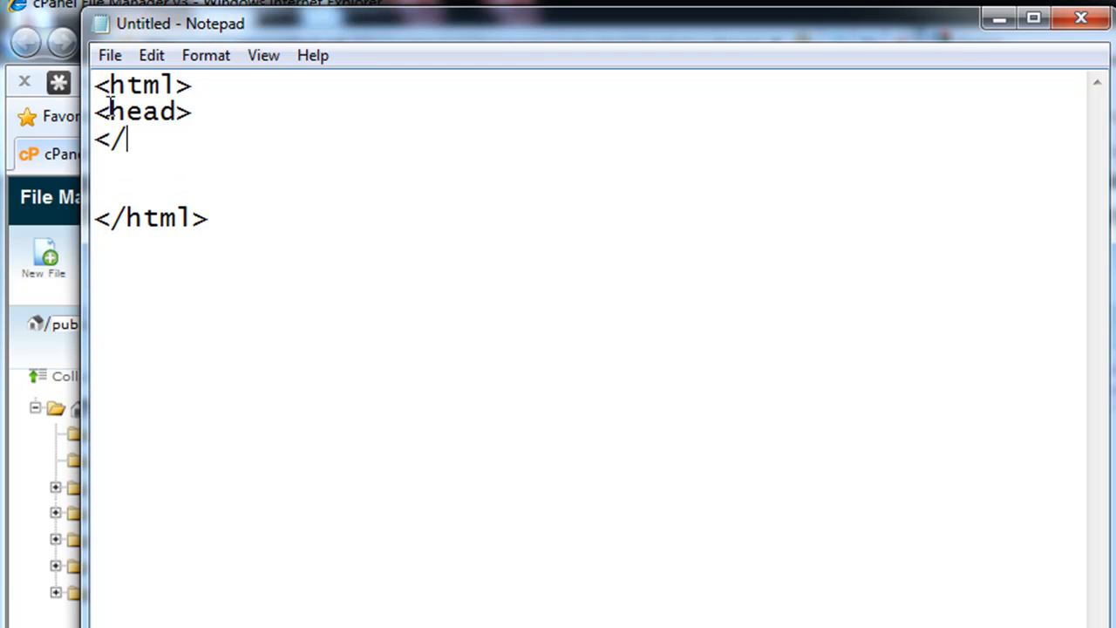
pyautogui.write('head>')
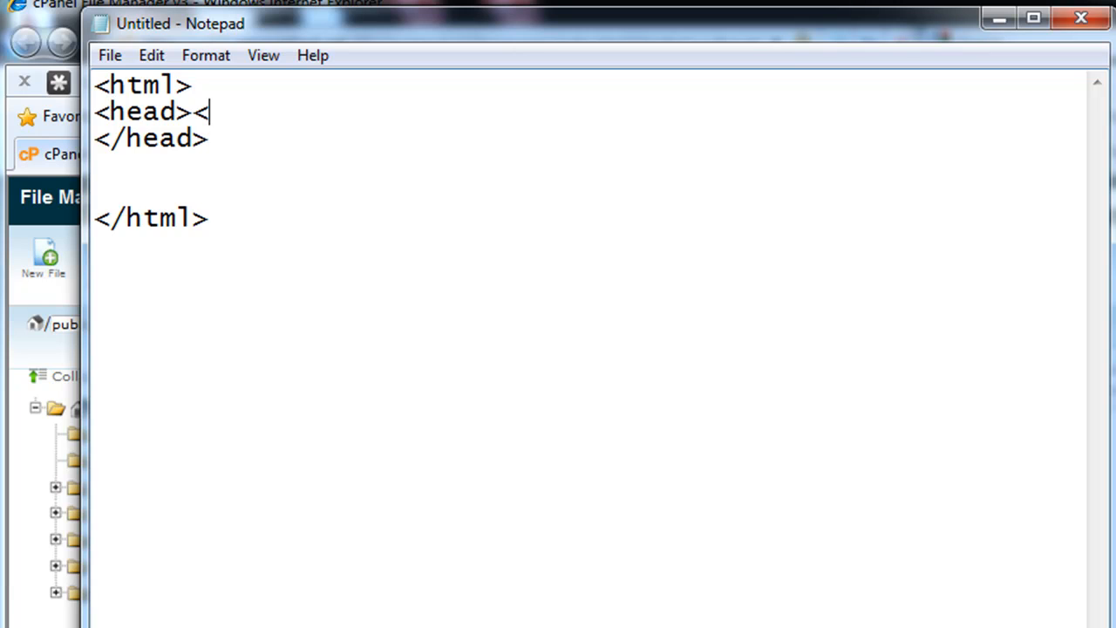
pyautogui.write('title')
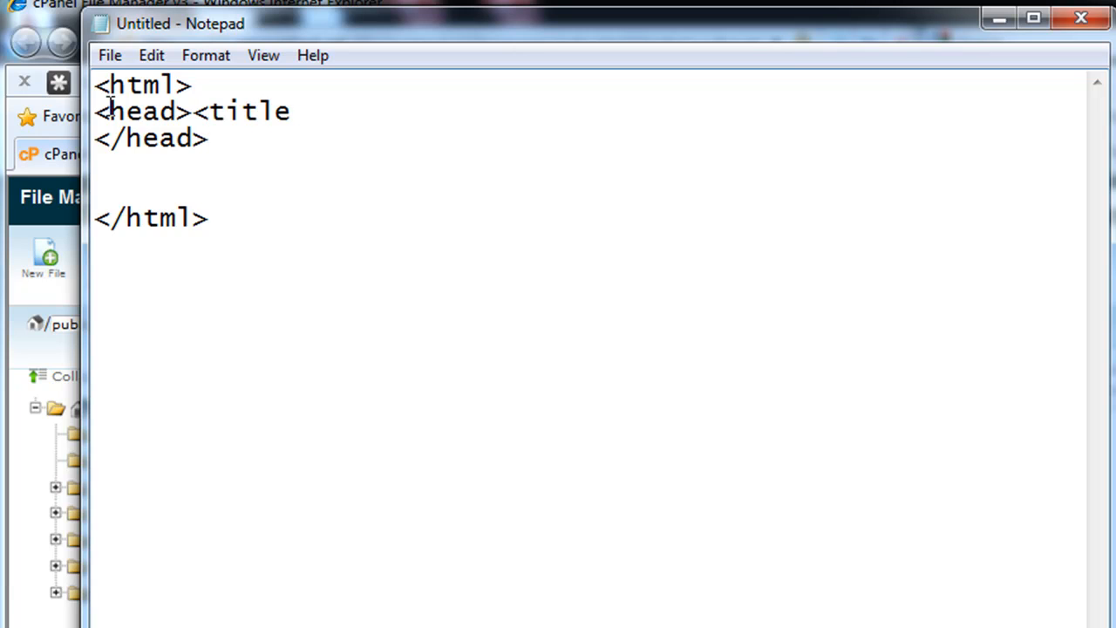
pyautogui.write('Hel')
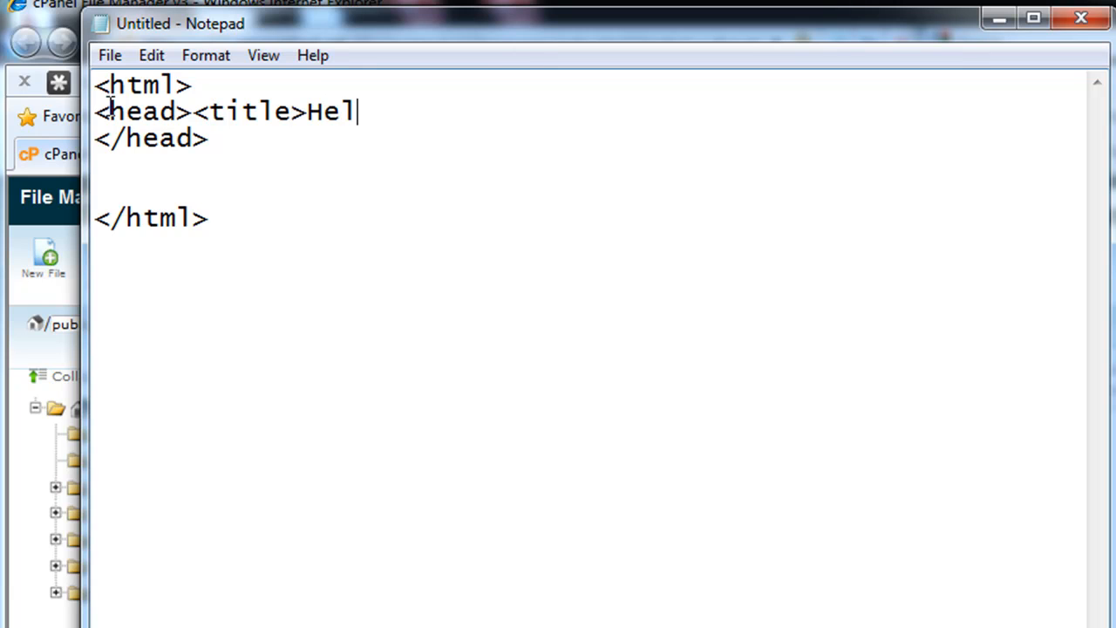
pyautogui.write('lo<')
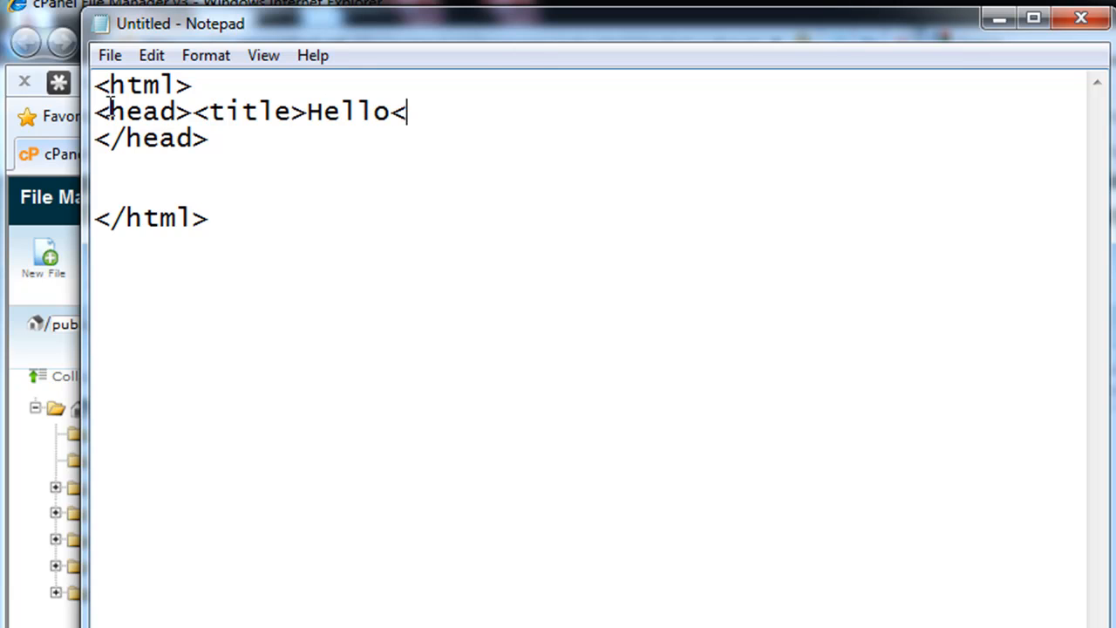
pyautogui.write('/ti')
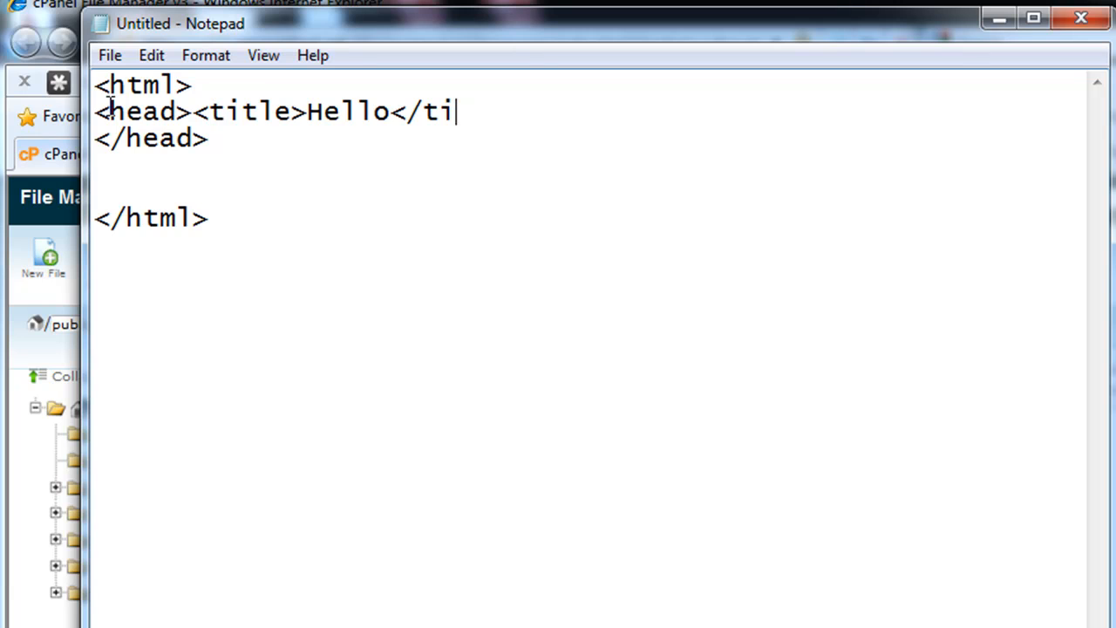
pyautogui.write('tle>')
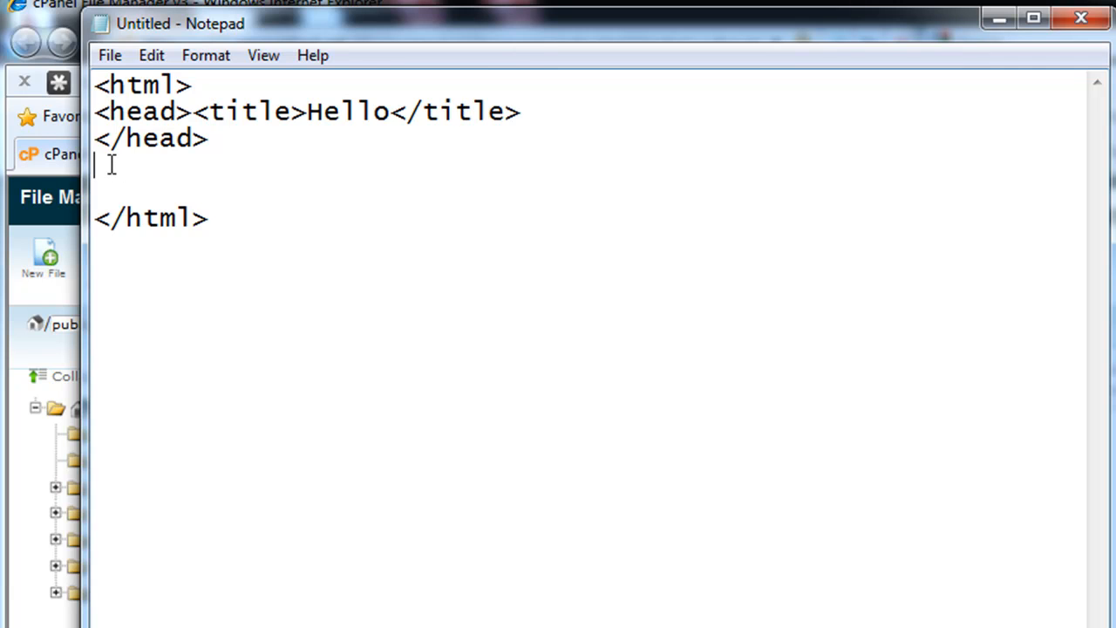
# Step: Add opening and closing <body> tags to the page
pyautogui.write('<bo')
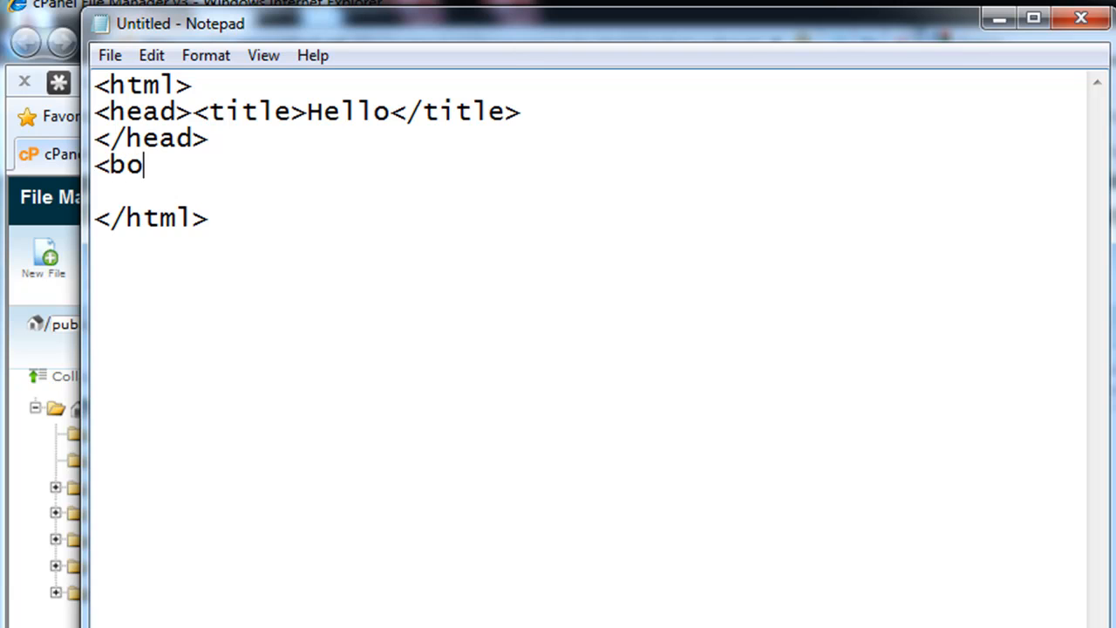
pyautogui.write('dy>')
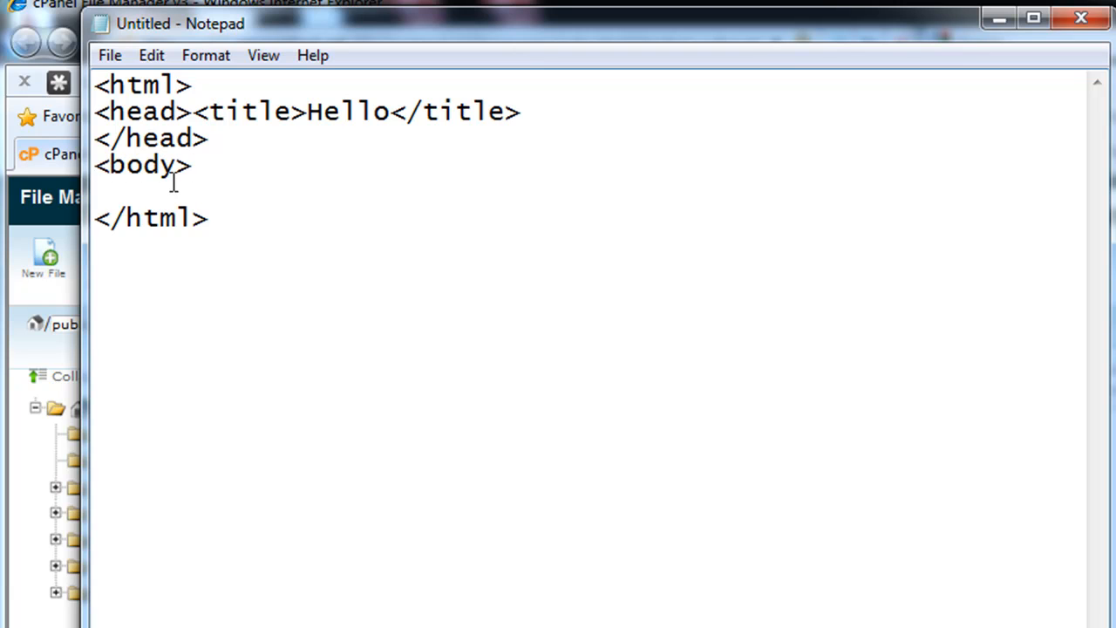
pyautogui.write('<')
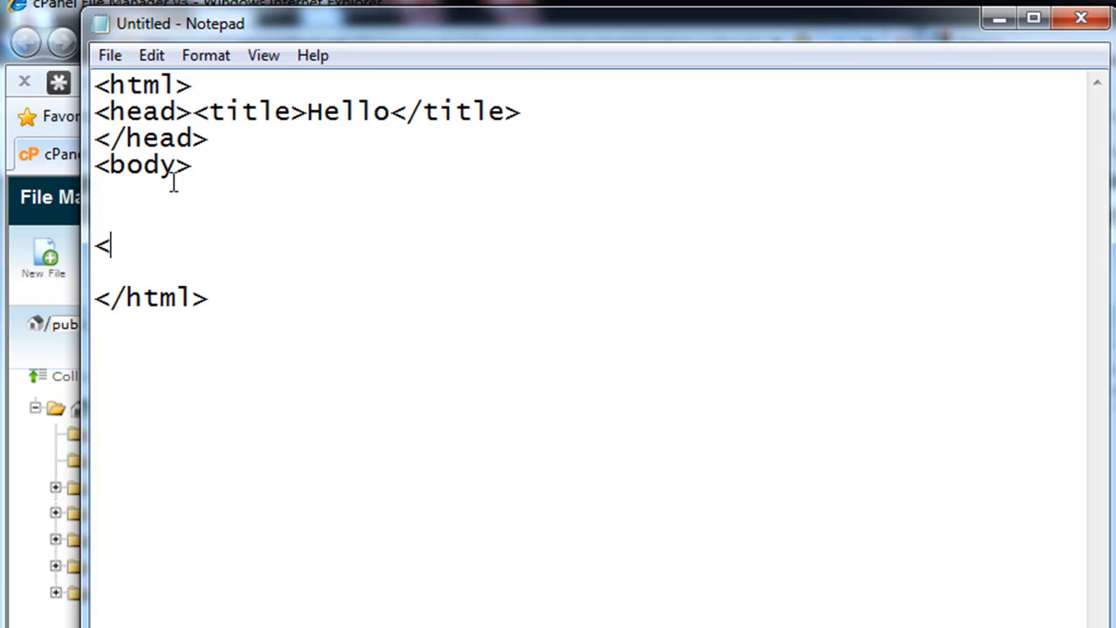
pyautogui.write('/bo')
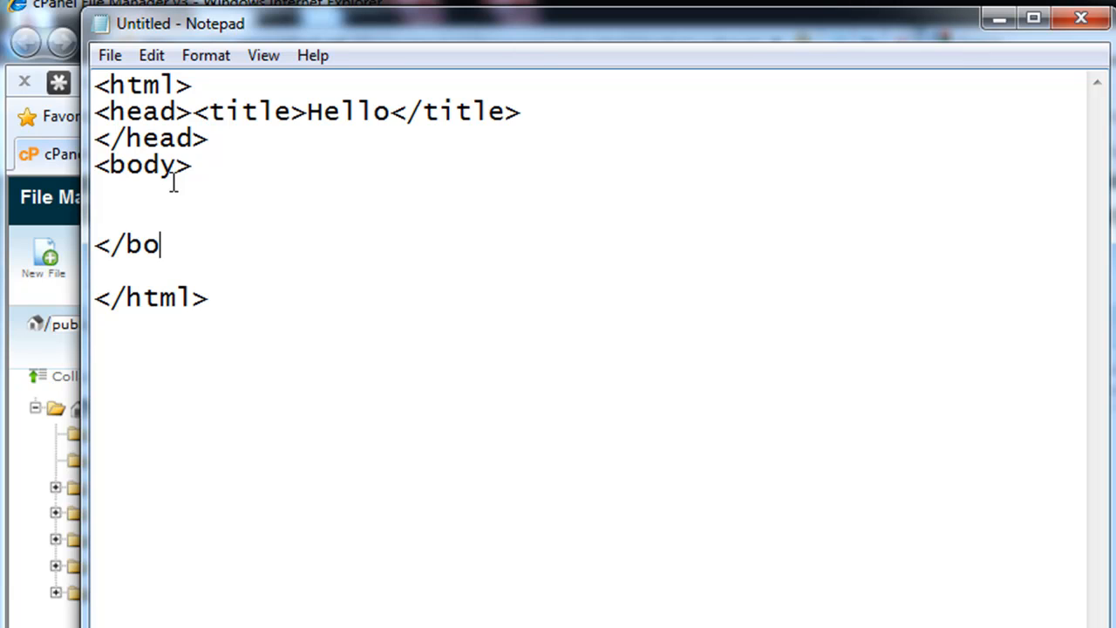
pyautogui.write('dy>')
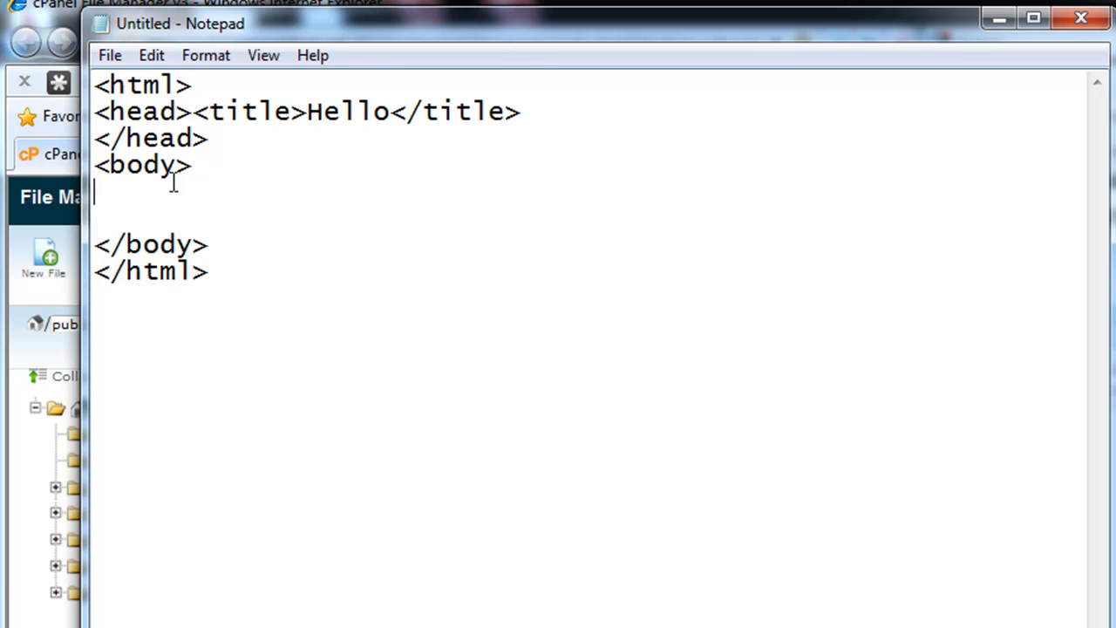
# Step: Write 'Site under construction!' as the body text, replacing a misspelled greeting
pyautogui.write('Heloo')
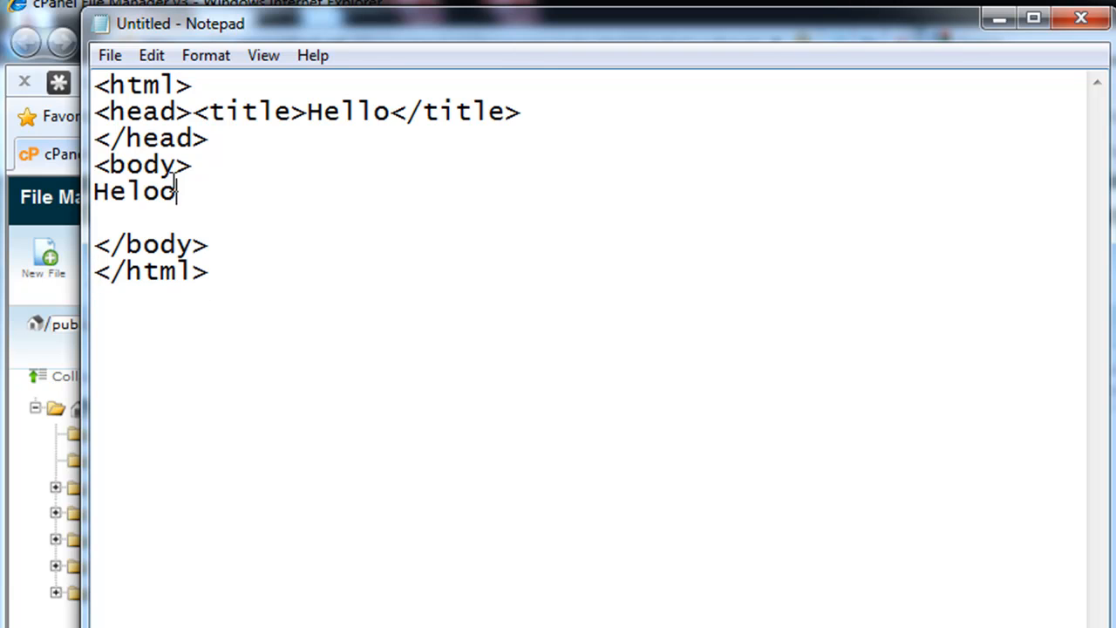
pyautogui.press('Backspace')
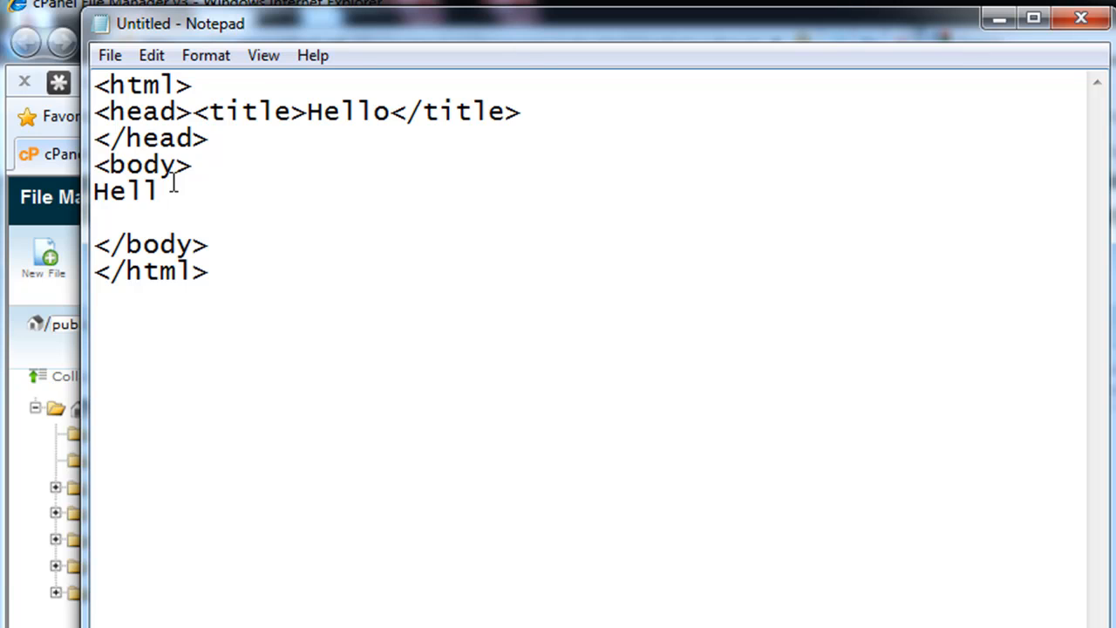
pyautogui.press('Backspace')
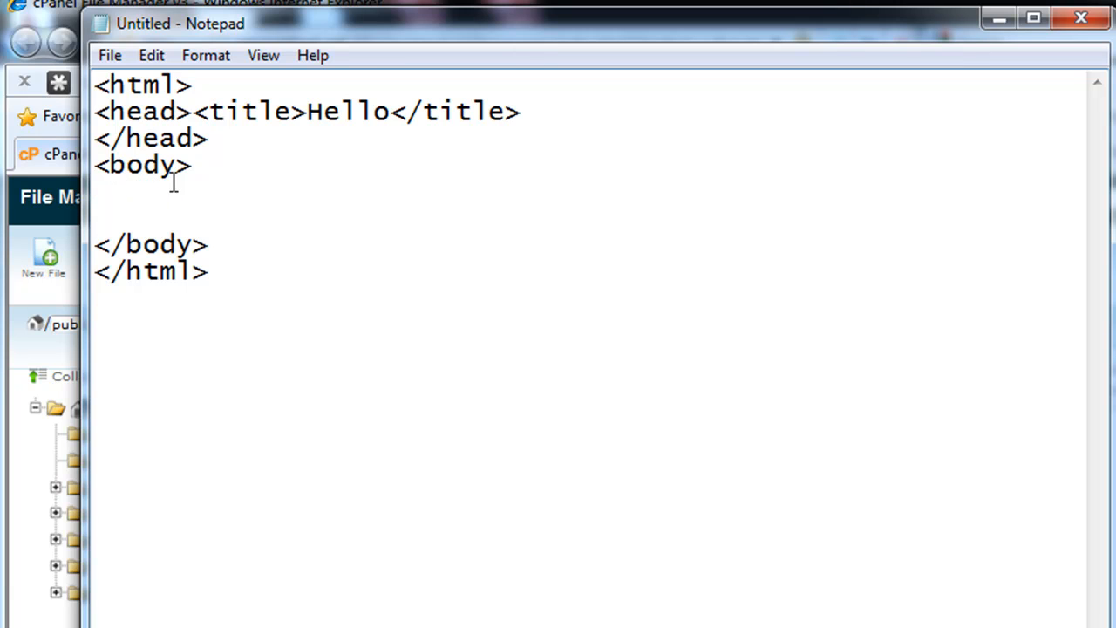
pyautogui.write('Site unde')
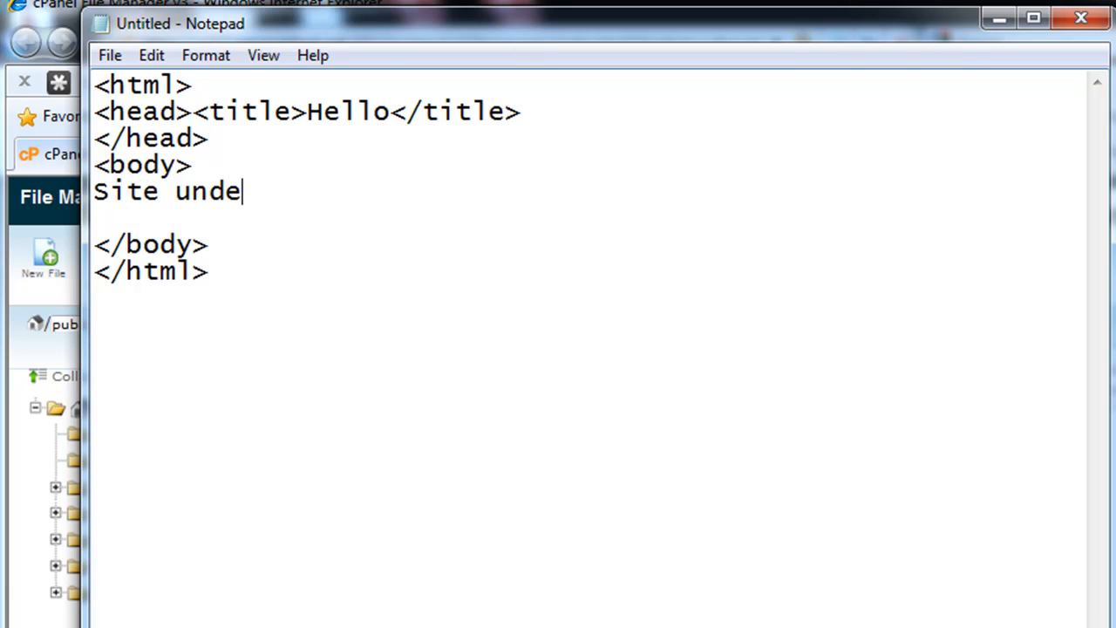
pyautogui.write('r construc')
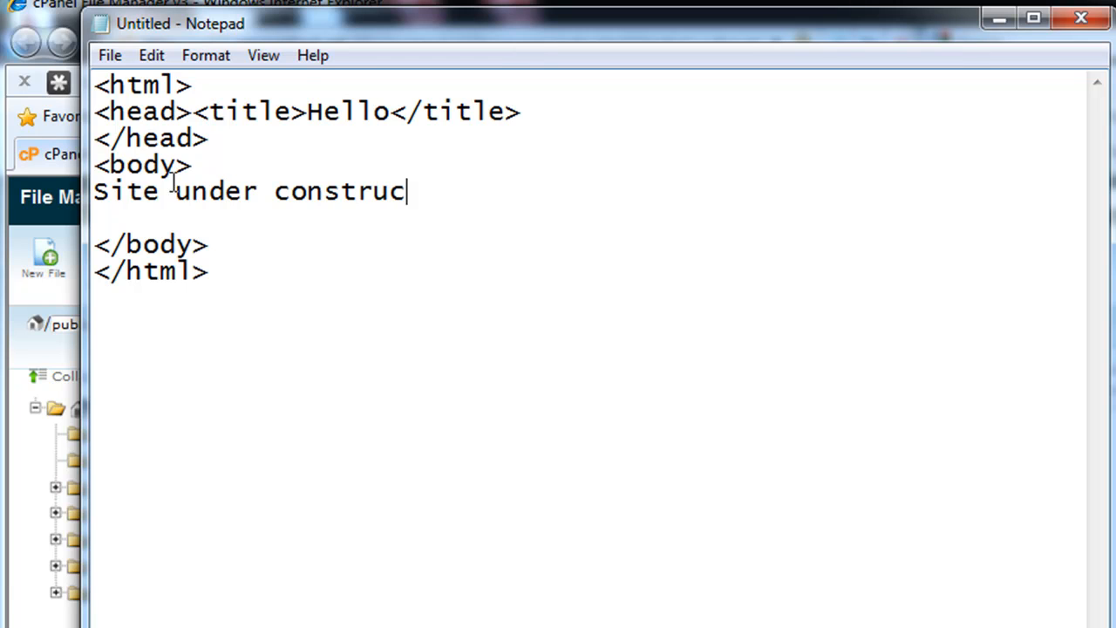
pyautogui.write('tion')
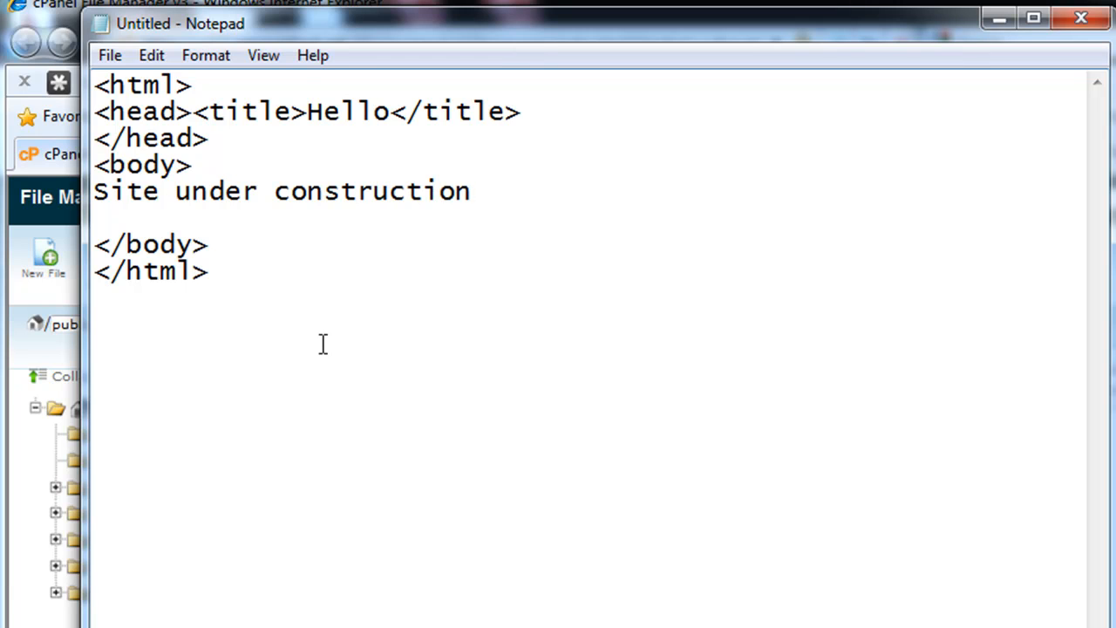
pyautogui.write('!')
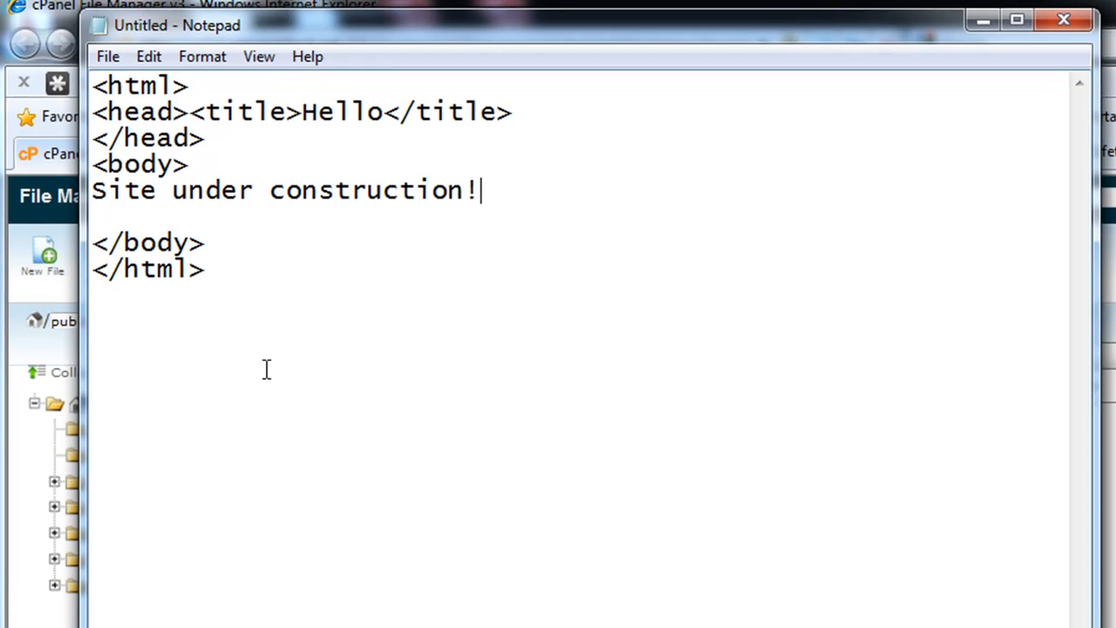
pyautogui.click(108, 56)
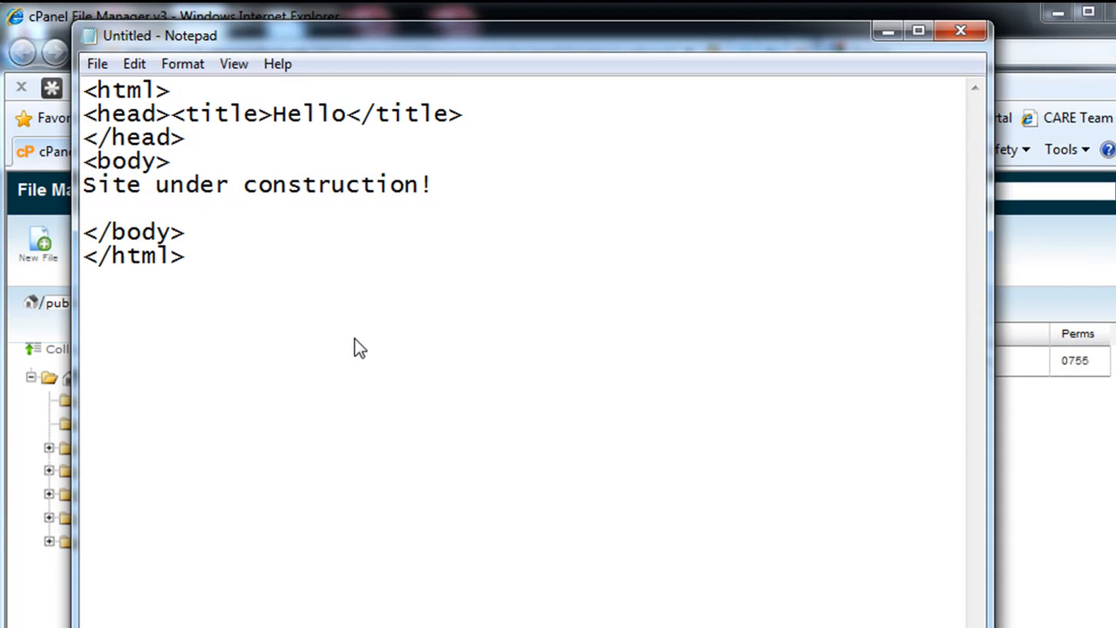
# Step: Save the page as "index.html" on the Desktop
pyautogui.click(98, 63)
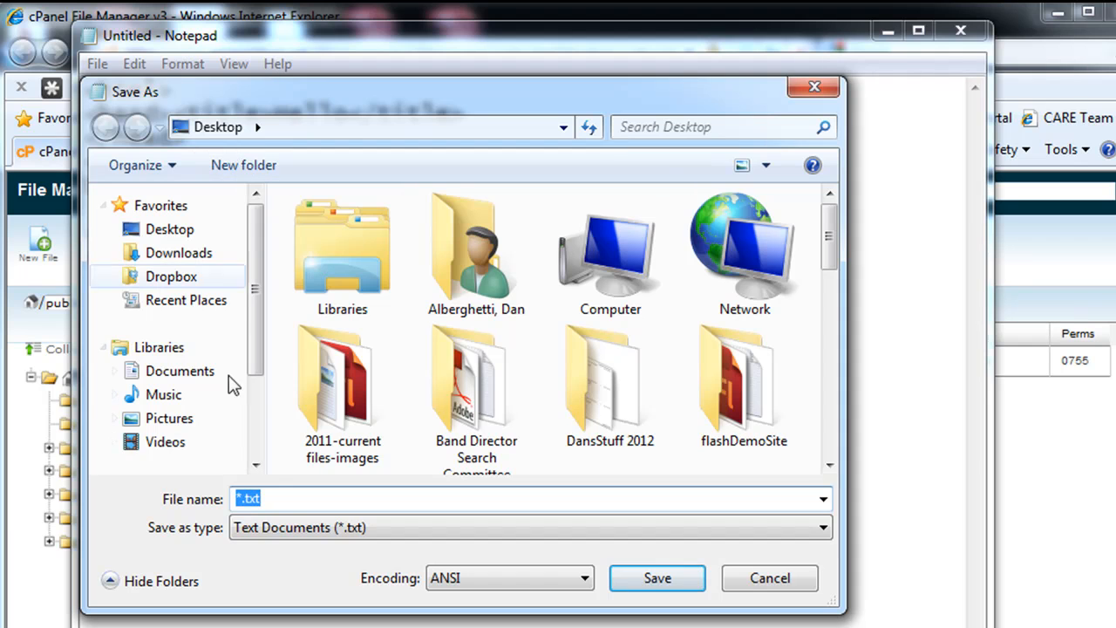
pyautogui.moveTo(225, 506)
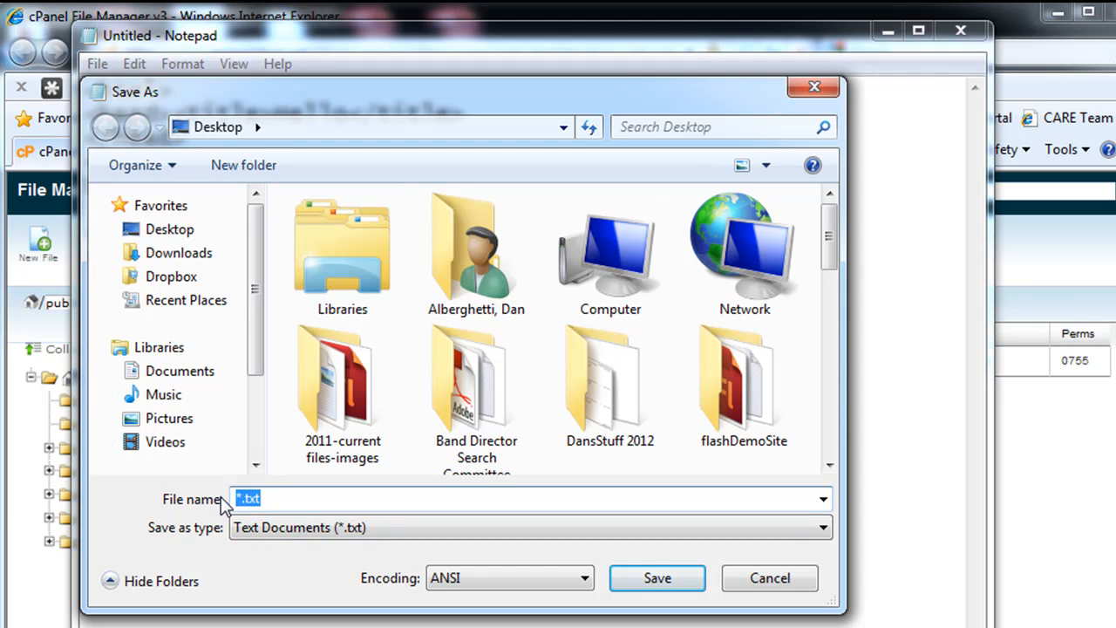
pyautogui.write('index')
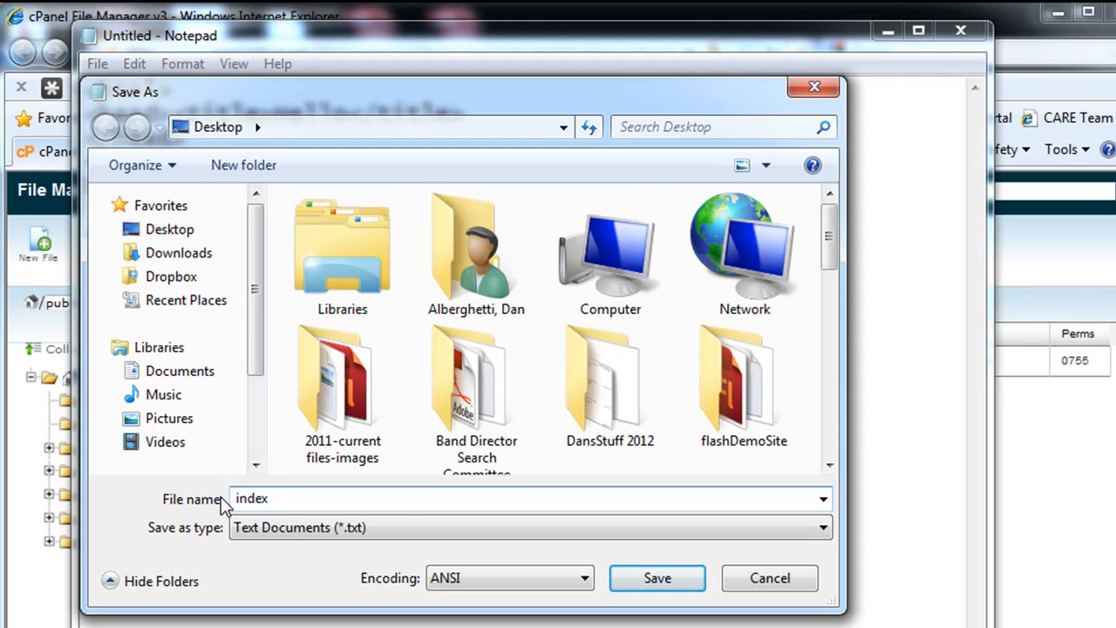
pyautogui.write('.html')
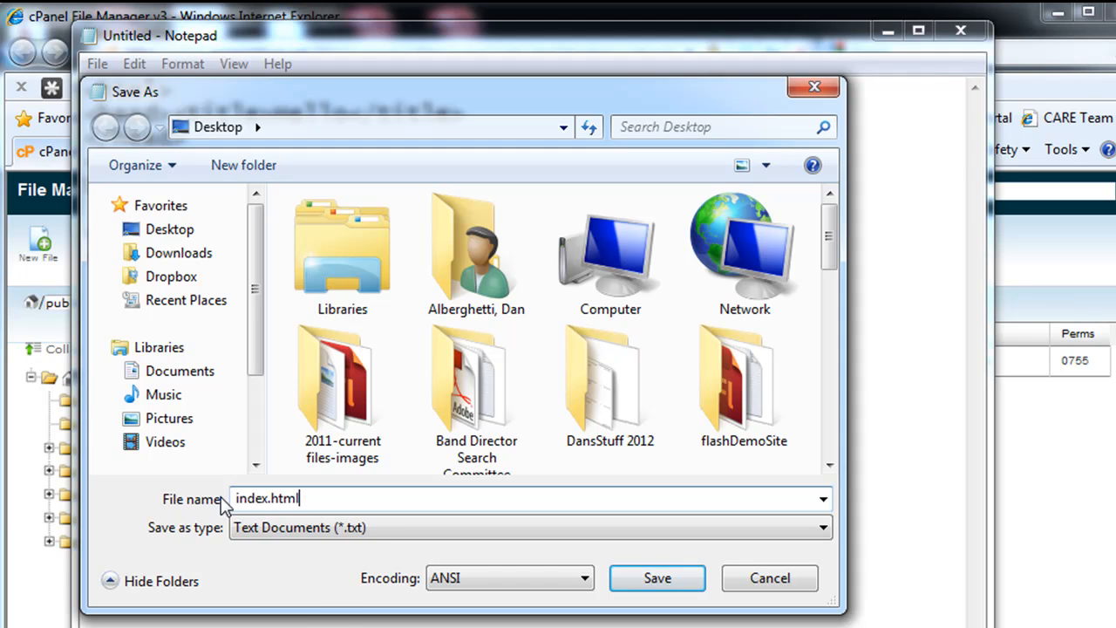
pyautogui.moveTo(340, 549)
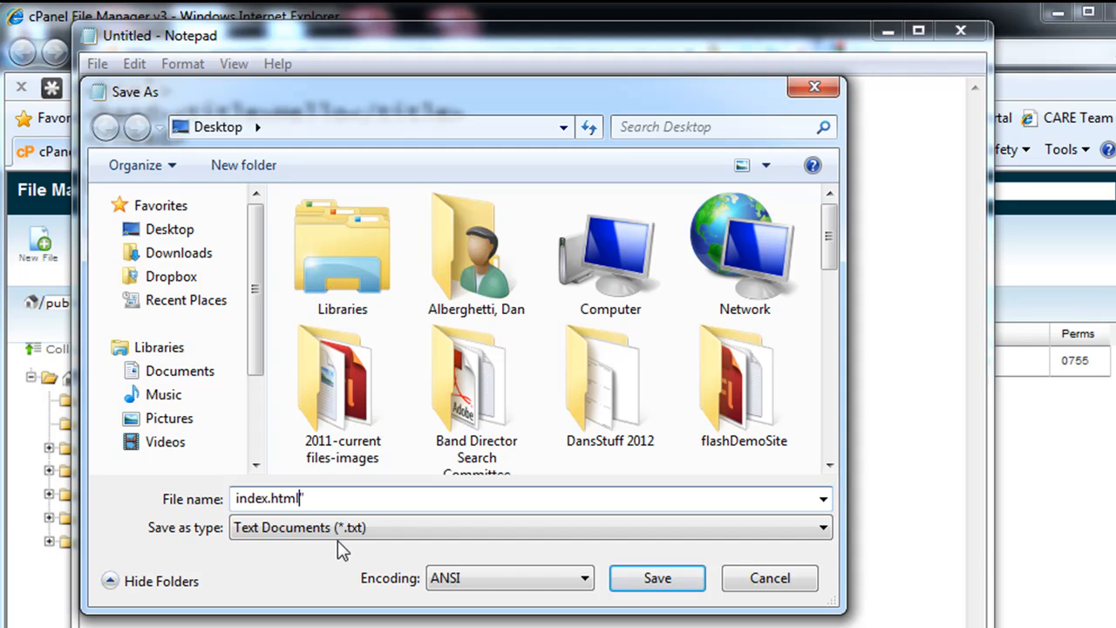
pyautogui.write('"index.html"')
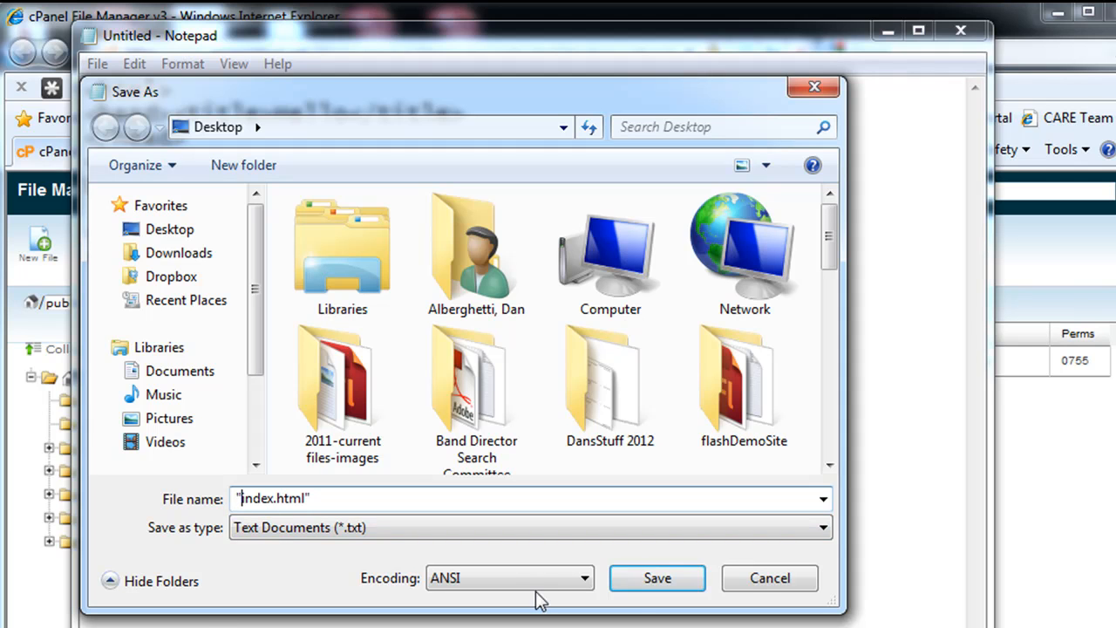
pyautogui.click(655, 577)
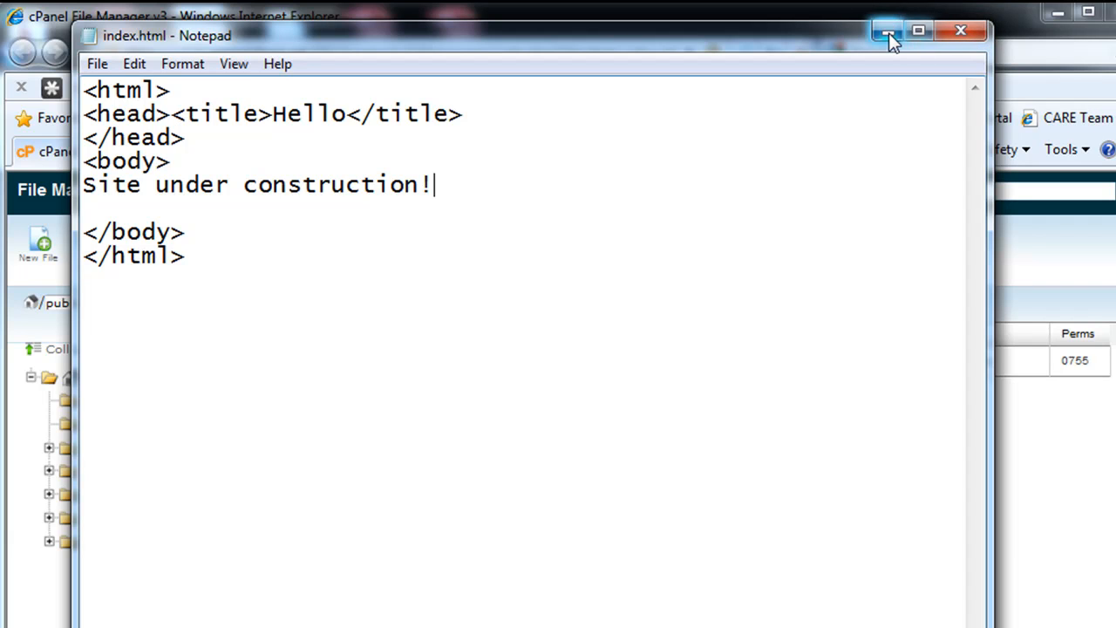
pyautogui.moveTo(886, 32)
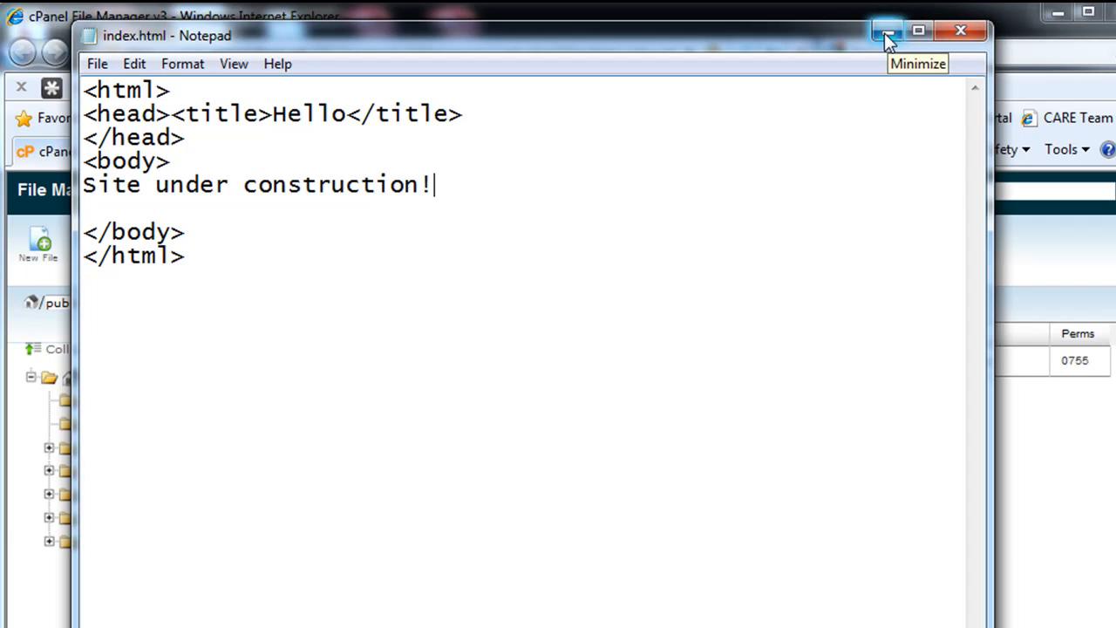
# Step: Minimize Notepad and go to the File Manager upload page for public_html
pyautogui.click(886, 31)
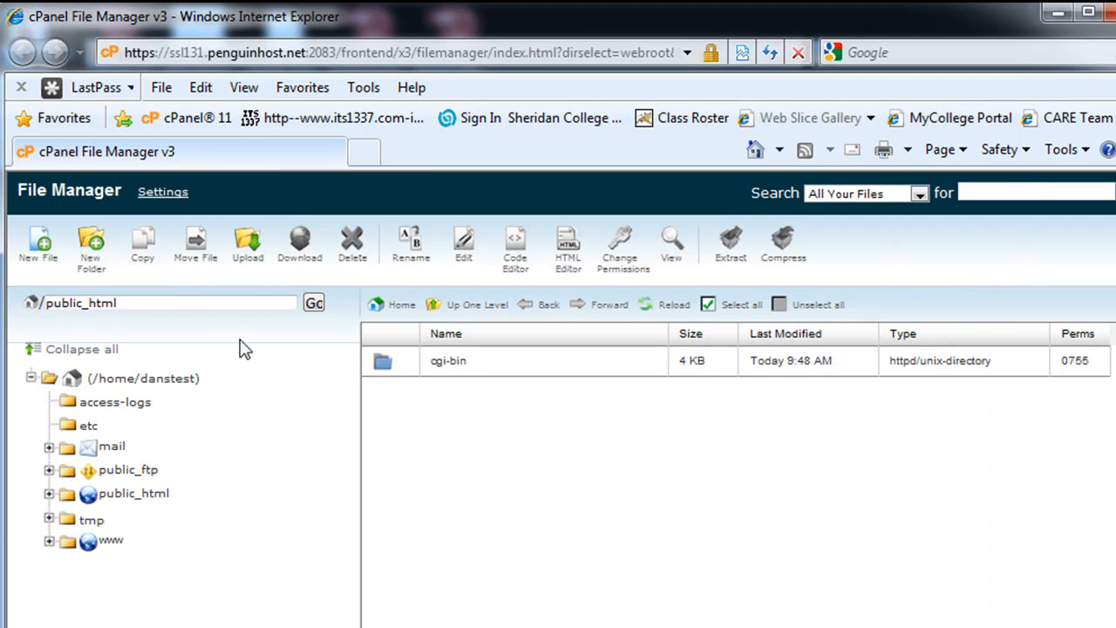
pyautogui.click(247, 244)
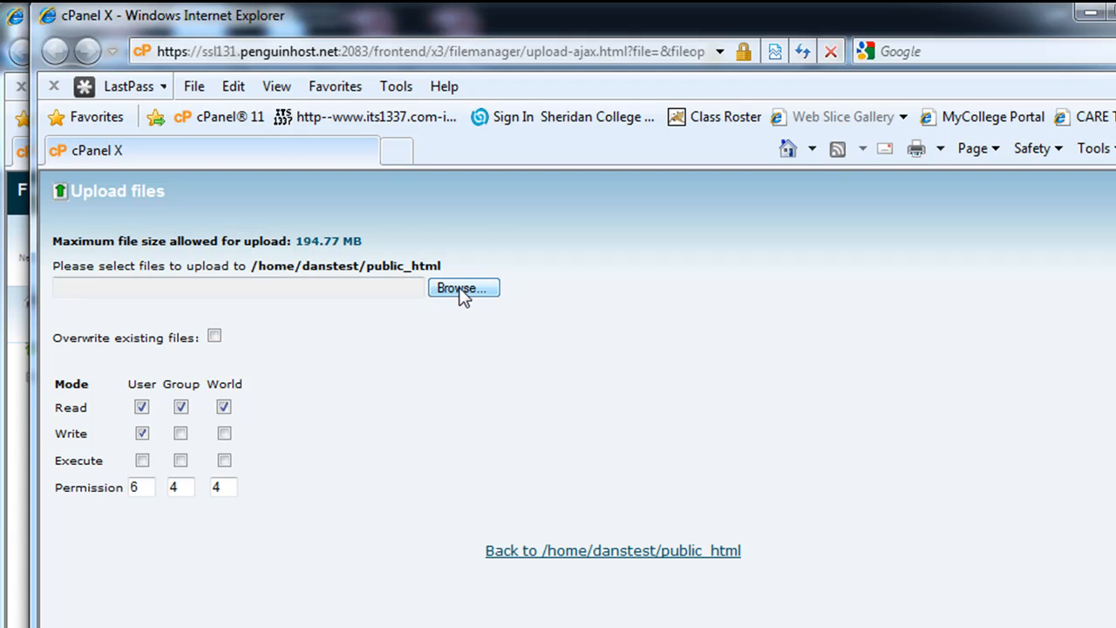
# Step: Browse the Desktop and choose index.html as the file to upload
pyautogui.click(464, 288)
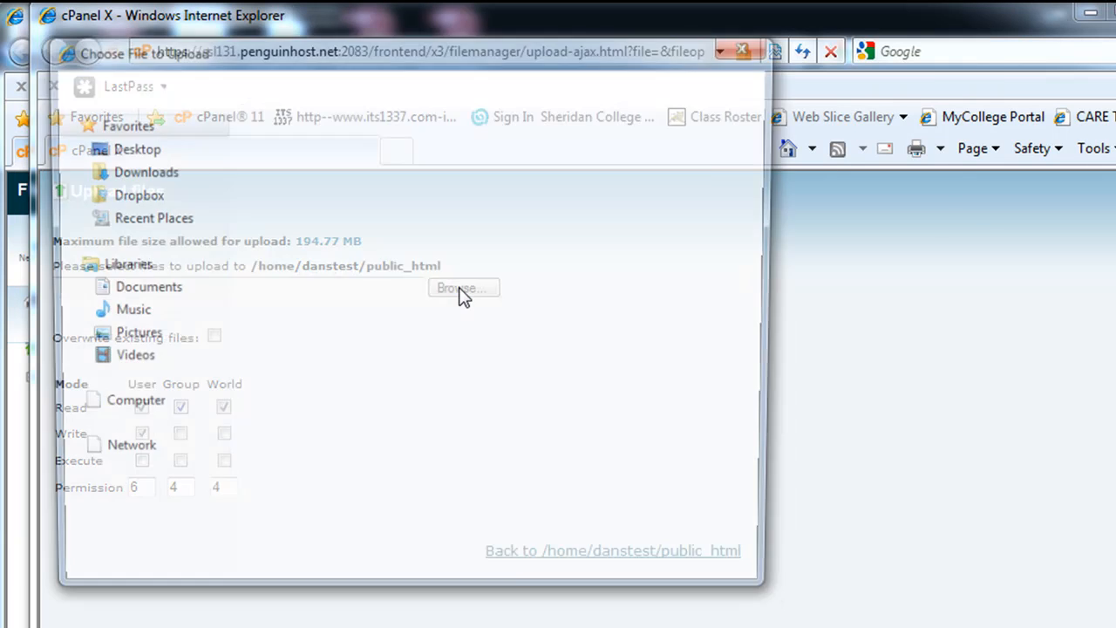
pyautogui.click(464, 288)
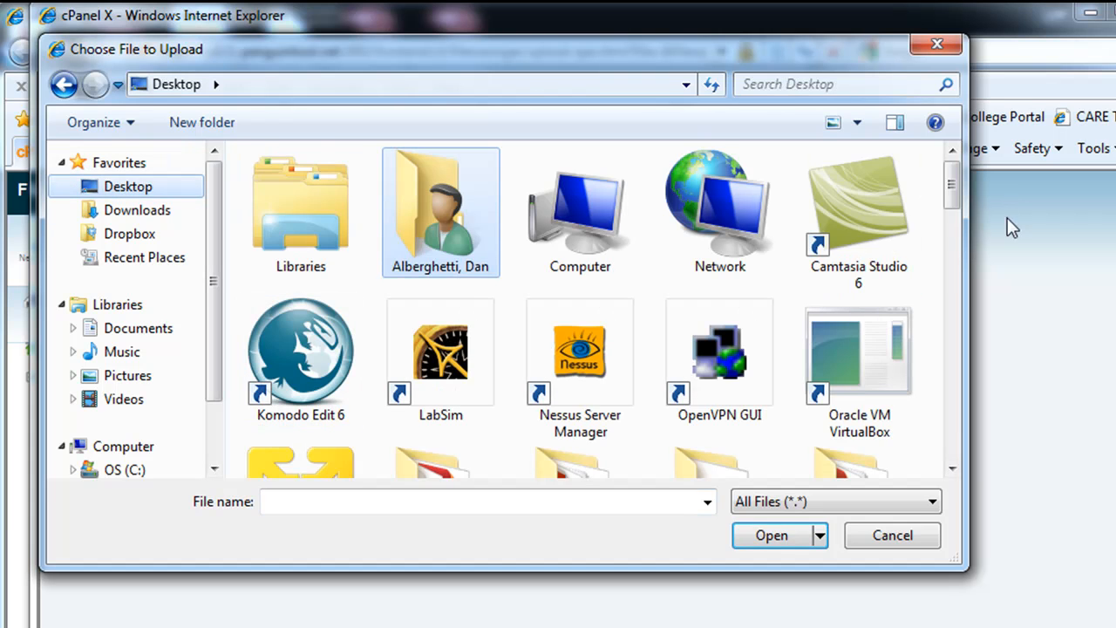
pyautogui.scroll(-3)
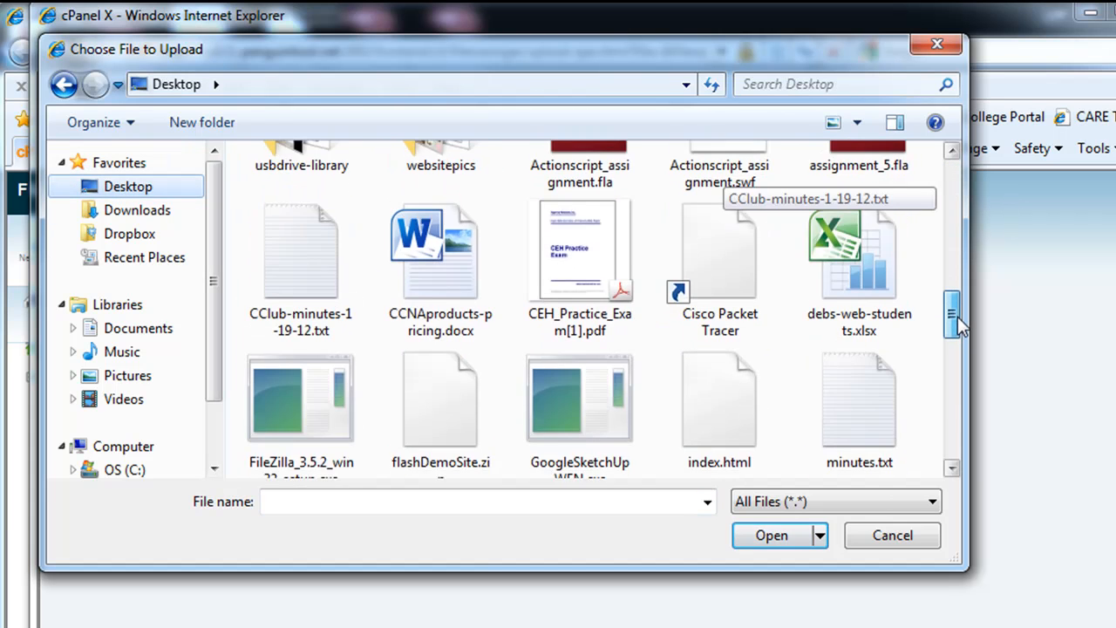
pyautogui.scroll(-3)
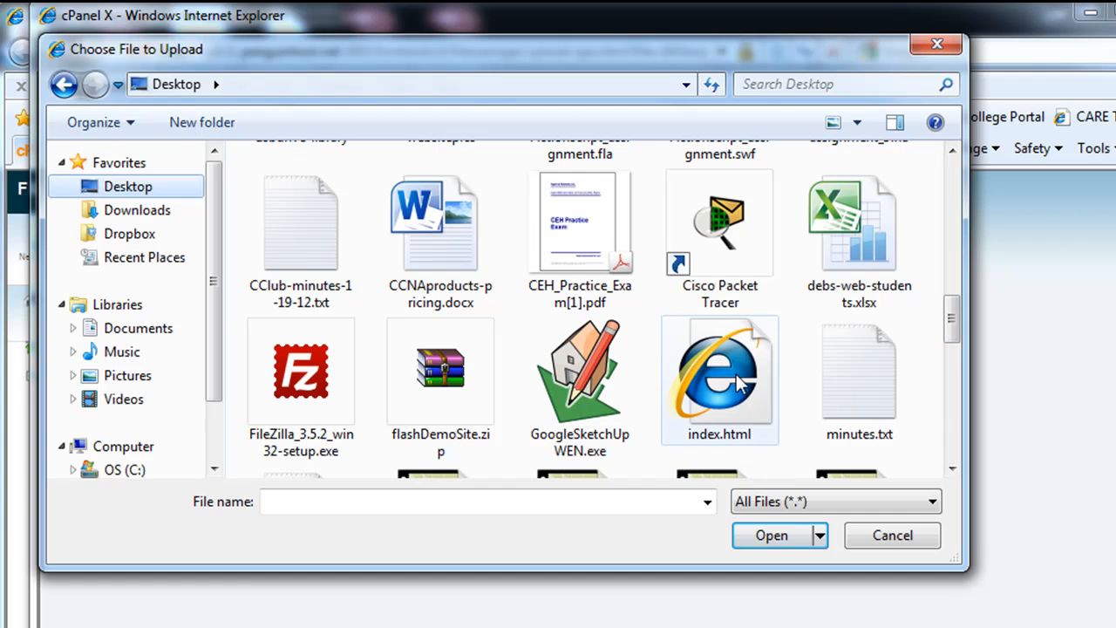
pyautogui.doubleClick(718, 375)
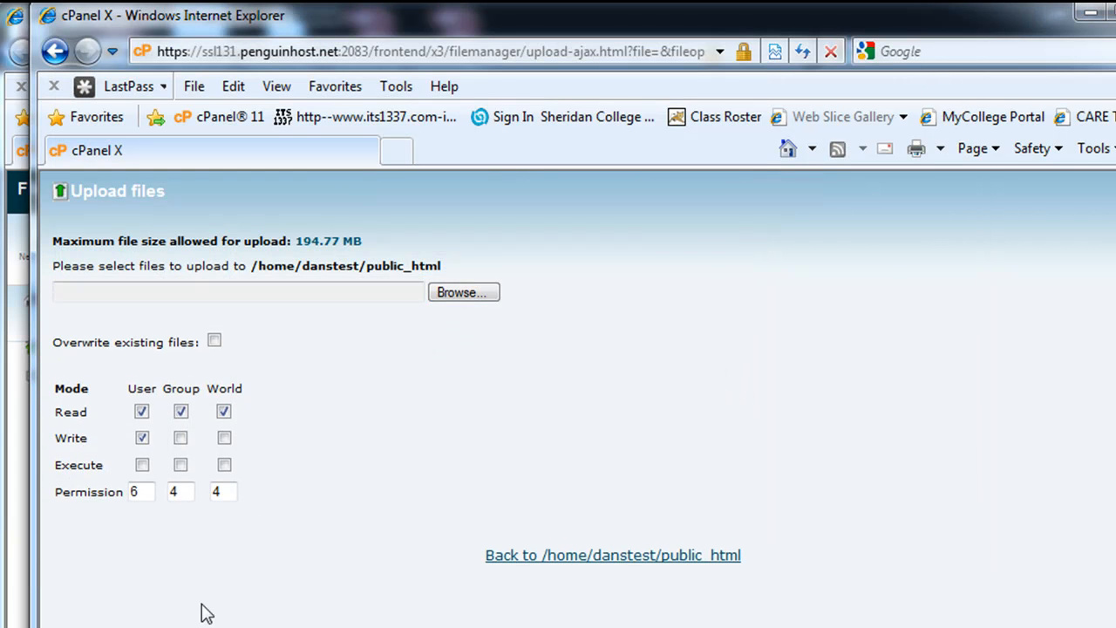
pyautogui.moveTo(260, 510)
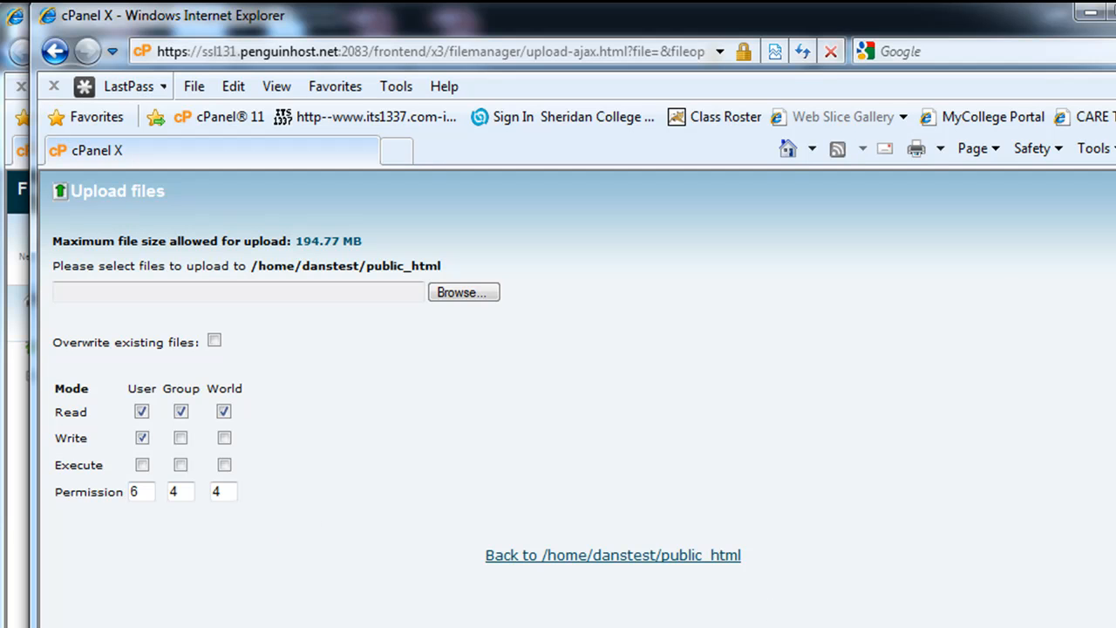
# Step: Return to /home/danstest/public_html, closing the upload window, to see index.html listed
pyautogui.click(612, 555)
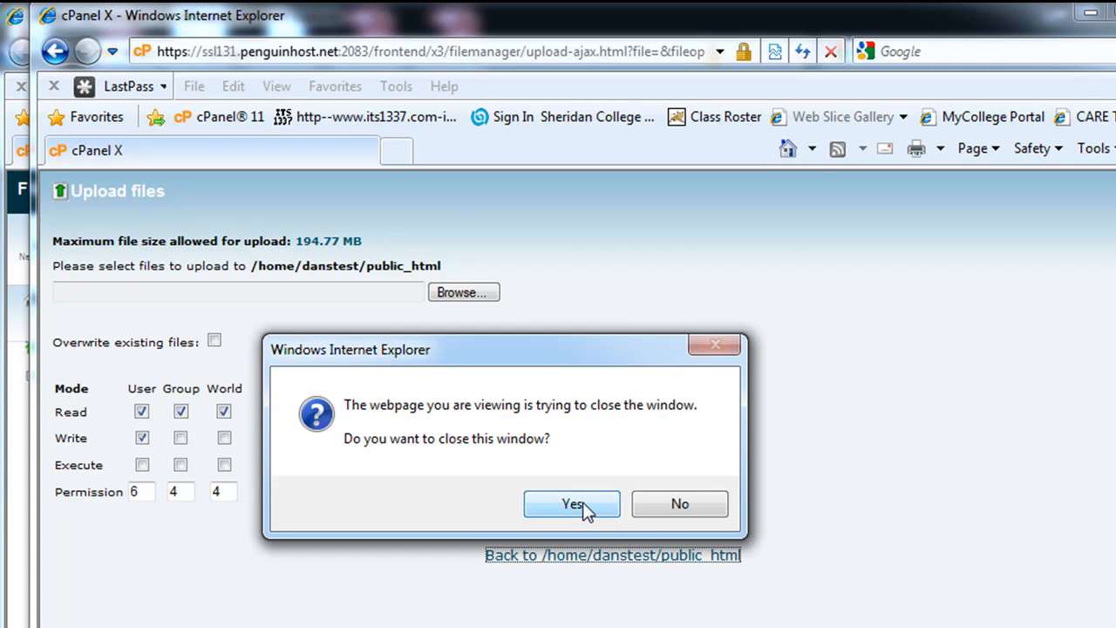
pyautogui.click(572, 504)
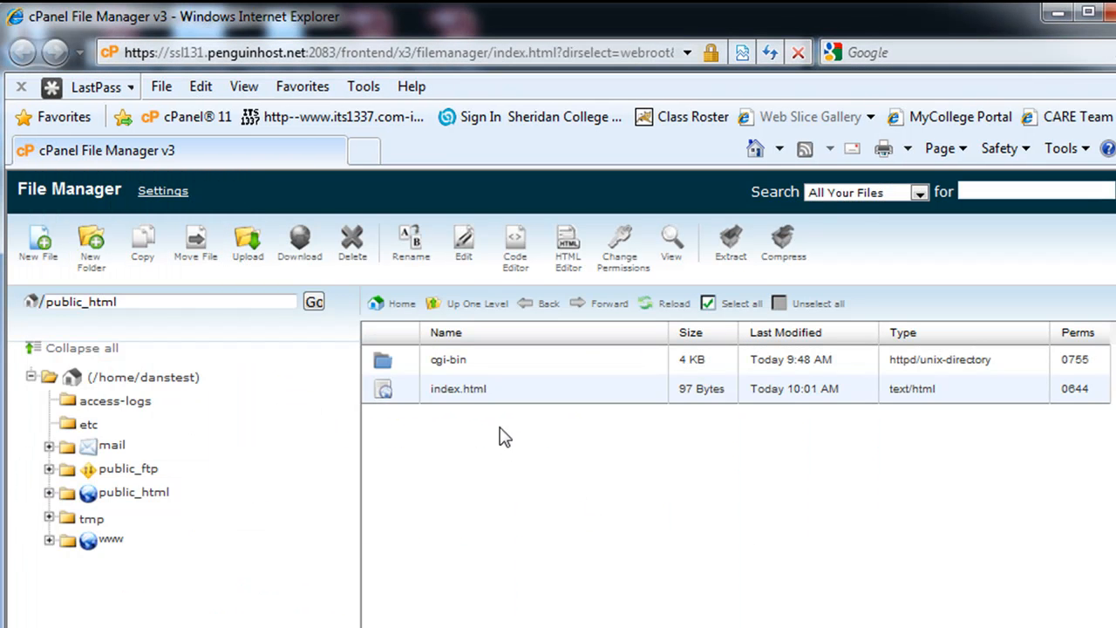
pyautogui.moveTo(872, 19)
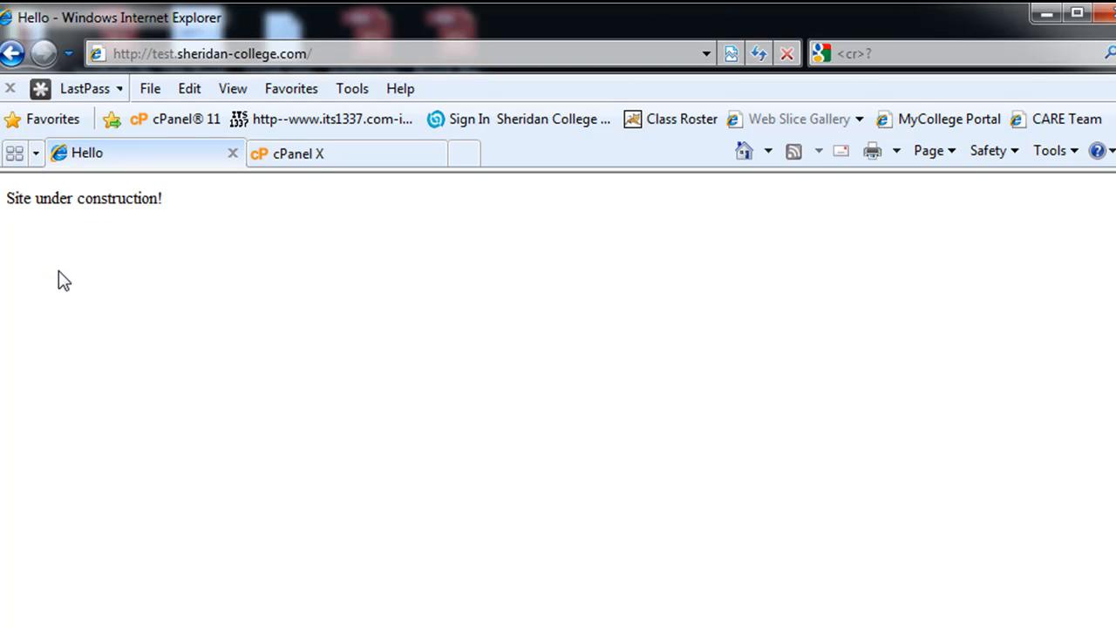
pyautogui.moveTo(189, 87)
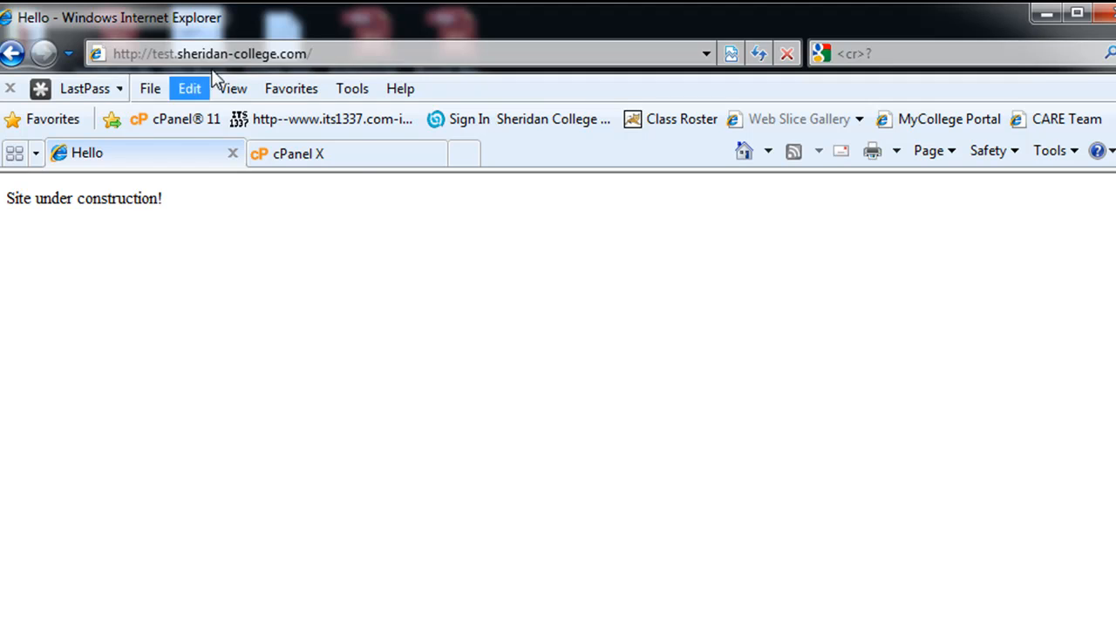
pyautogui.moveTo(362, 268)
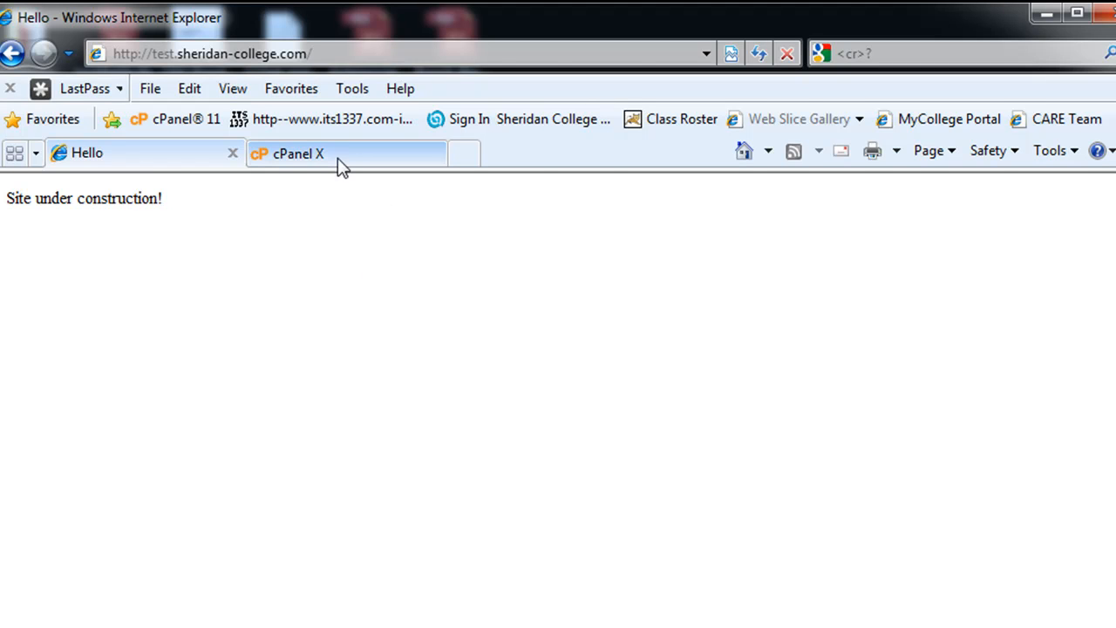
# Step: Return to the cPanel dashboard and browse through its Databases and Software sections
pyautogui.click(297, 153)
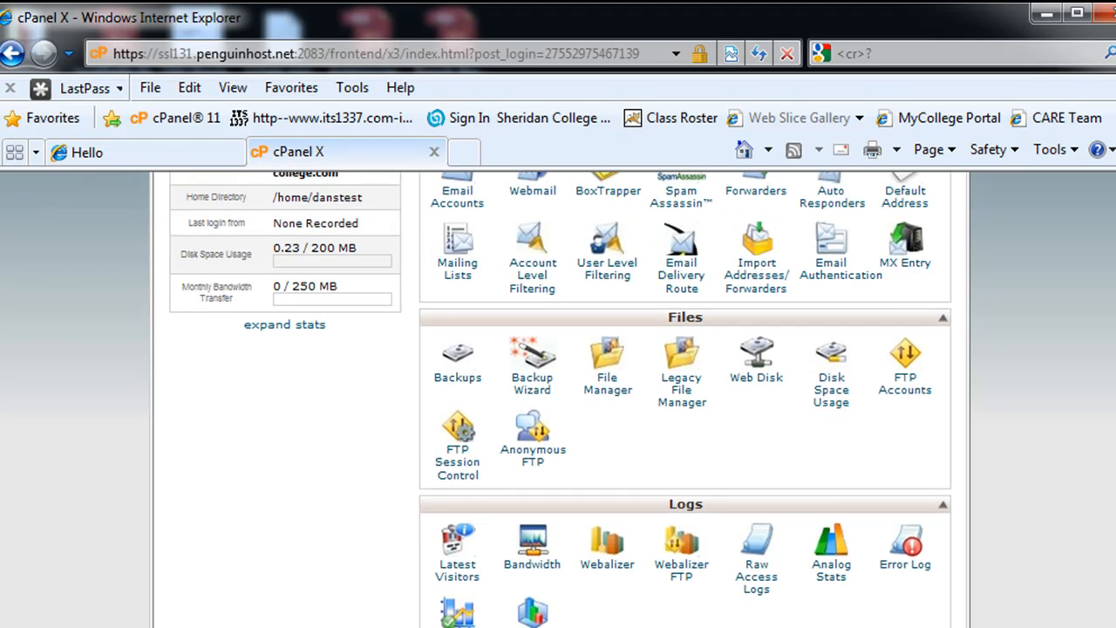
pyautogui.scroll(-3)
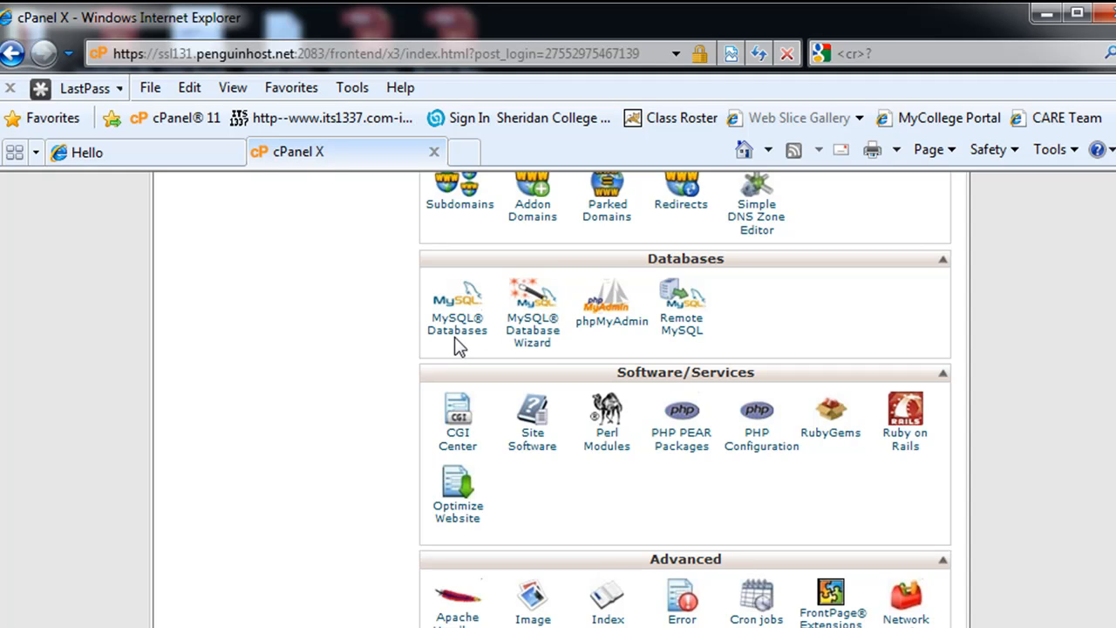
pyautogui.moveTo(532, 329)
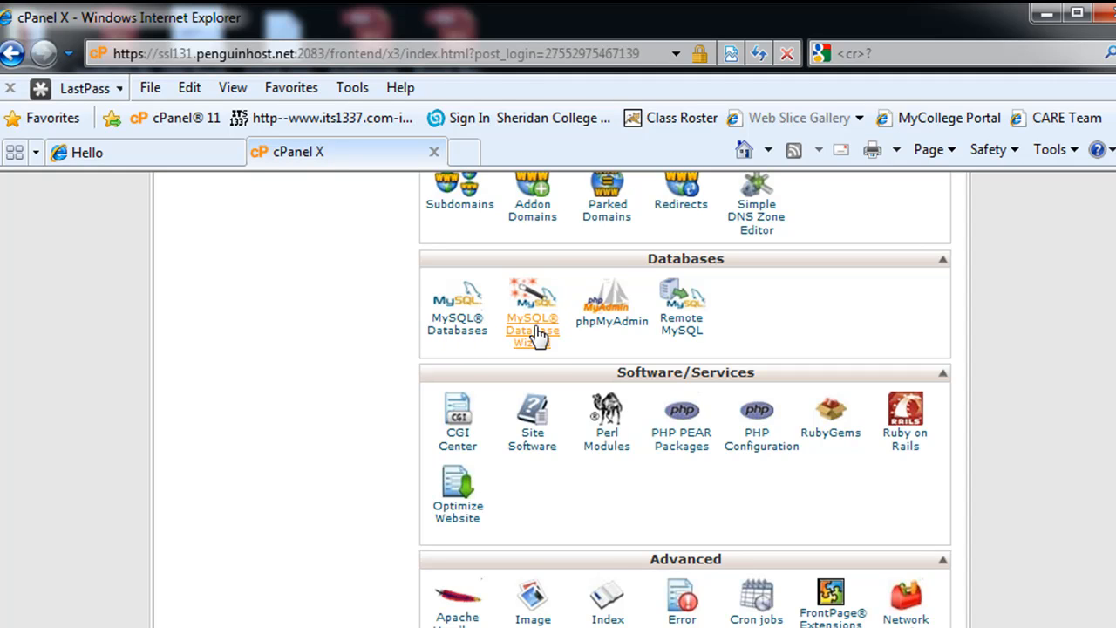
pyautogui.moveTo(610, 328)
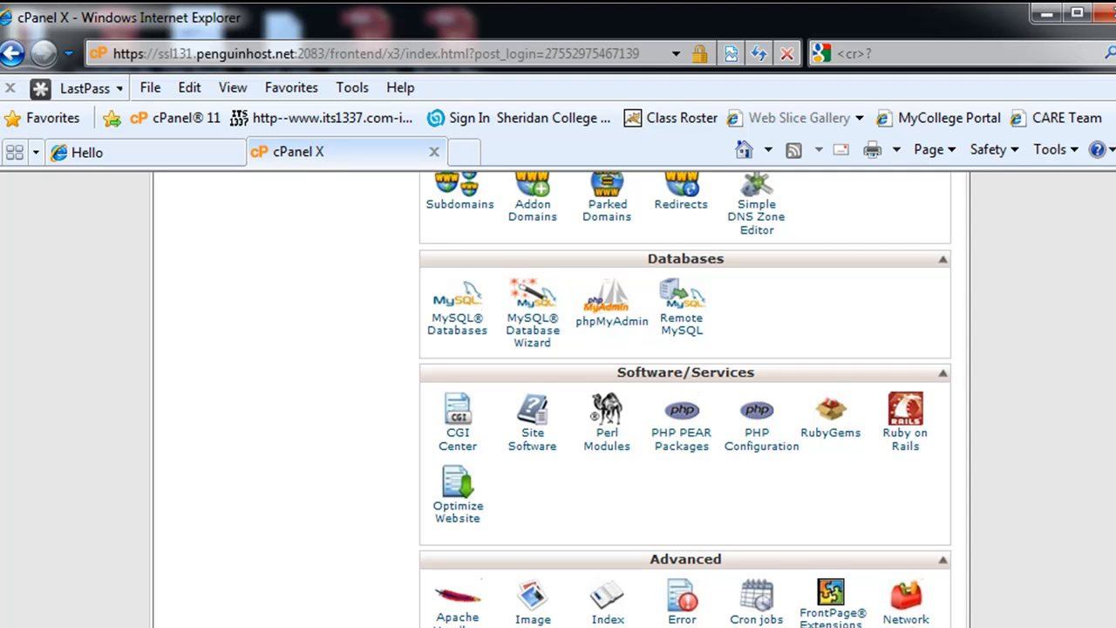
pyautogui.scroll(-3)
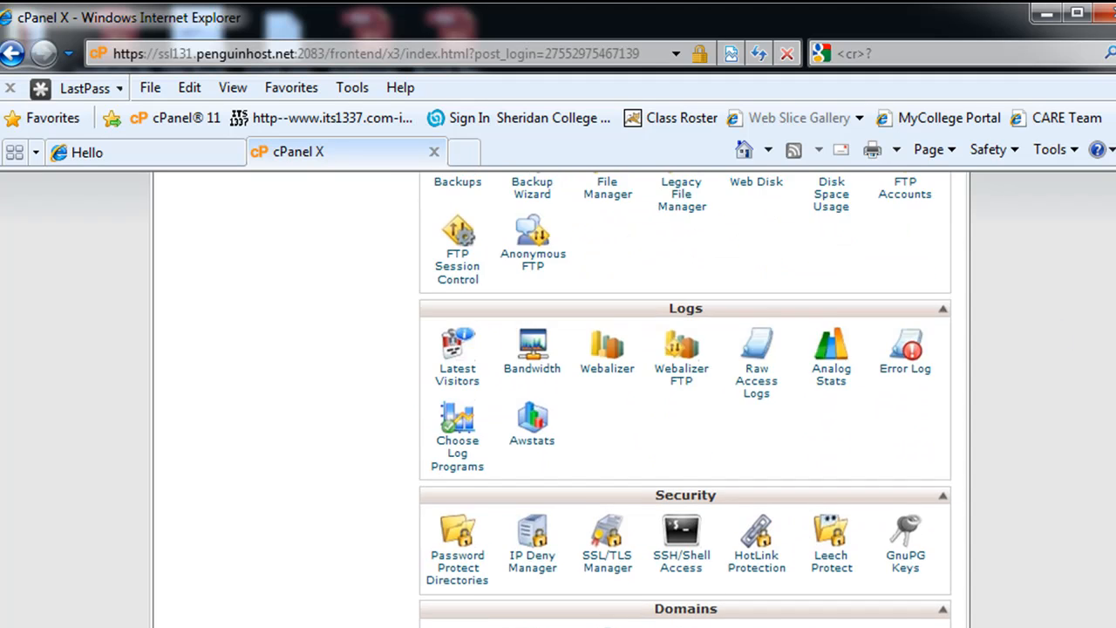
pyautogui.scroll(3)
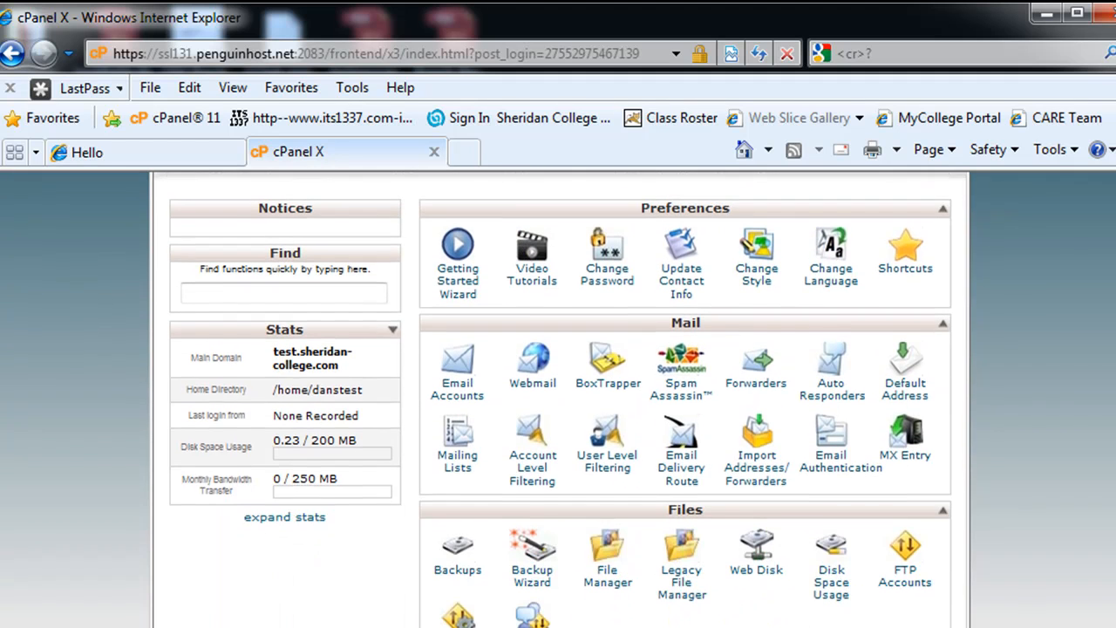
pyautogui.scroll(-3)
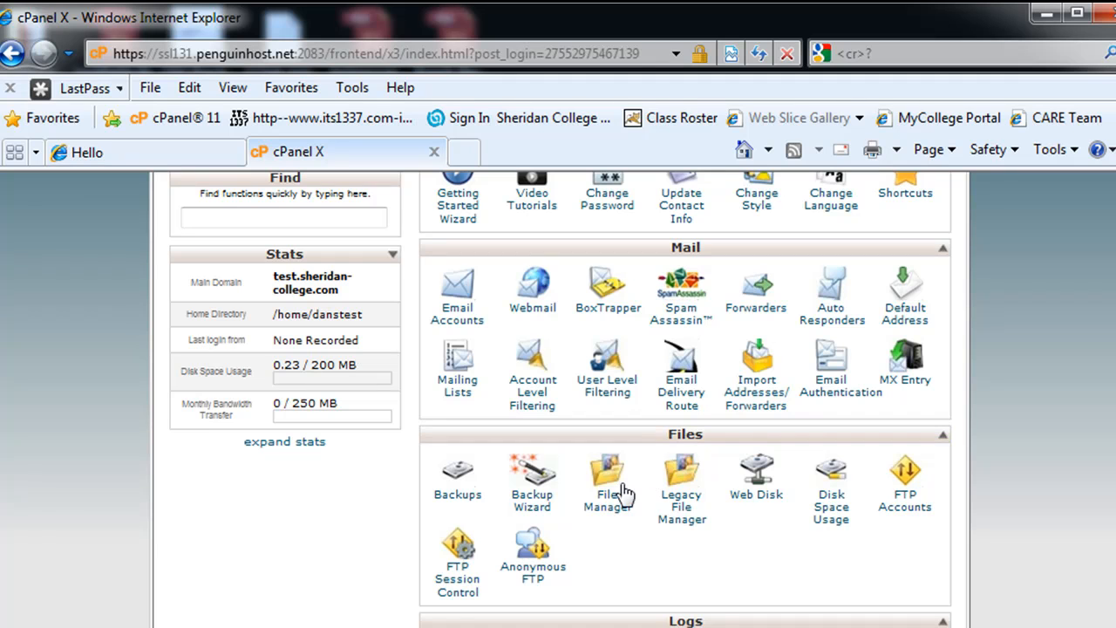
pyautogui.moveTo(626, 491)
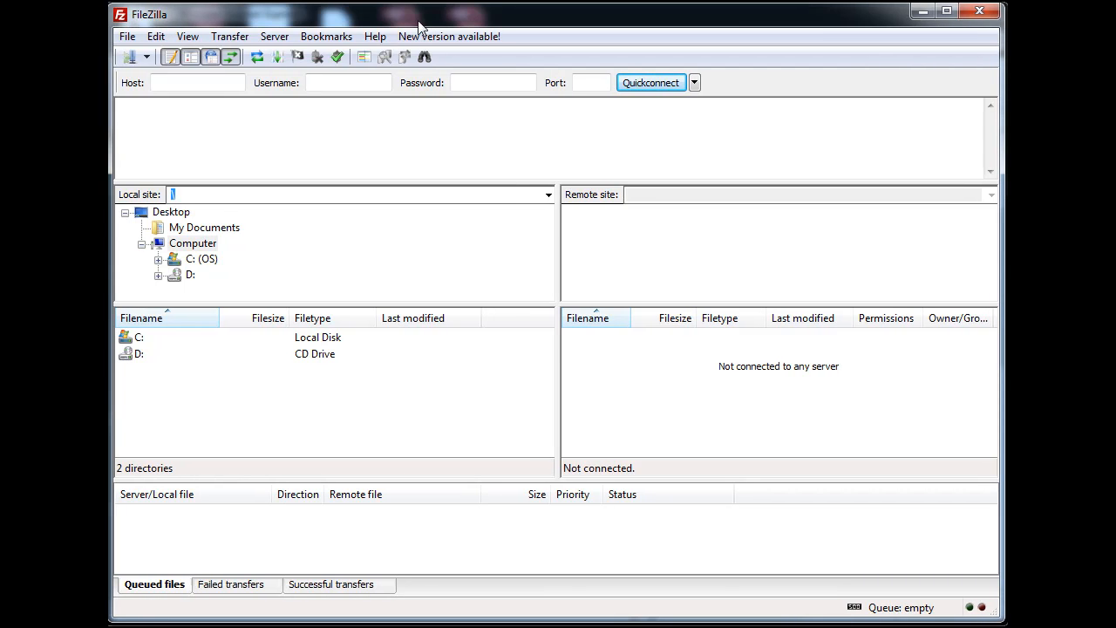
# Step: Fill the Quickconnect bar with host test.sheridan-college.com, the username and the password
pyautogui.click(196, 82)
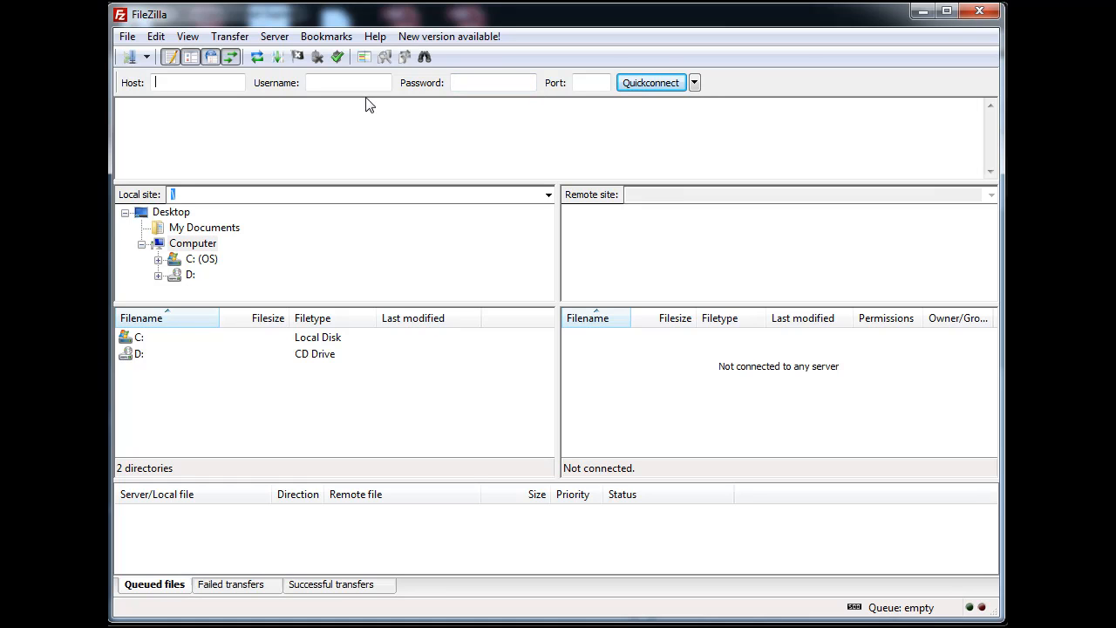
pyautogui.click(199, 82)
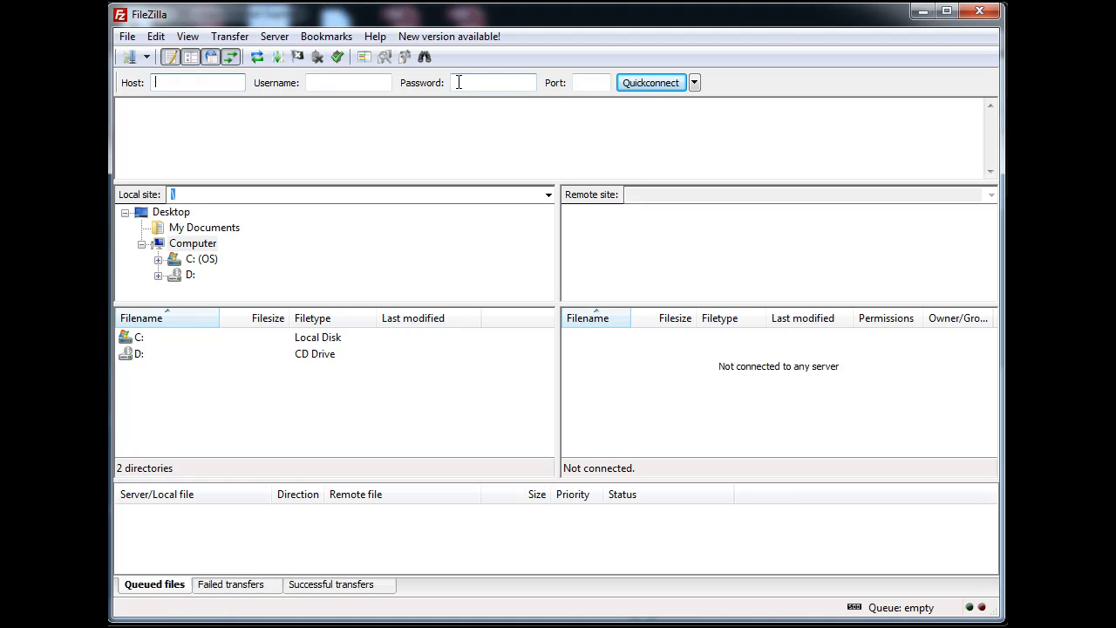
pyautogui.moveTo(195, 82)
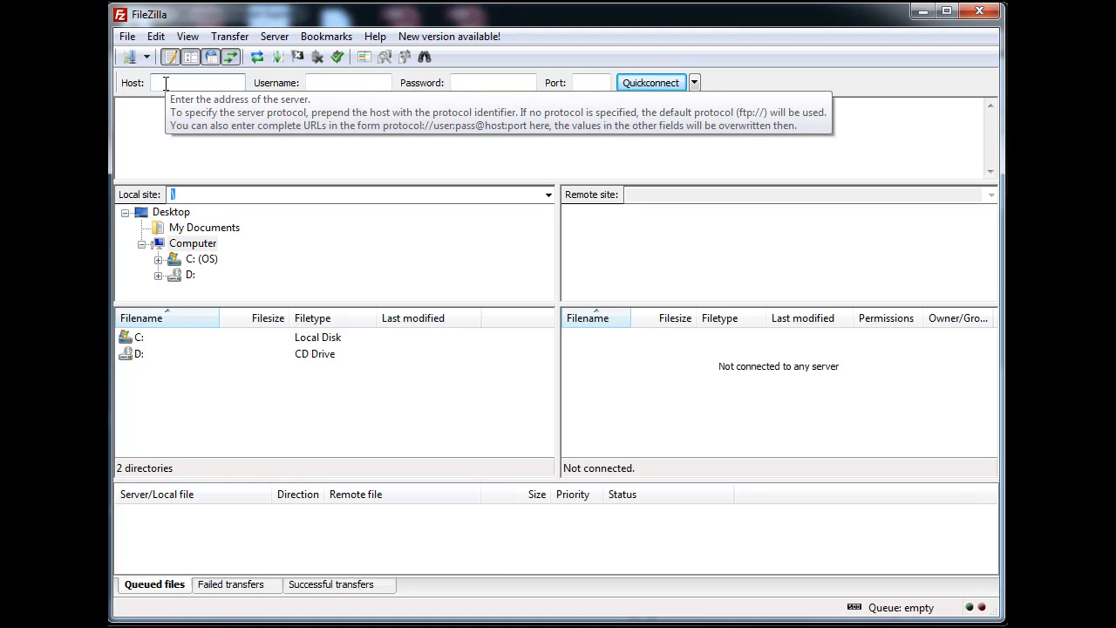
pyautogui.write('test.')
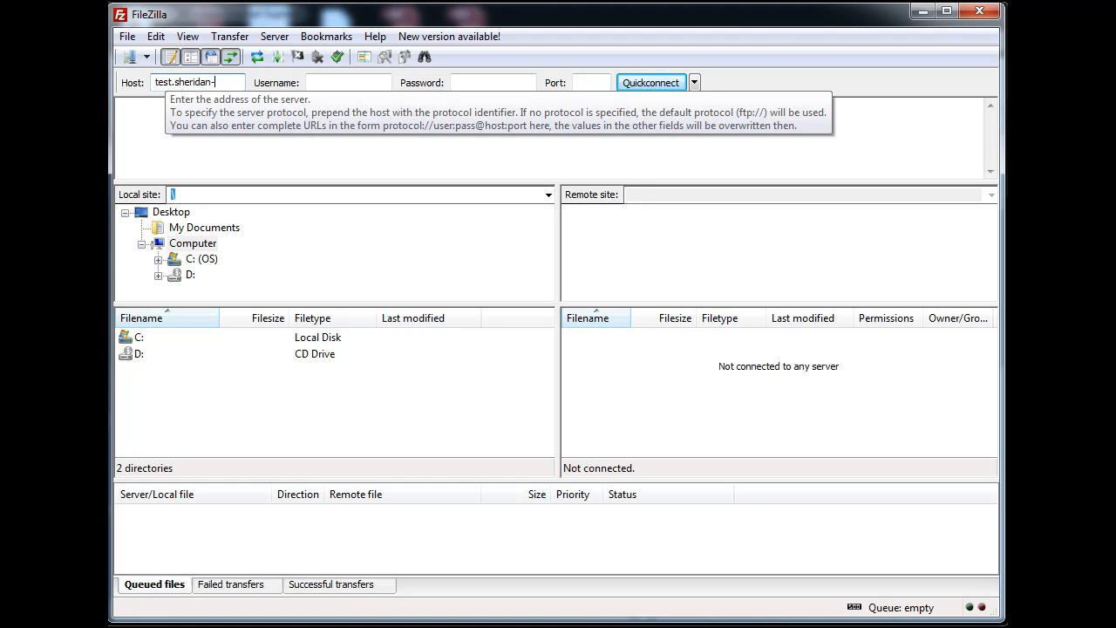
pyautogui.write('sheridan-college.com')
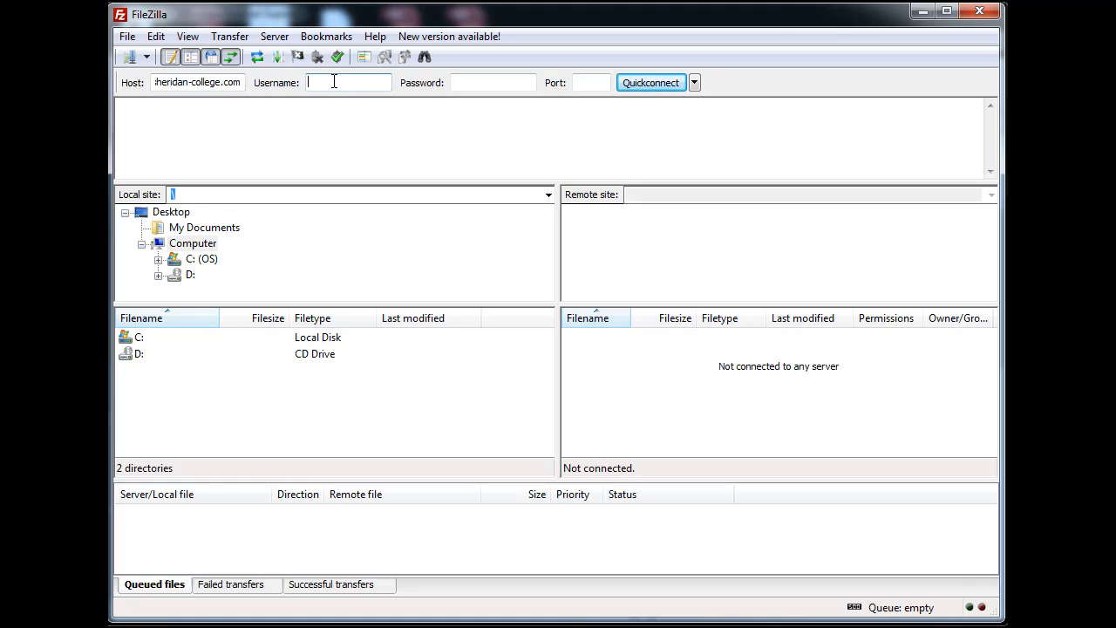
pyautogui.write('danst')
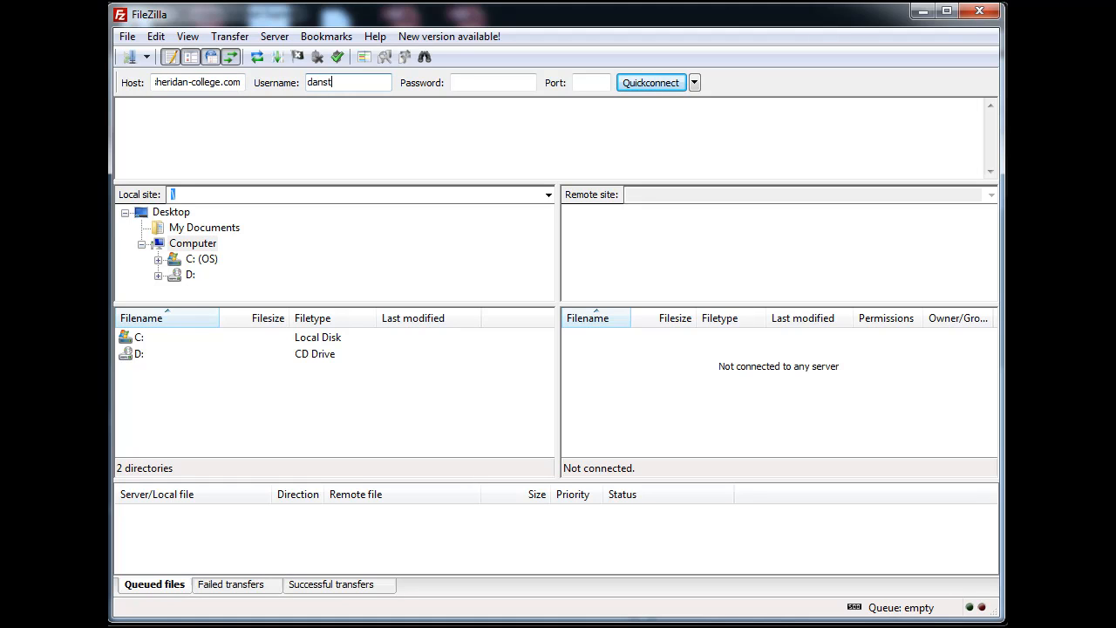
pyautogui.click(492, 82)
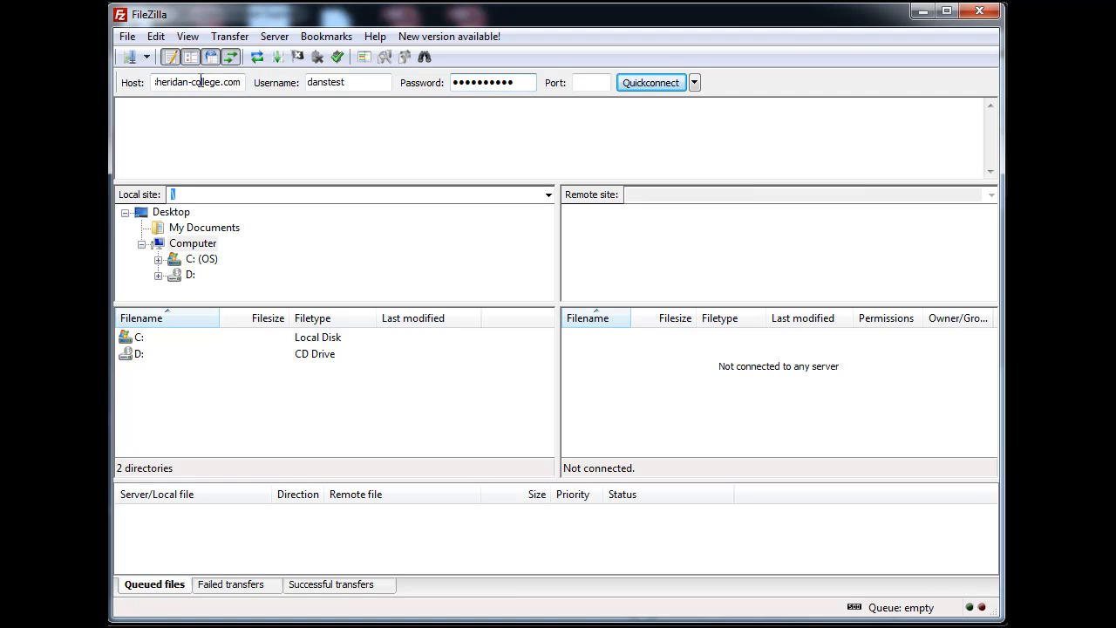
pyautogui.click(347, 82)
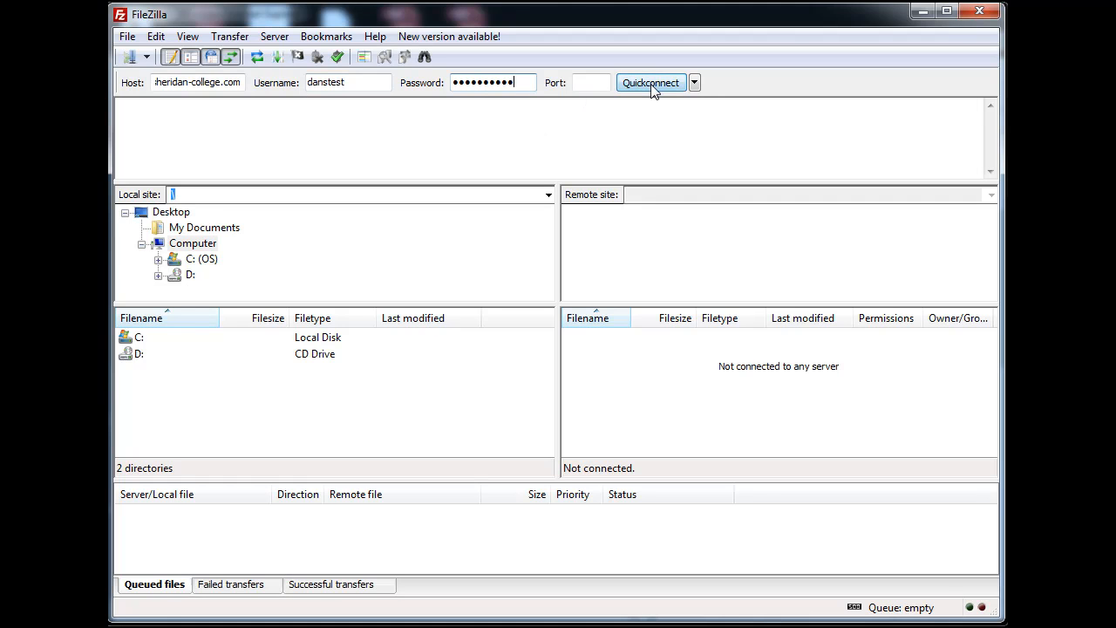
# Step: Connect to test.sheridan-college.com and scroll the remote listing down to public_html
pyautogui.click(650, 82)
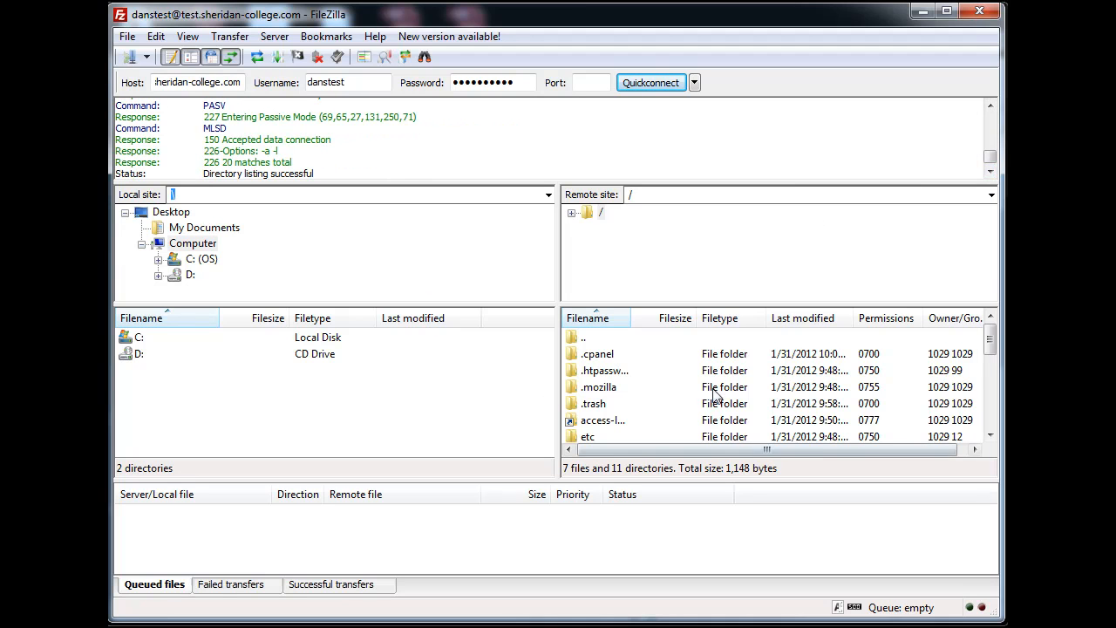
pyautogui.moveTo(973, 373)
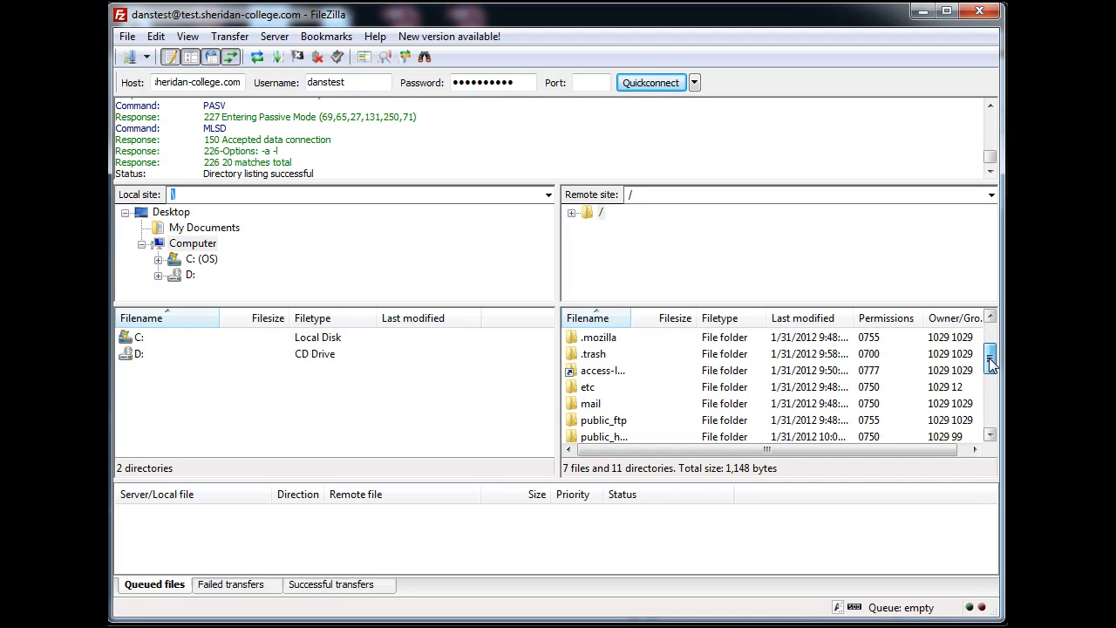
pyautogui.scroll(-3)
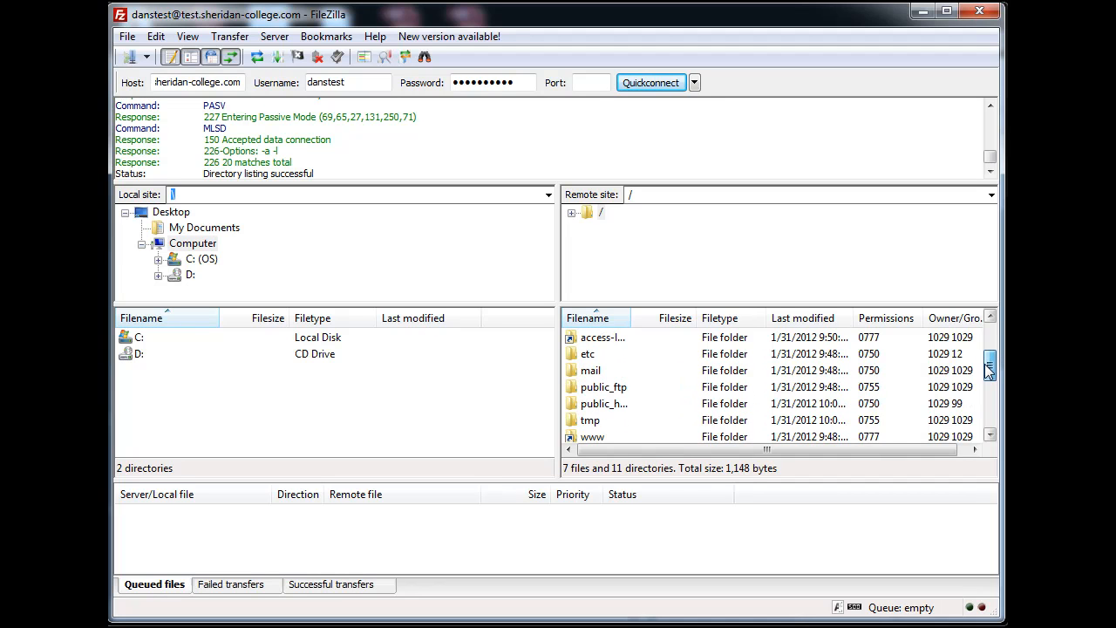
pyautogui.scroll(-3)
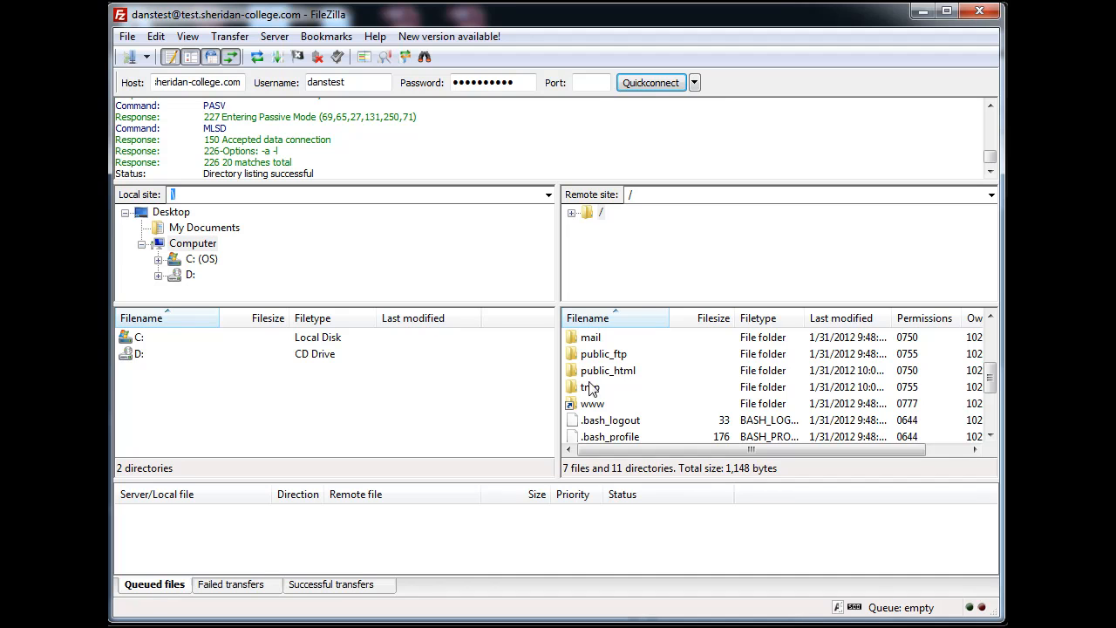
# Step: Enter the remote public_html folder and select its index.html file
pyautogui.doubleClick(607, 369)
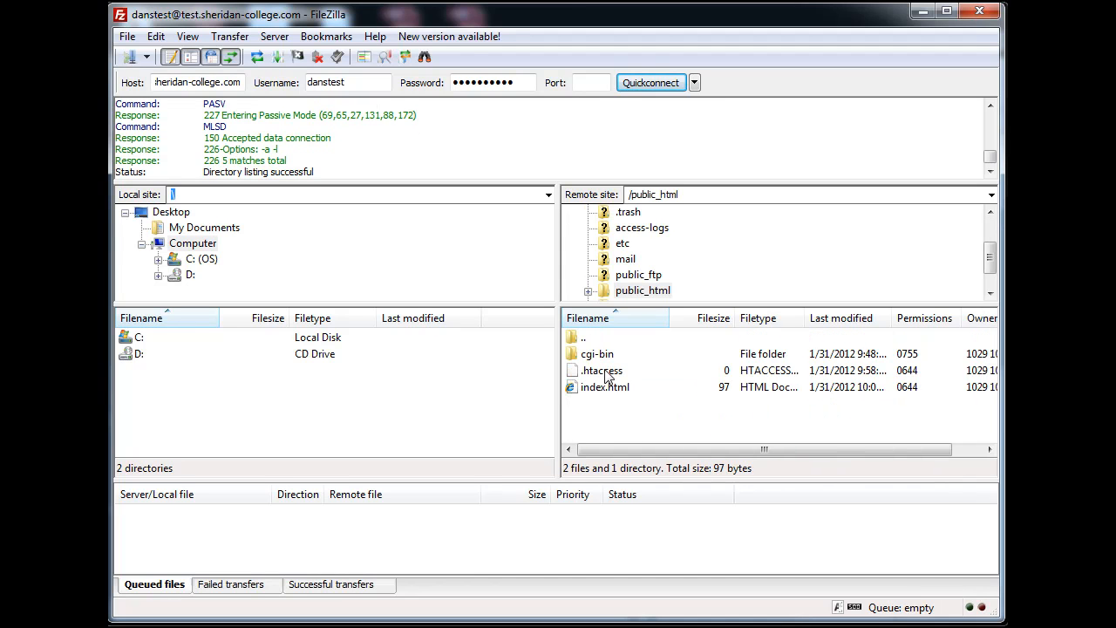
pyautogui.click(604, 387)
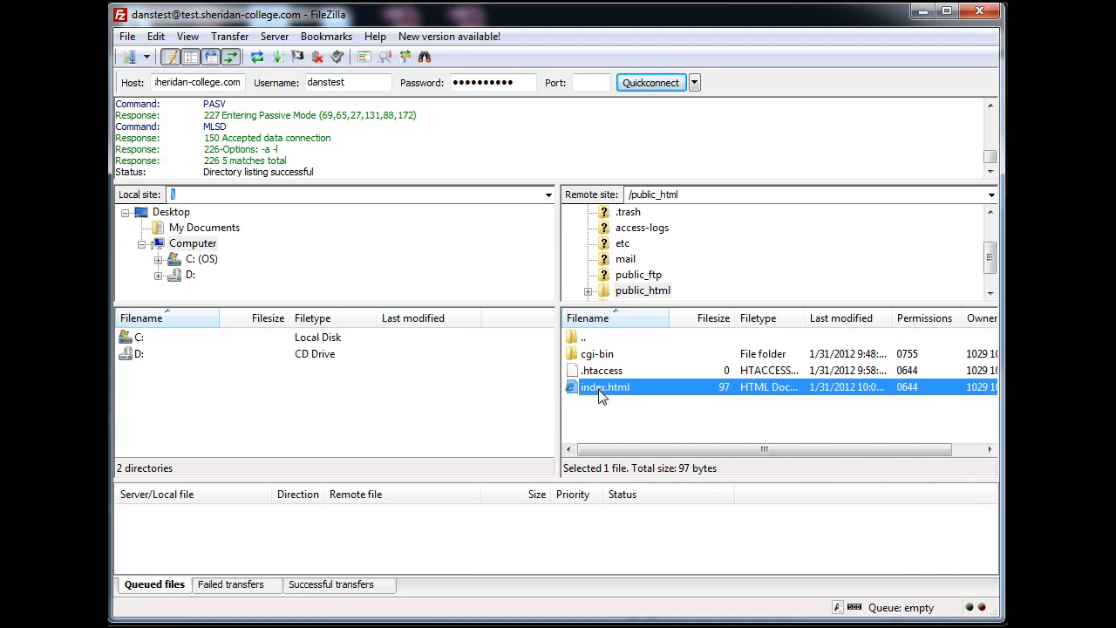
pyautogui.moveTo(778, 234)
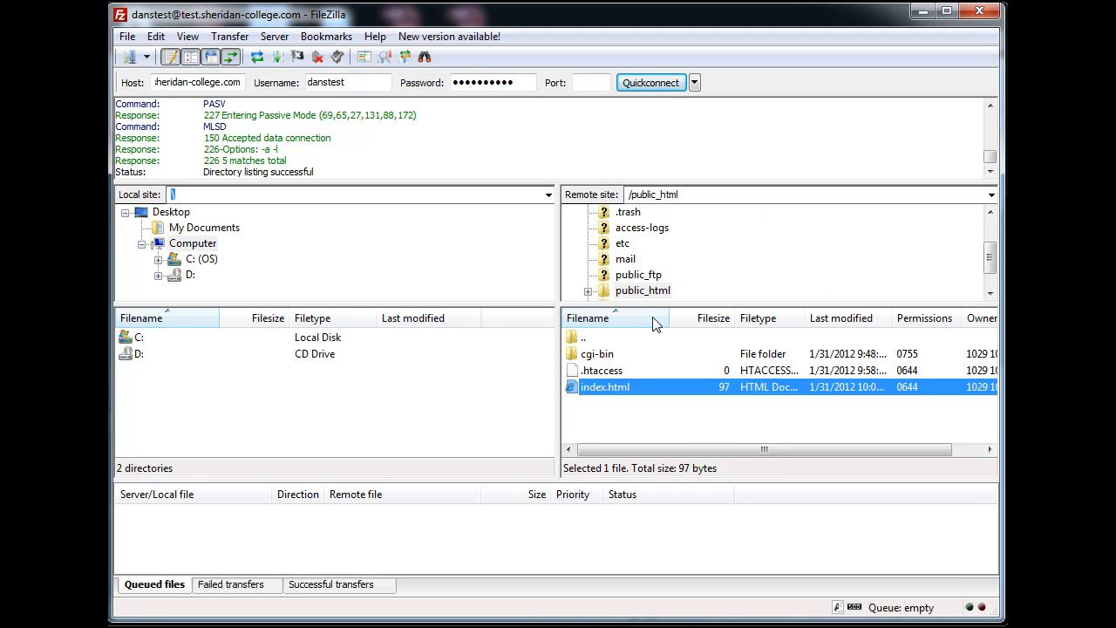
pyautogui.moveTo(160, 330)
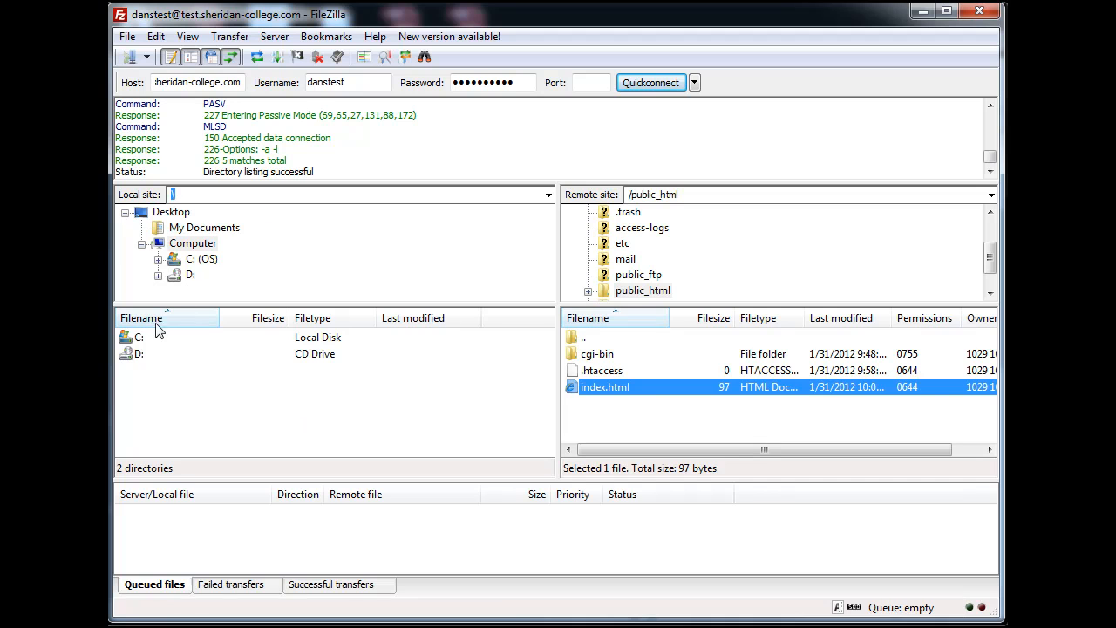
pyautogui.moveTo(314, 453)
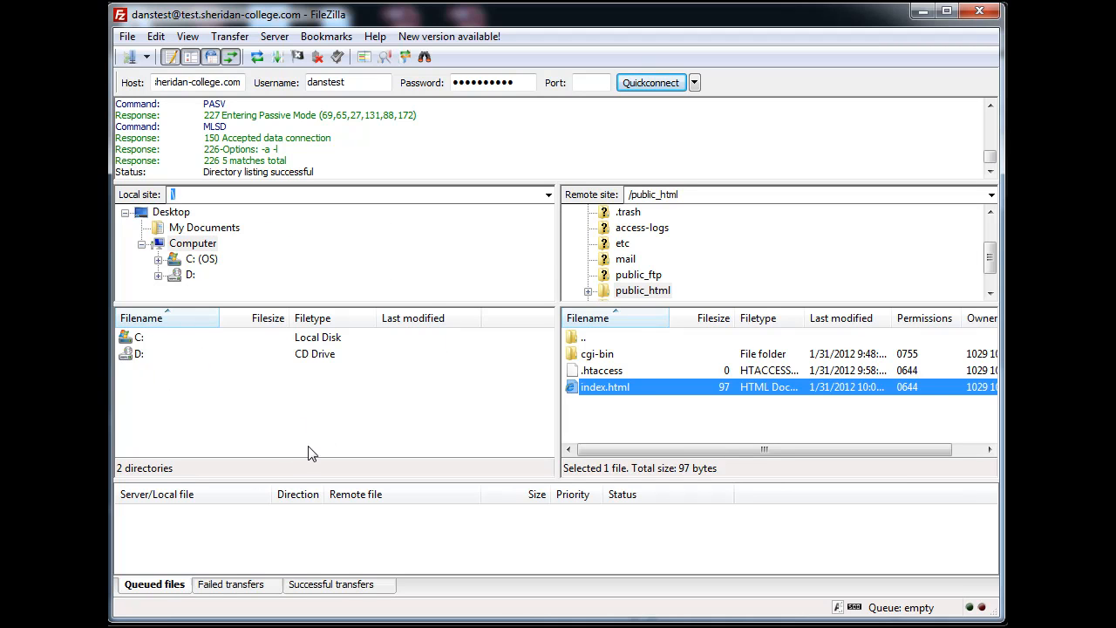
pyautogui.moveTo(177, 243)
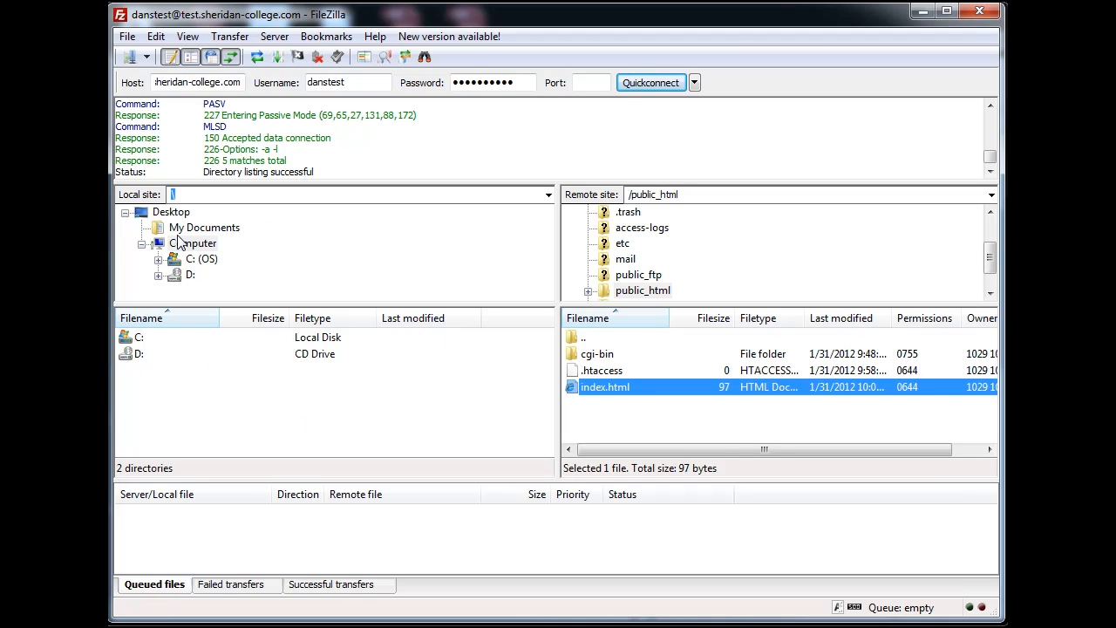
pyautogui.moveTo(160, 276)
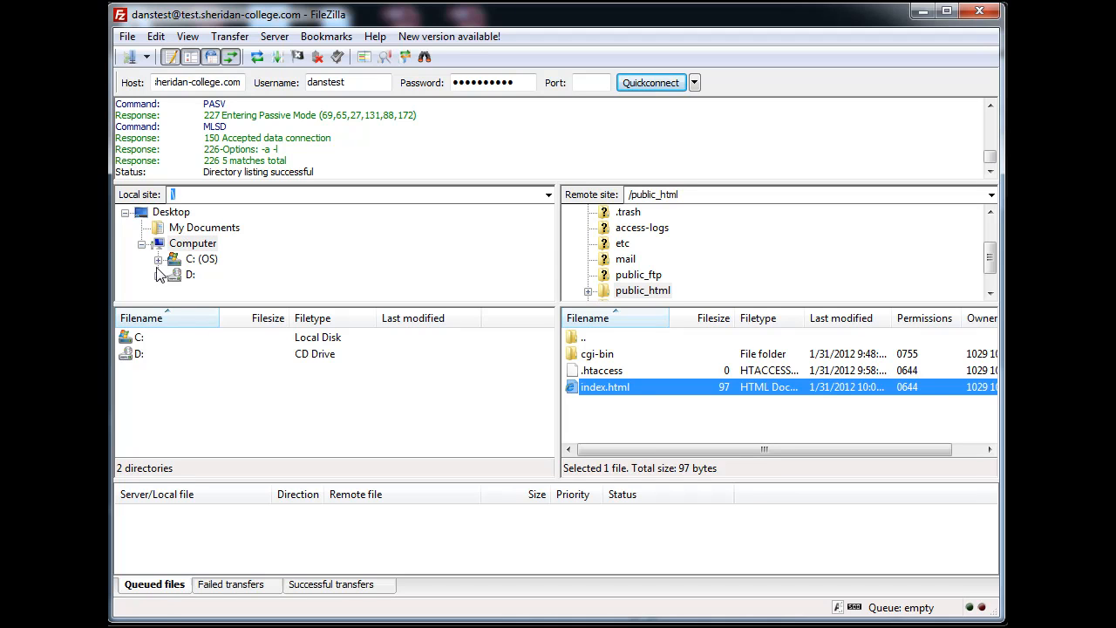
# Step: Browse the local pane to the Desktop and select the working_baboo ZIP as an upload example
pyautogui.click(157, 258)
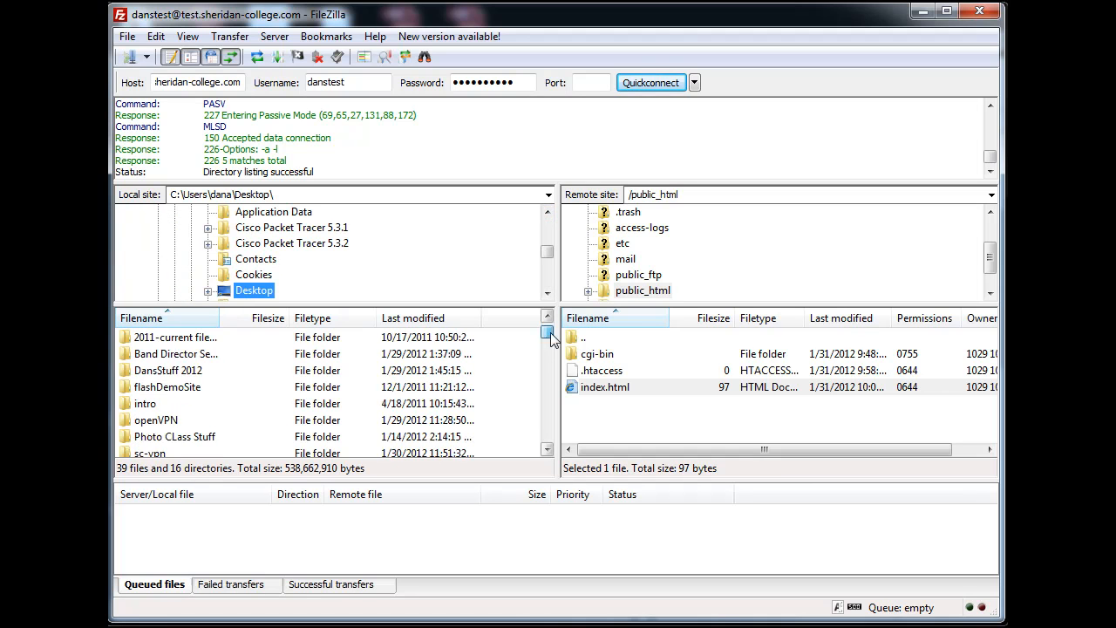
pyautogui.scroll(-3)
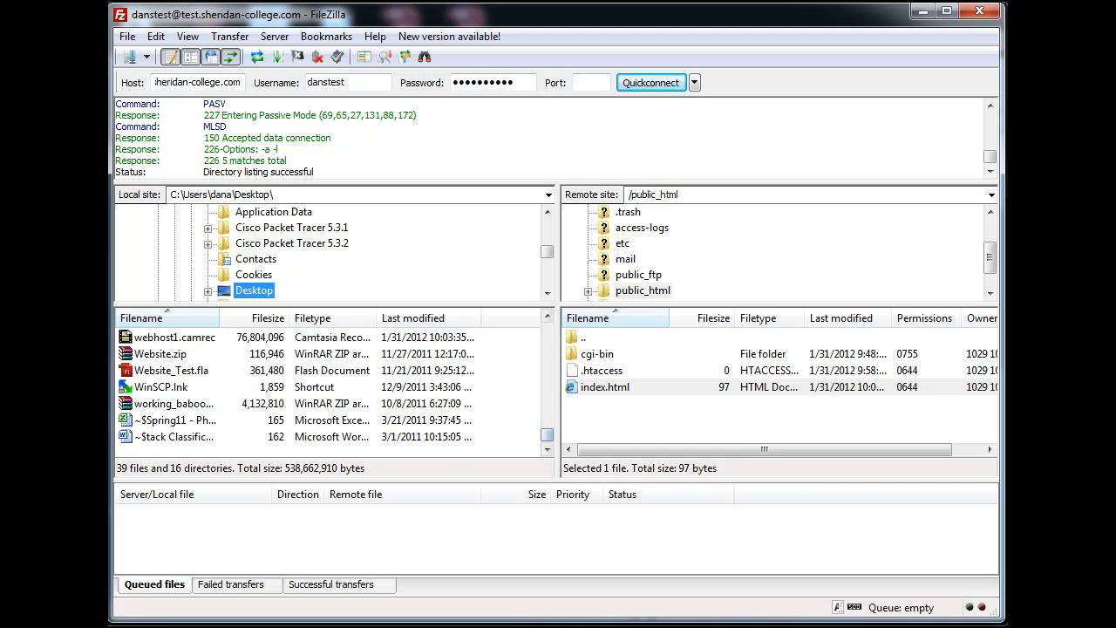
pyautogui.moveTo(626, 395)
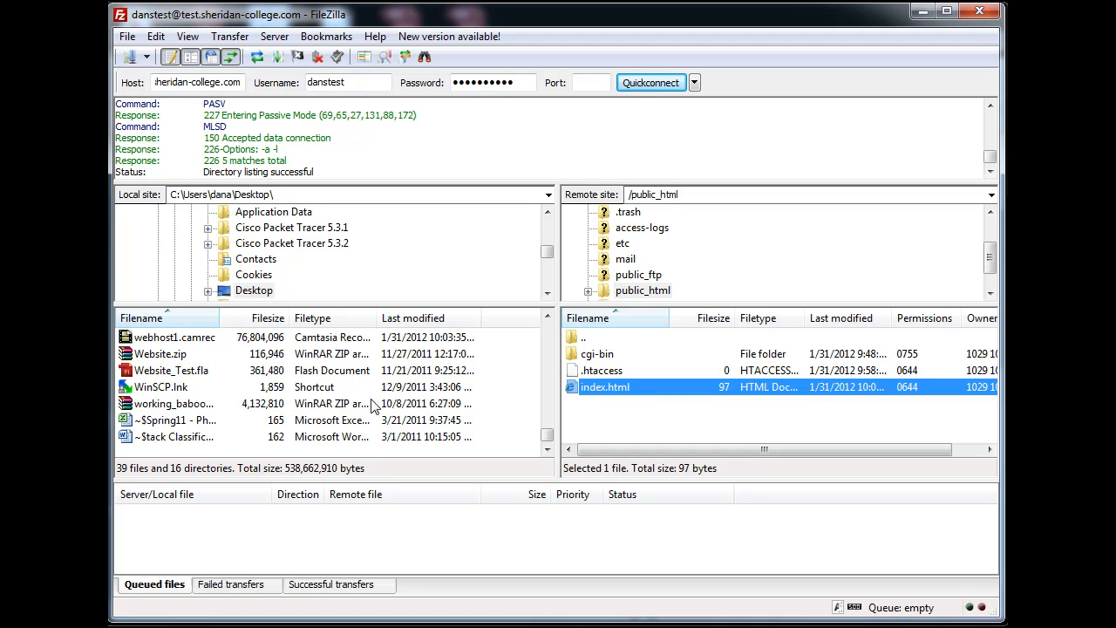
pyautogui.moveTo(325, 432)
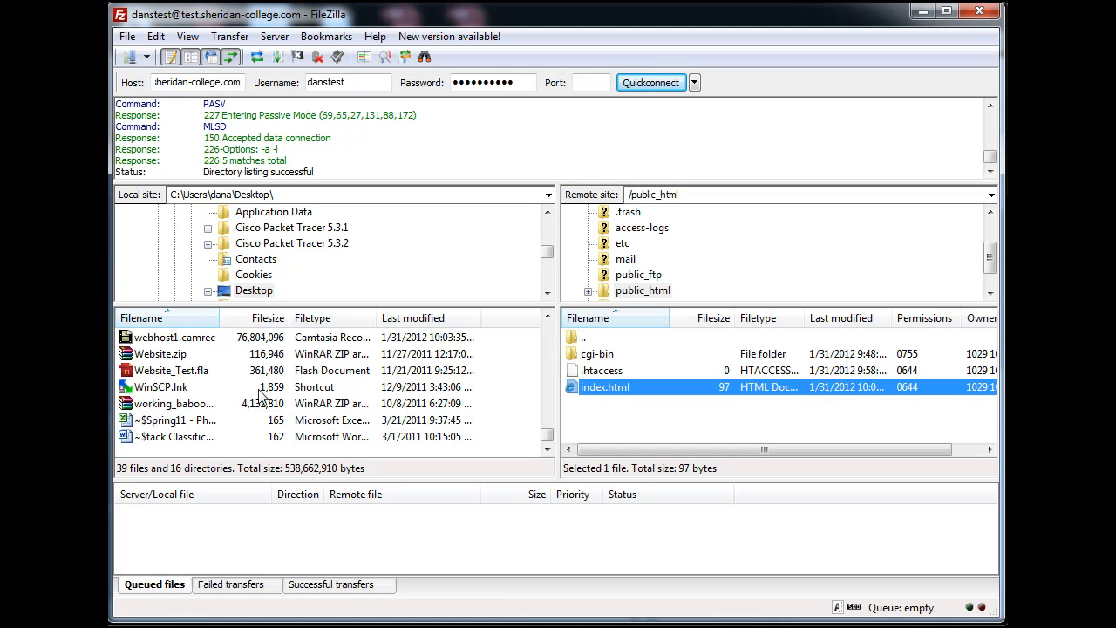
pyautogui.click(174, 403)
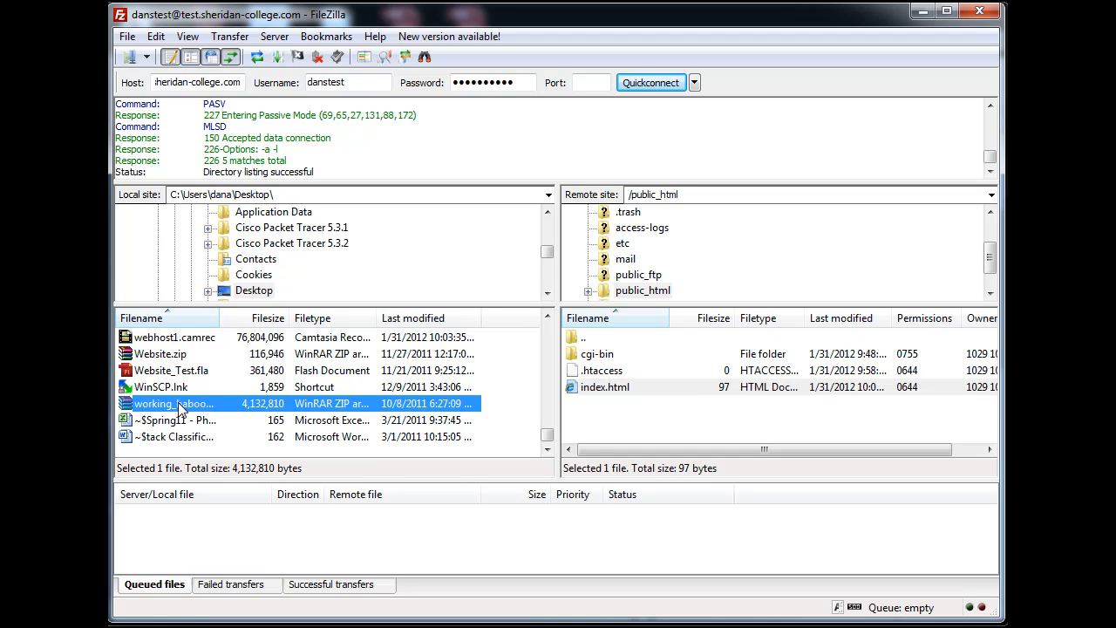
pyautogui.moveTo(698, 411)
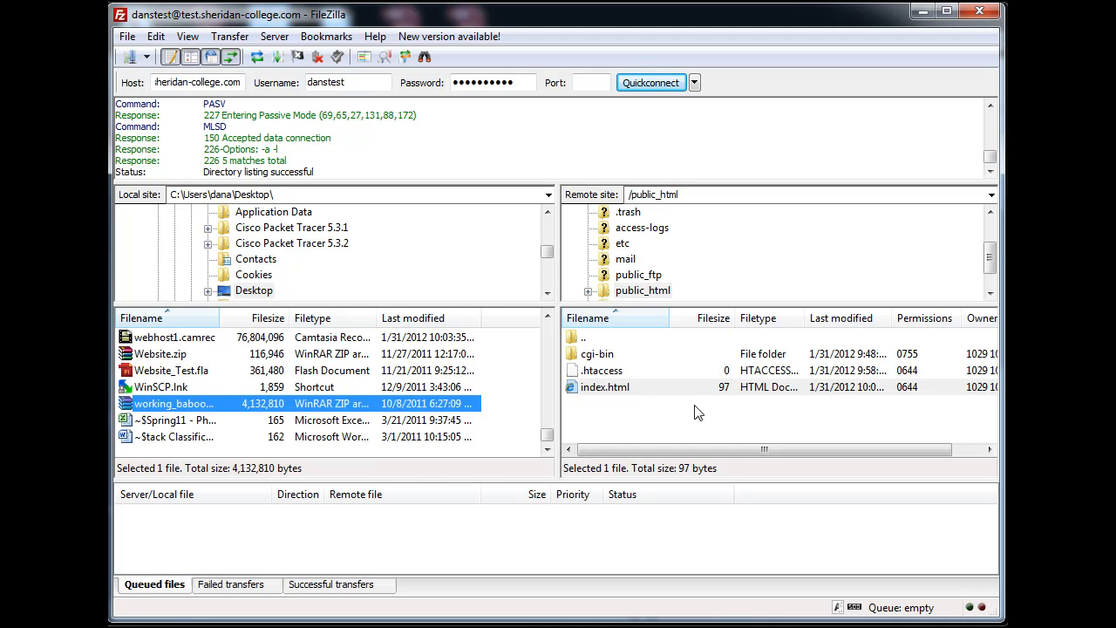
pyautogui.moveTo(201, 403)
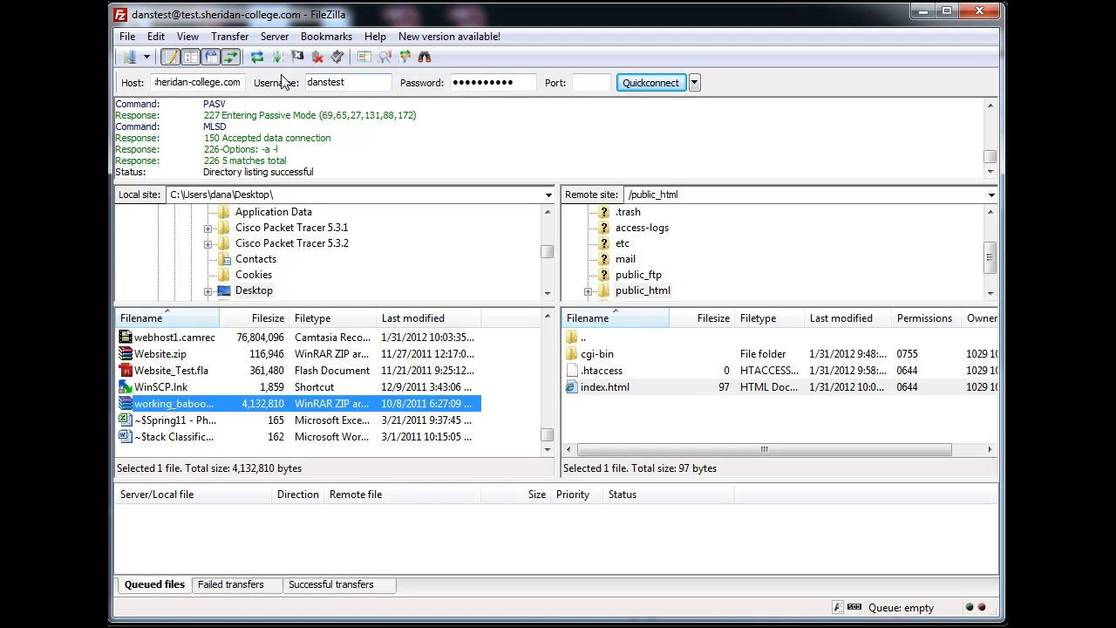
pyautogui.moveTo(247, 63)
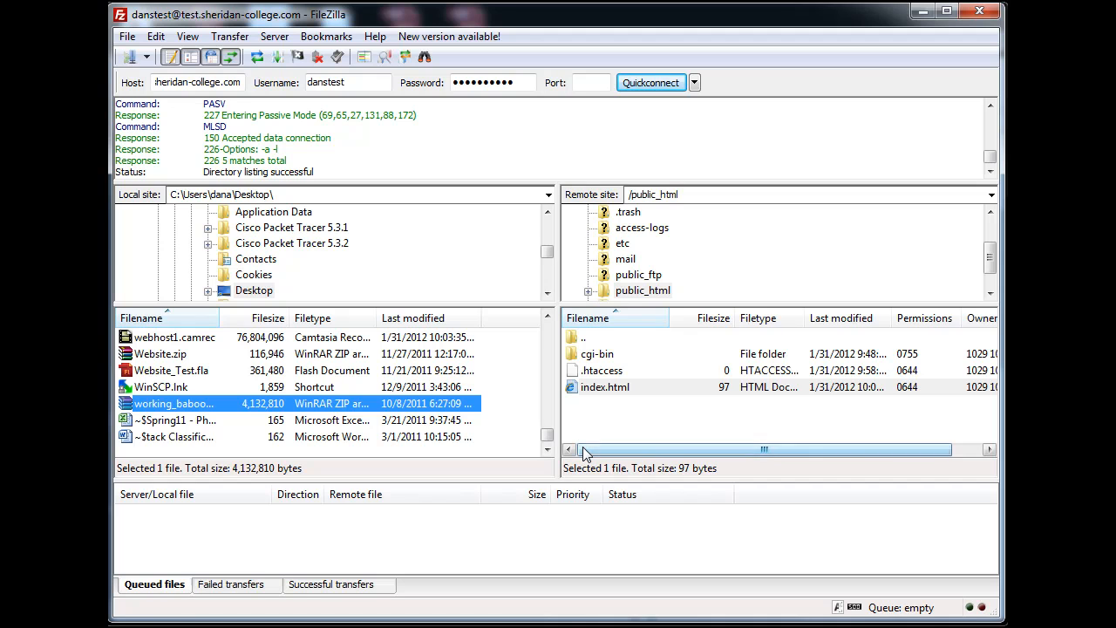
pyautogui.moveTo(614, 453)
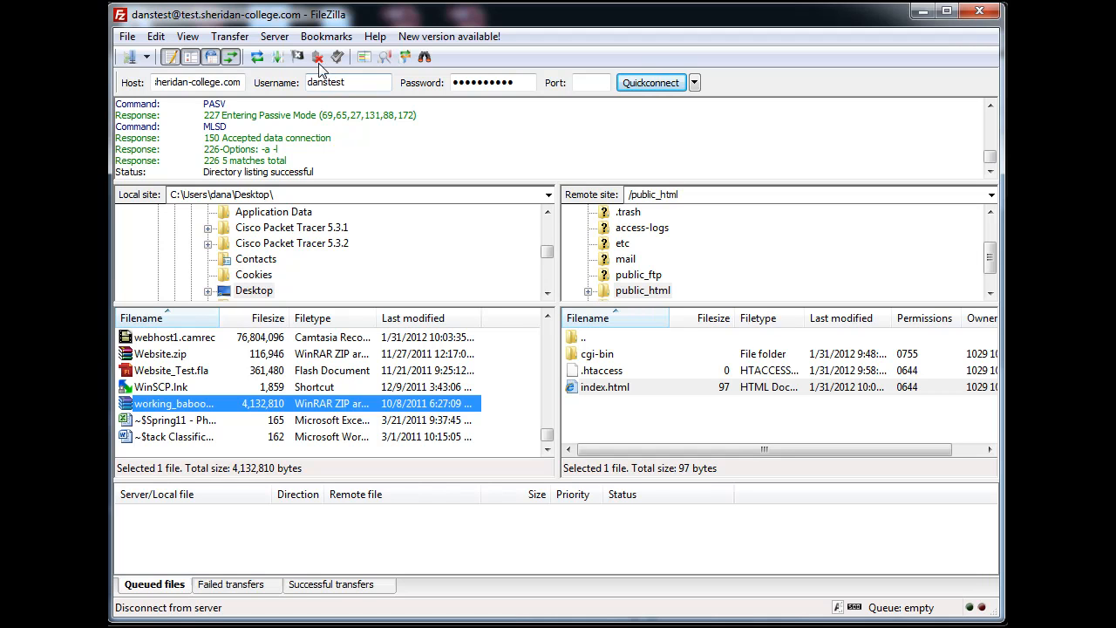
pyautogui.moveTo(317, 58)
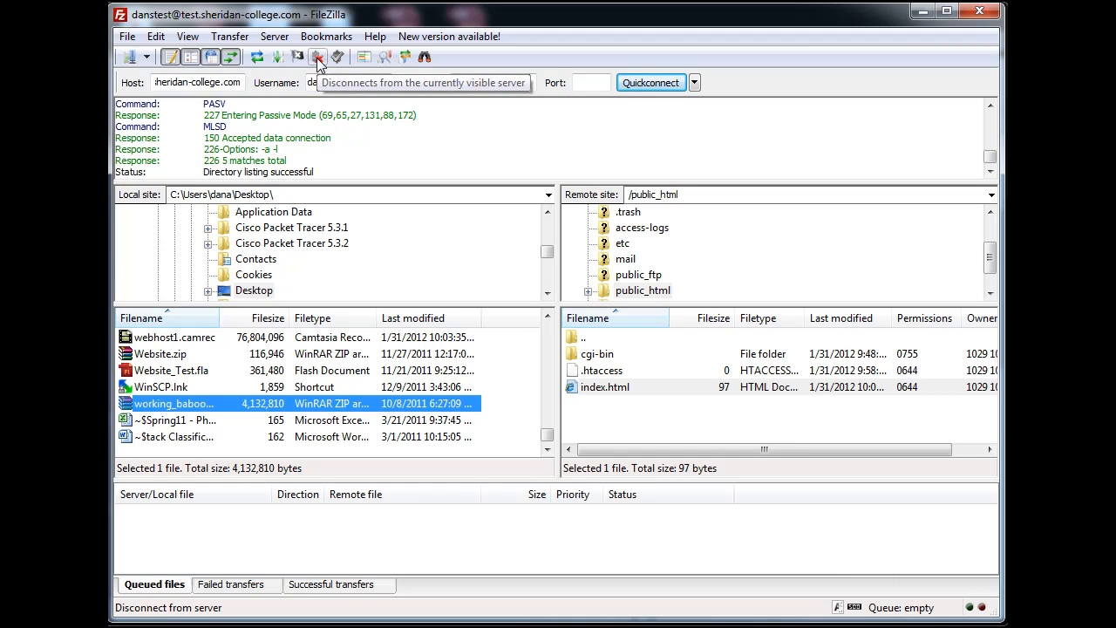
# Step: Disconnect the FileZilla session from the remote server
pyautogui.click(317, 56)
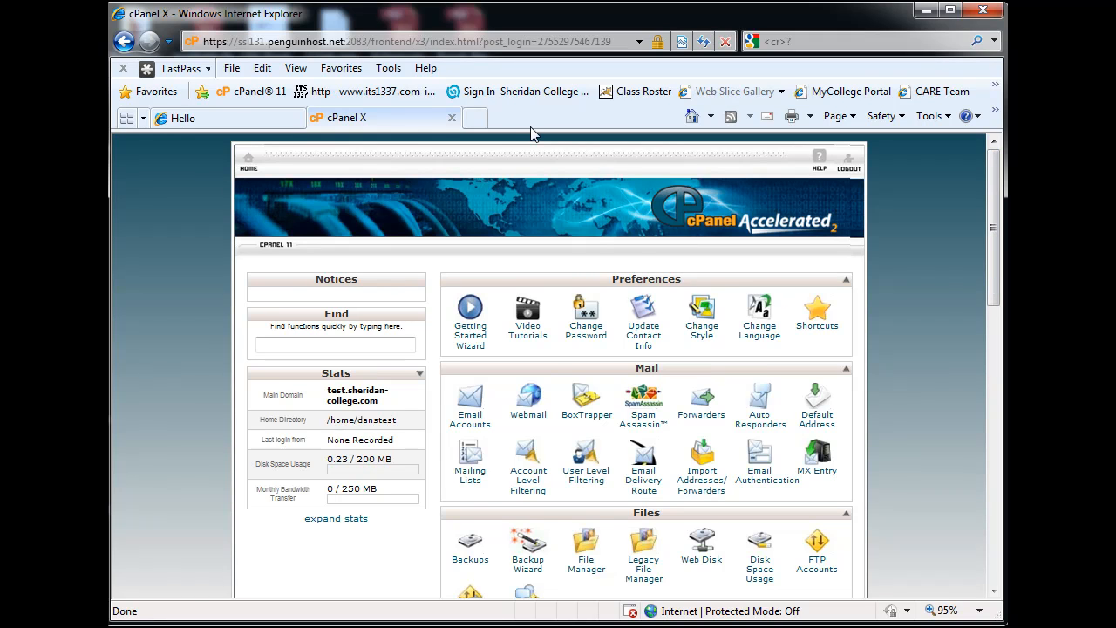
pyautogui.moveTo(484, 213)
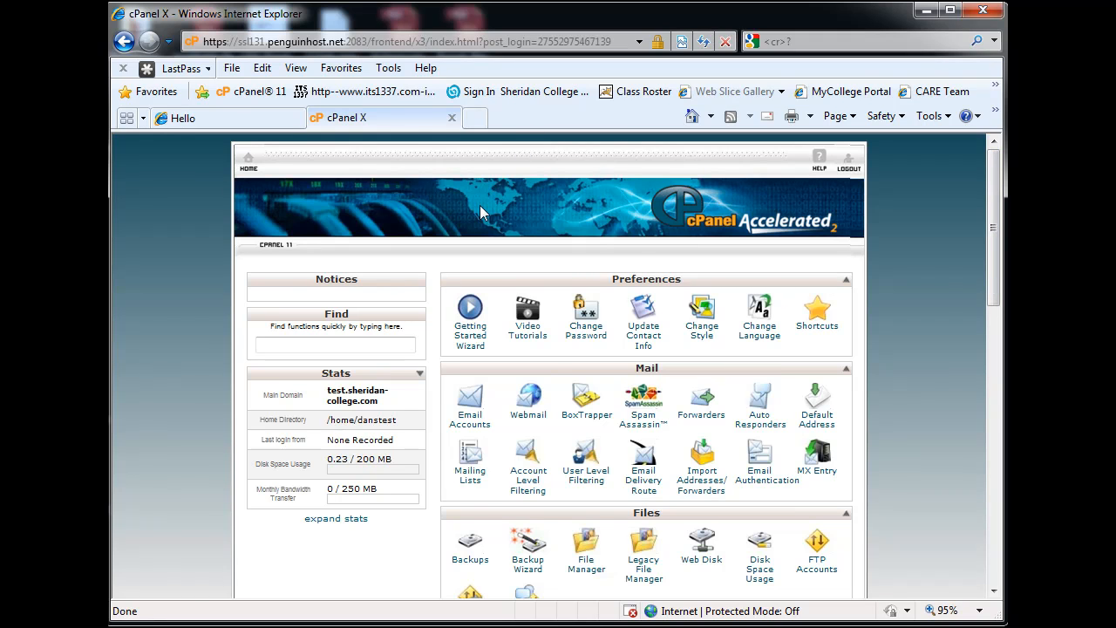